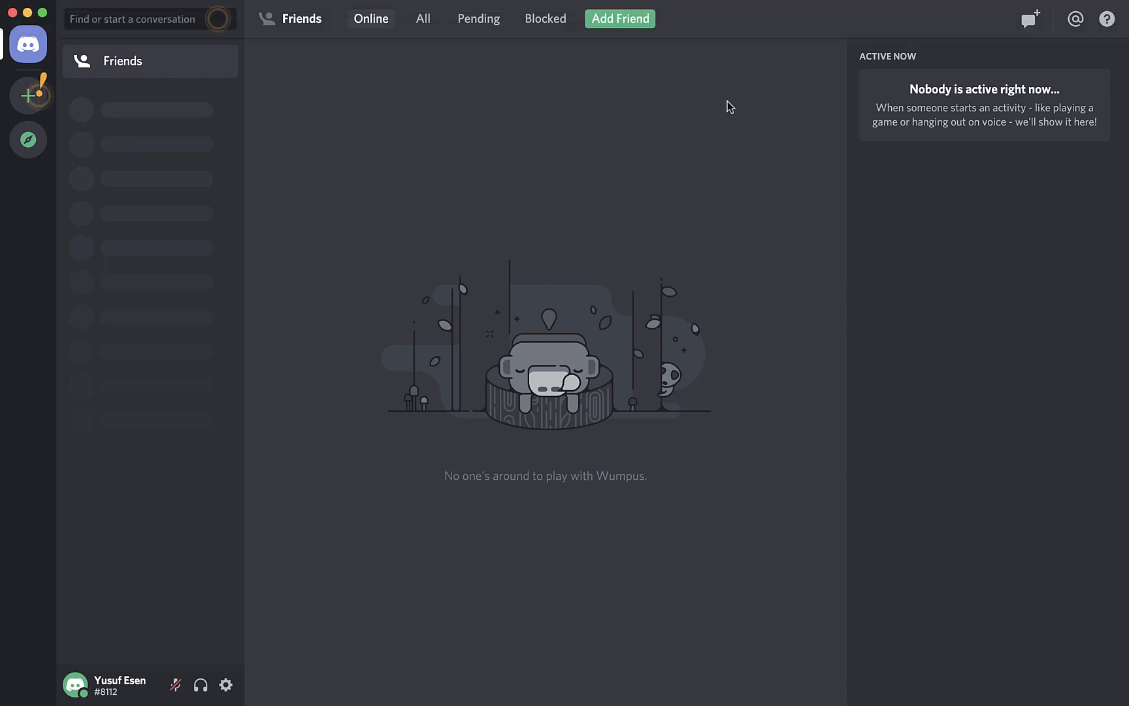
mouse_move(672, 189)
text(discord.gg/)
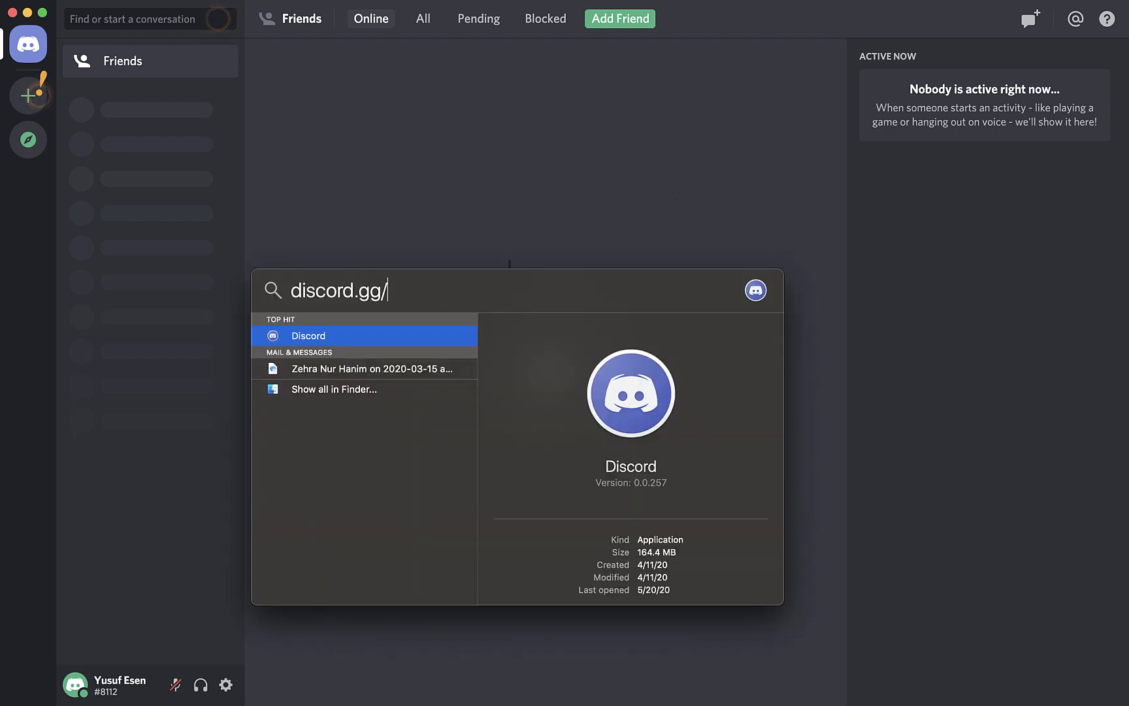
- Dismiss a stray Spotlight search, then search again to bring Chrome up beside Discord
text(sdf)
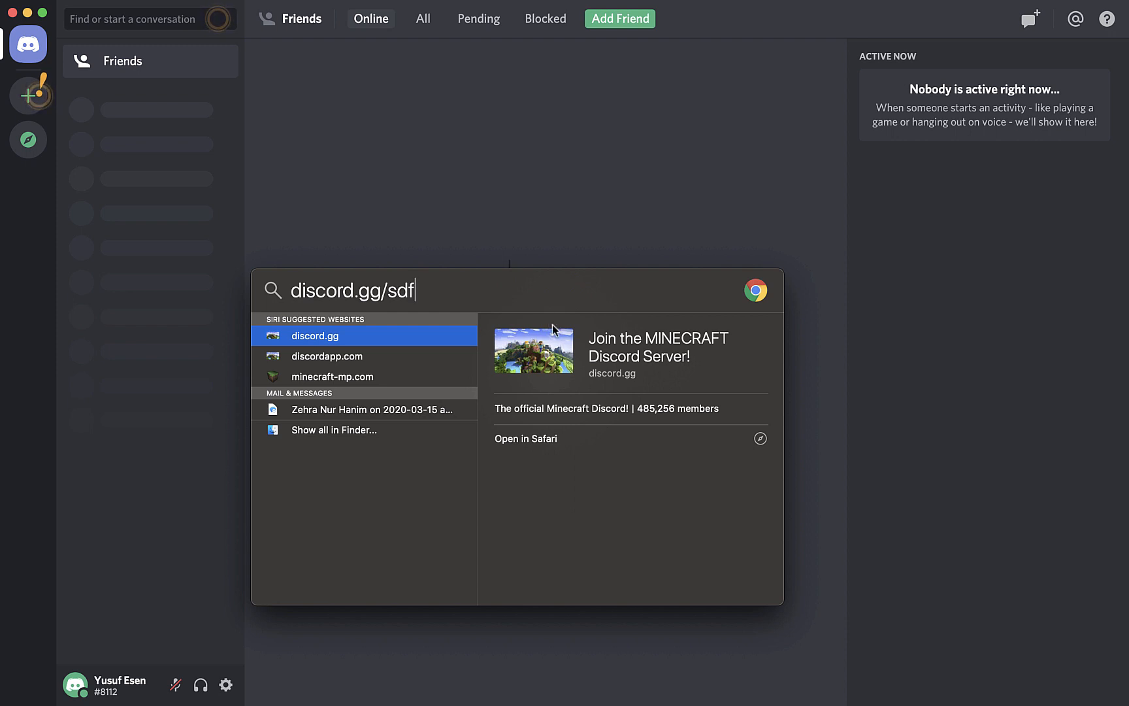
key(Escape)
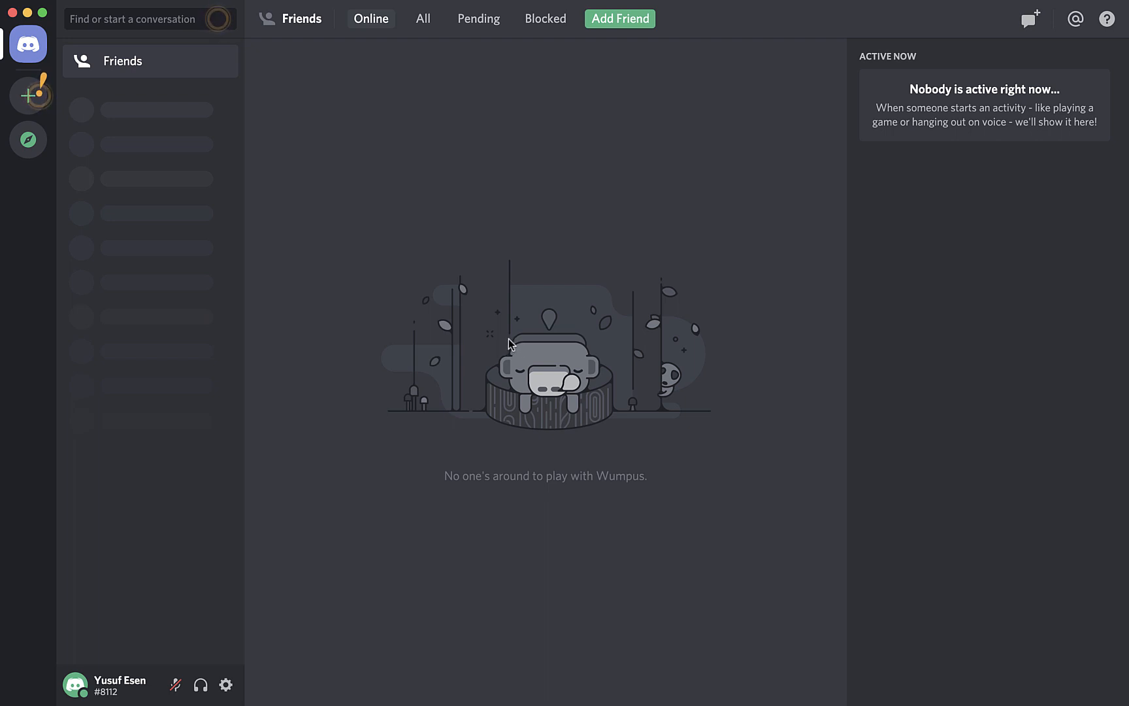
text(discord)
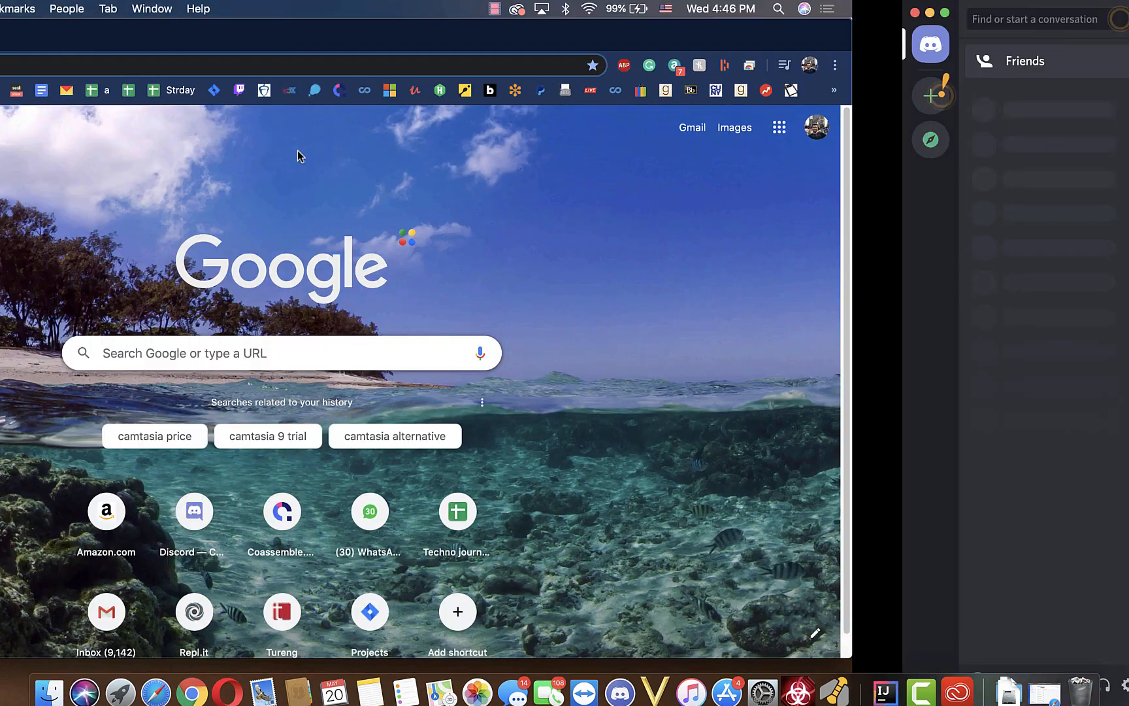
click(930, 44)
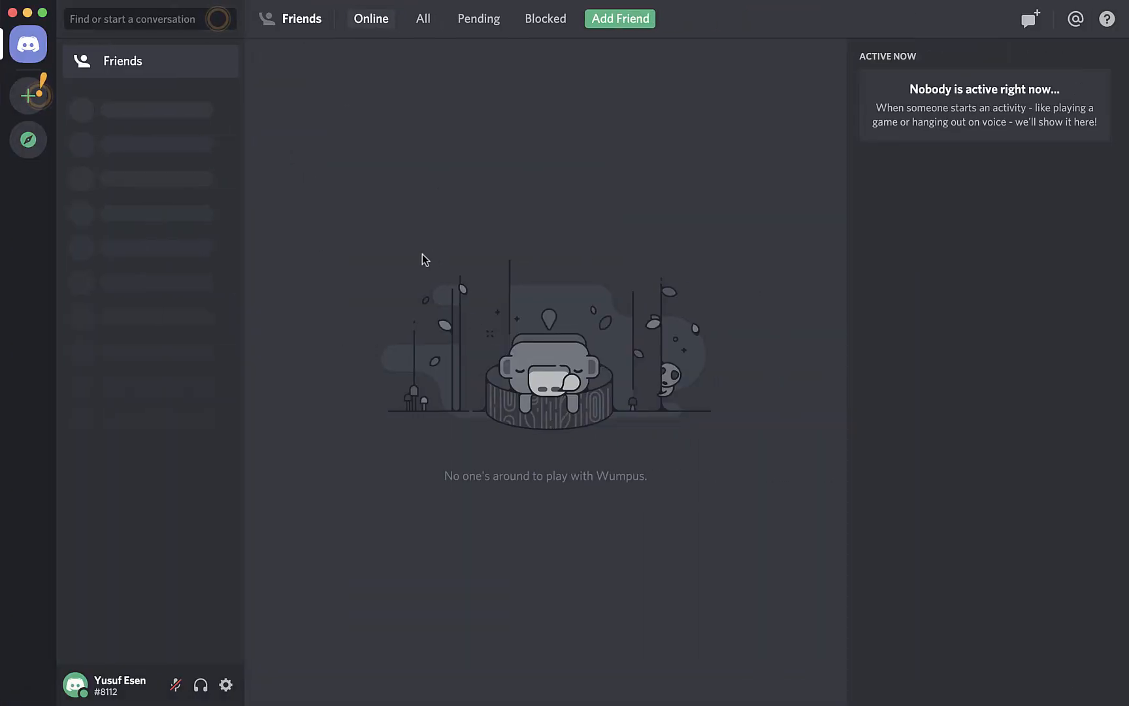
mouse_move(573, 414)
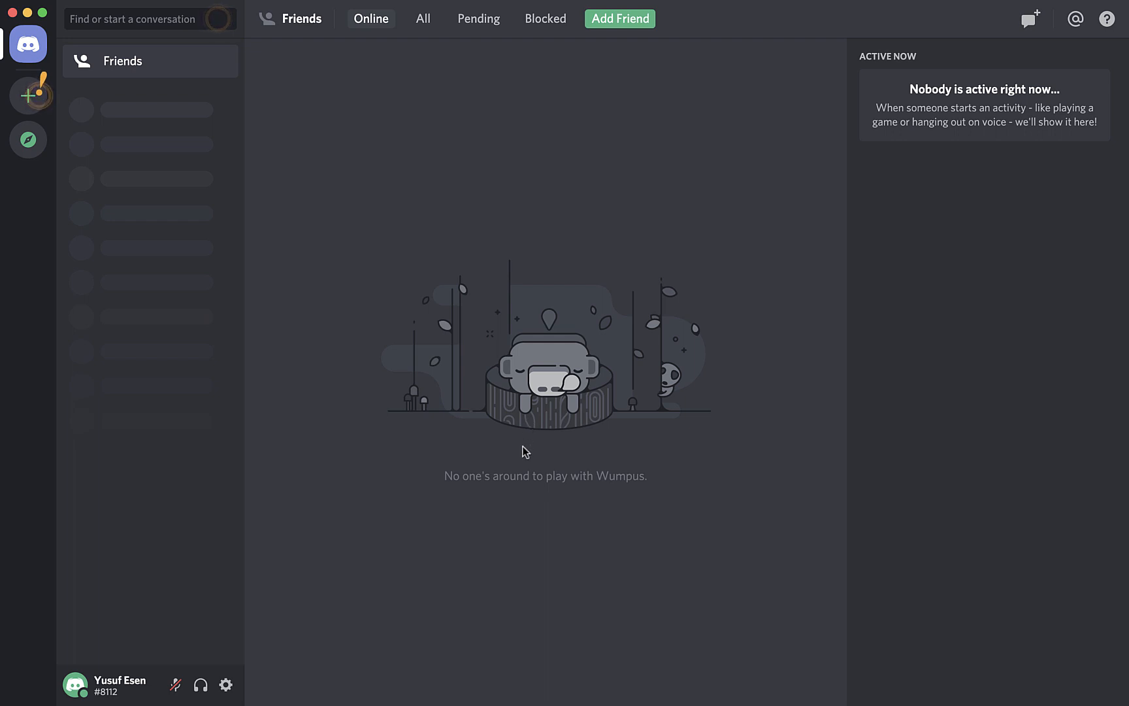
mouse_move(389, 407)
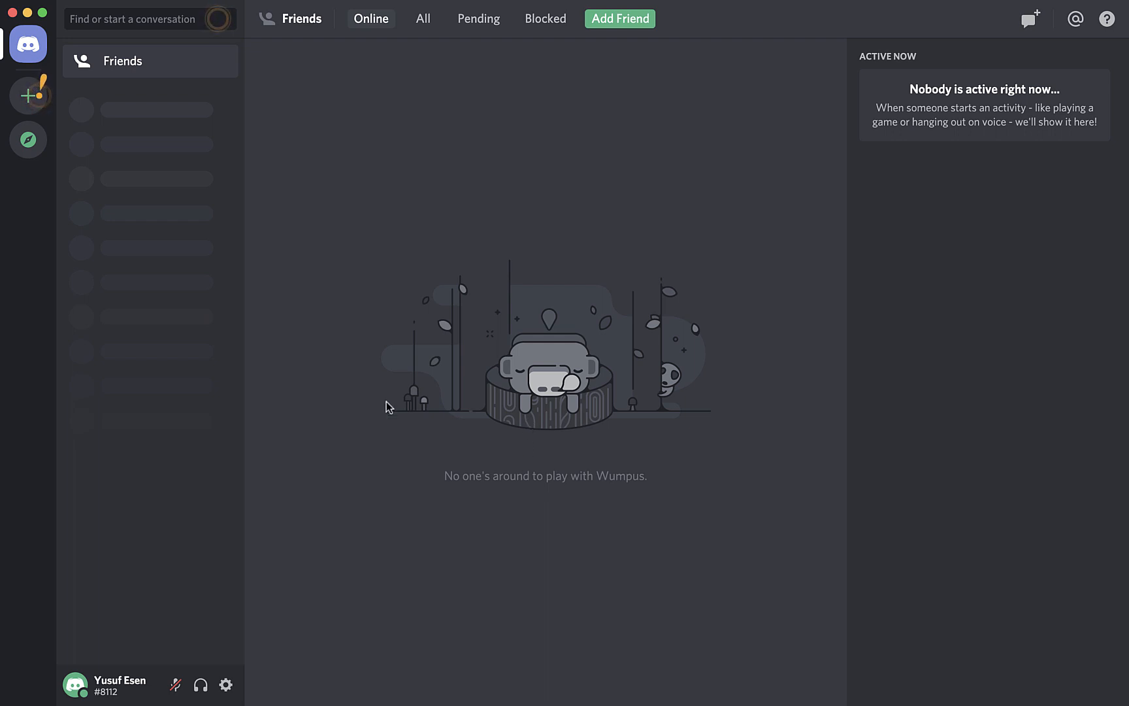
mouse_move(475, 424)
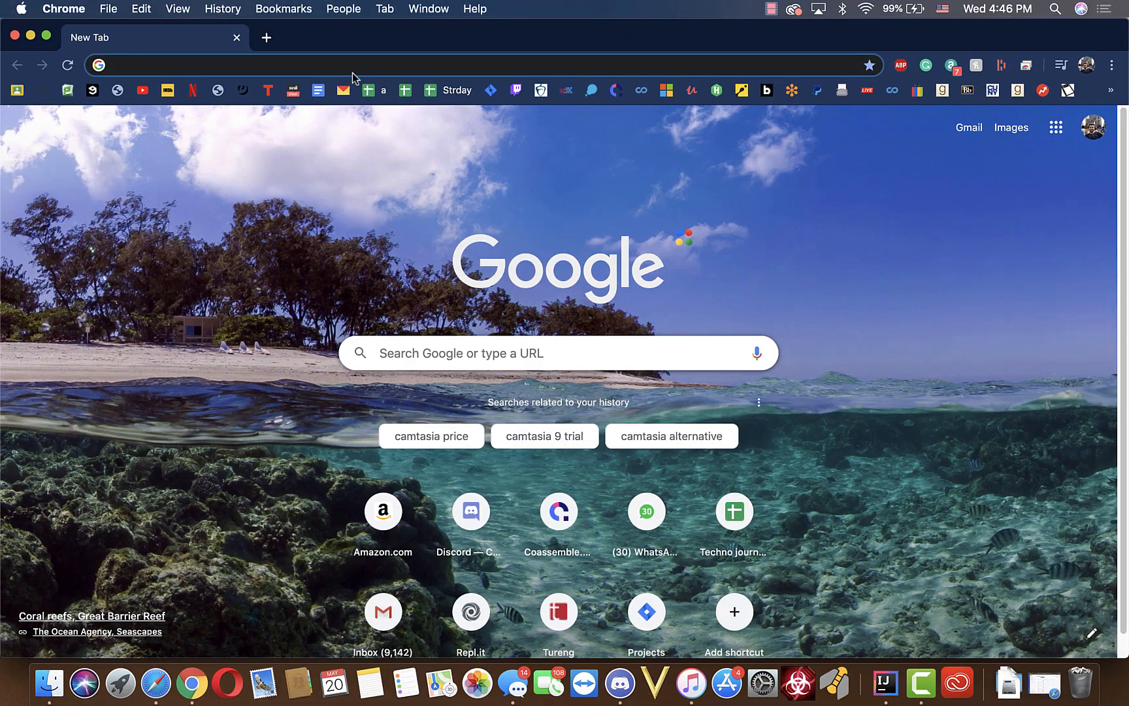
text(https://discord.gg/r4Hgm4)
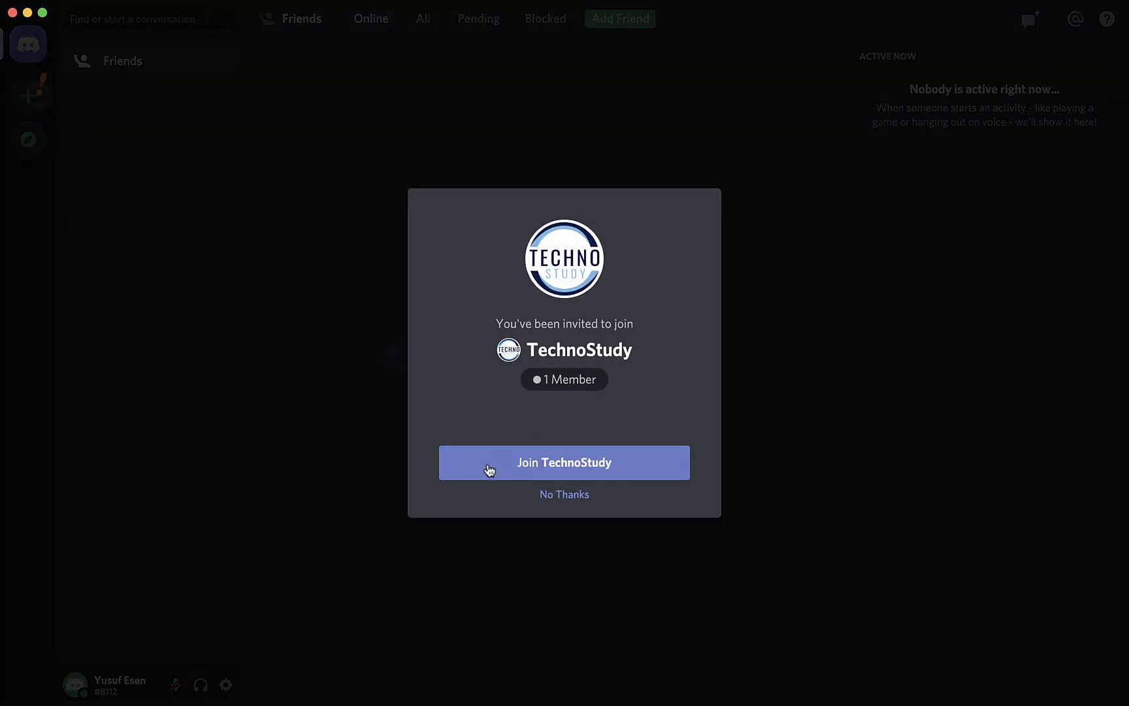
click(564, 495)
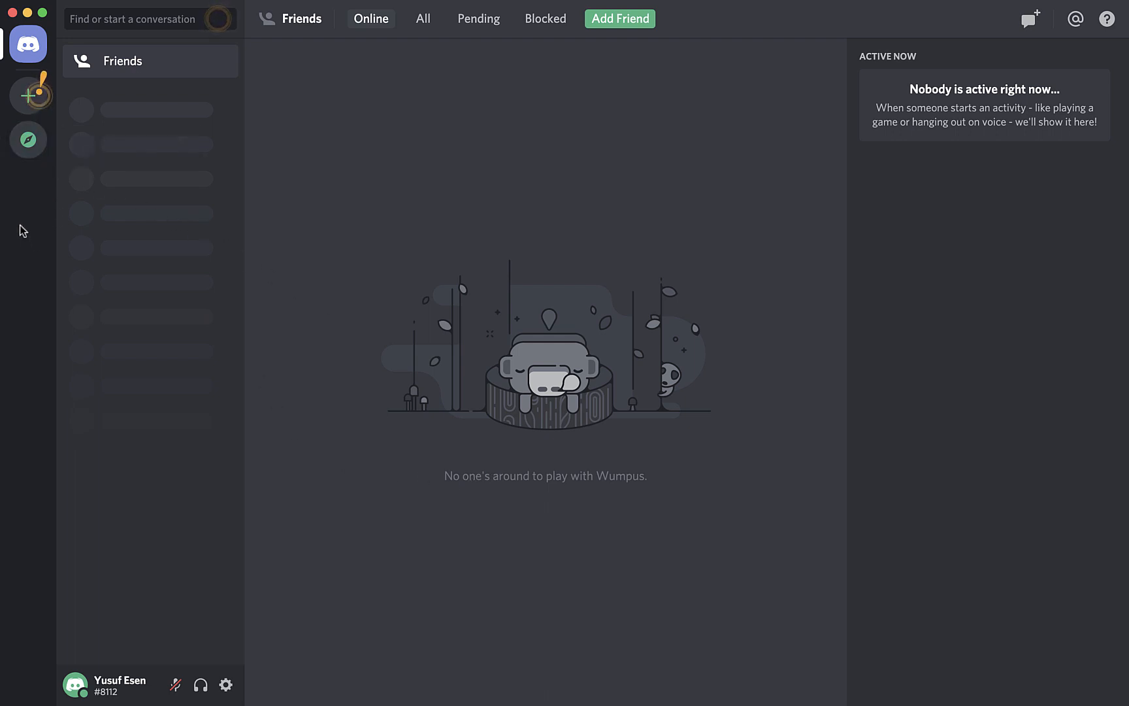
mouse_move(28, 140)
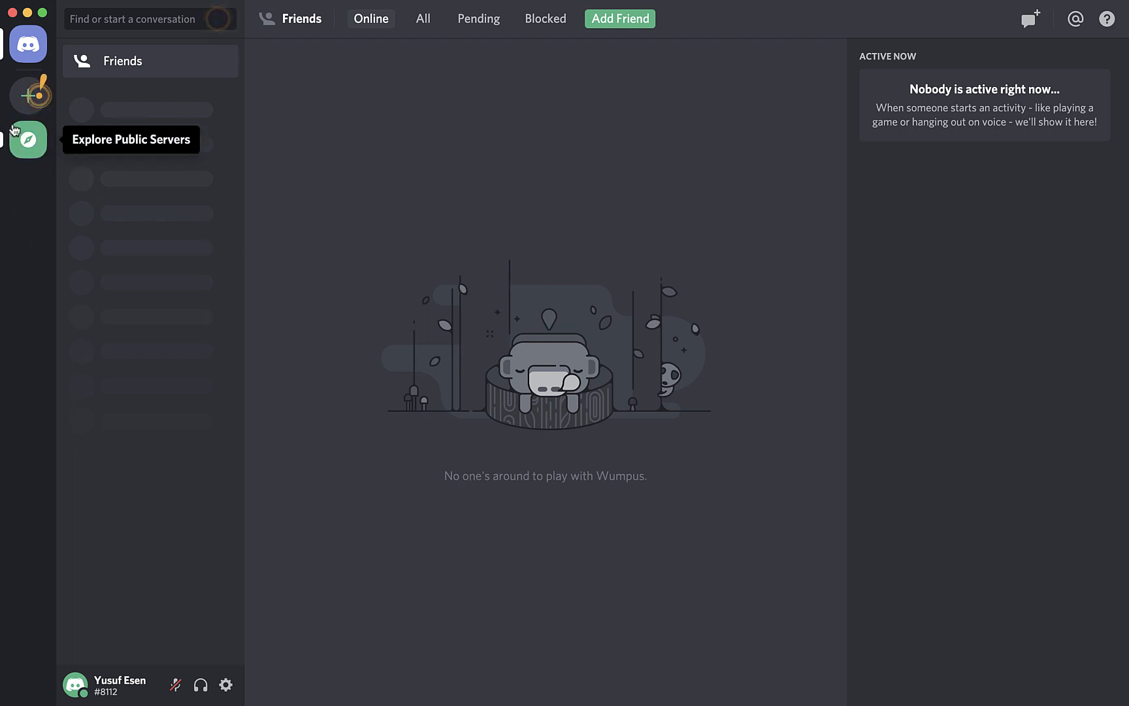
click(27, 94)
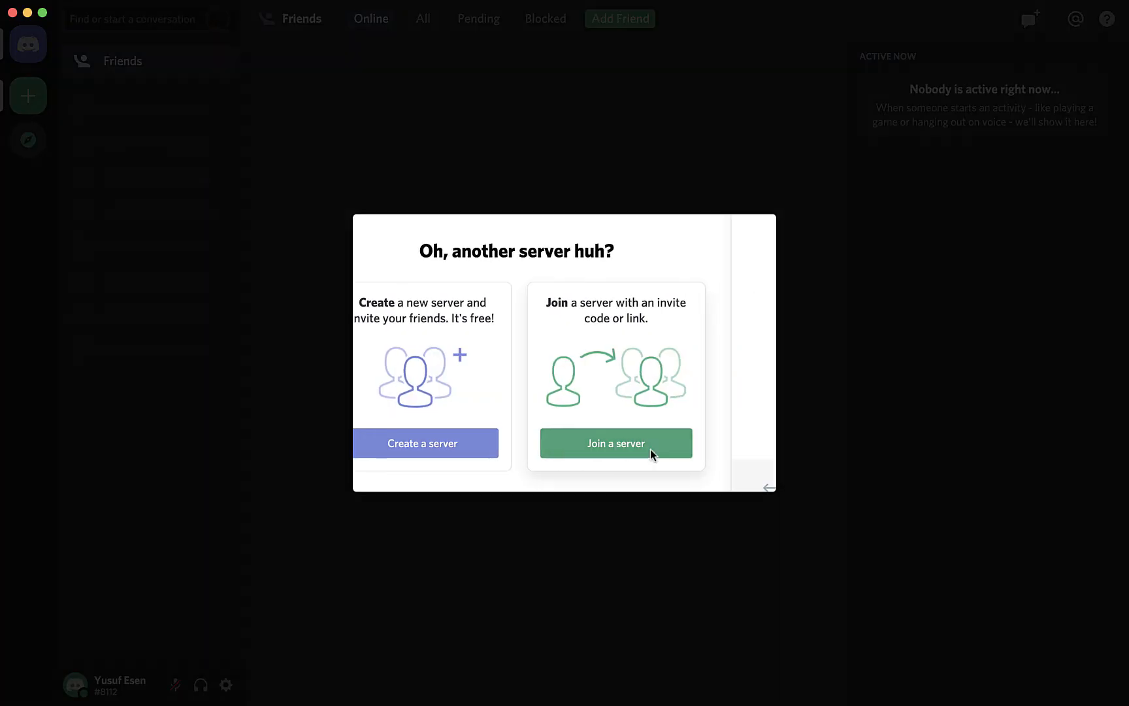
click(616, 443)
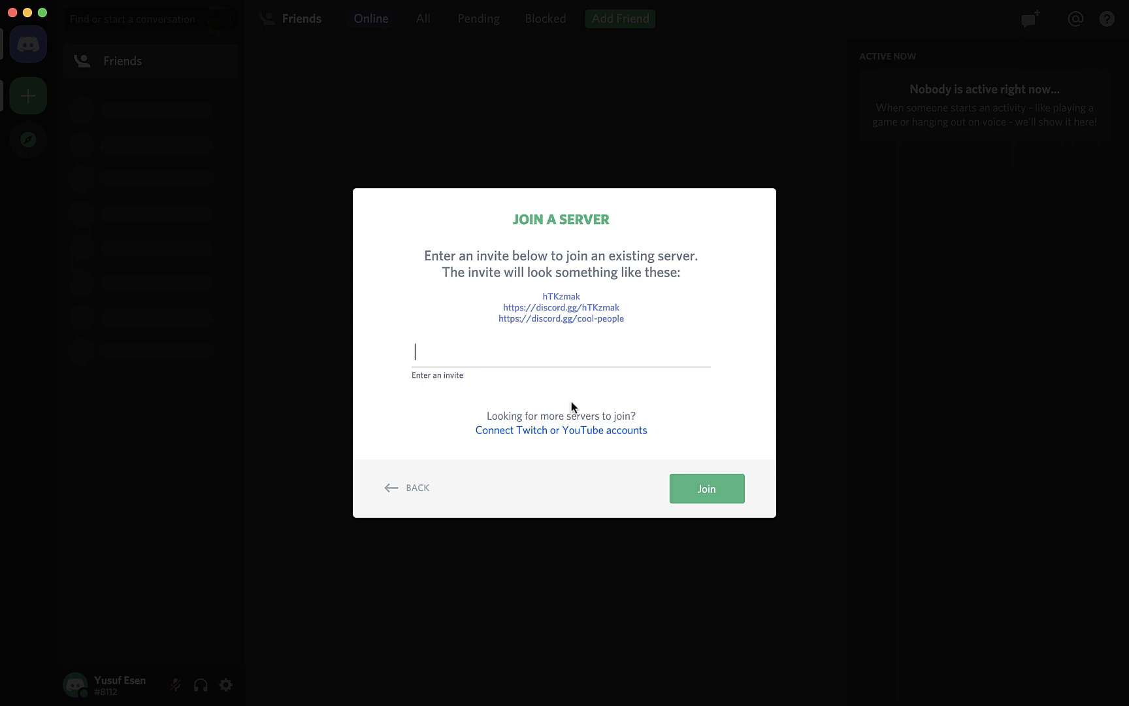
mouse_move(600, 444)
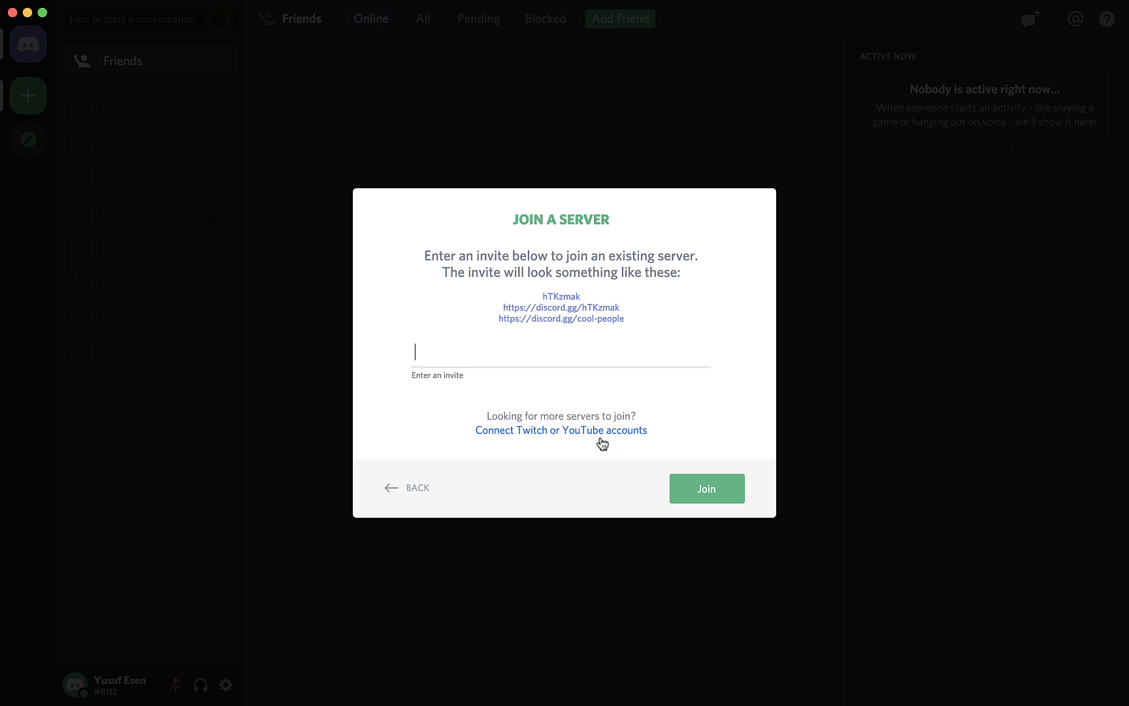
text(https://discord.gg/r4Hgm4)
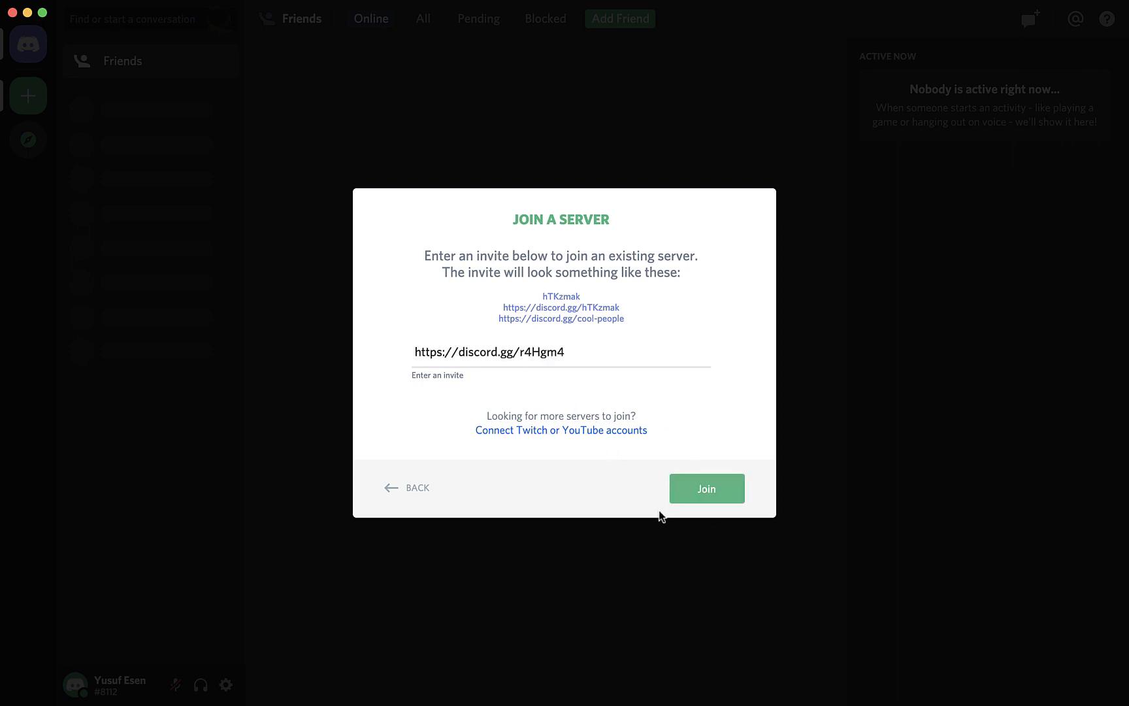
click(706, 489)
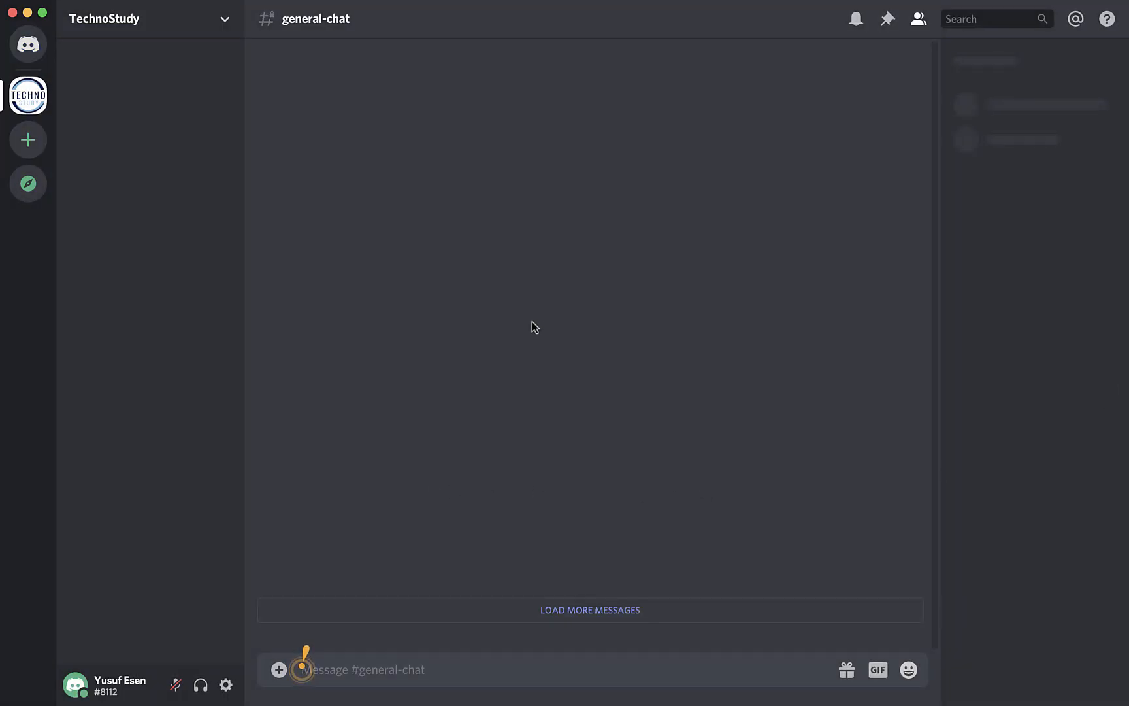
mouse_move(545, 479)
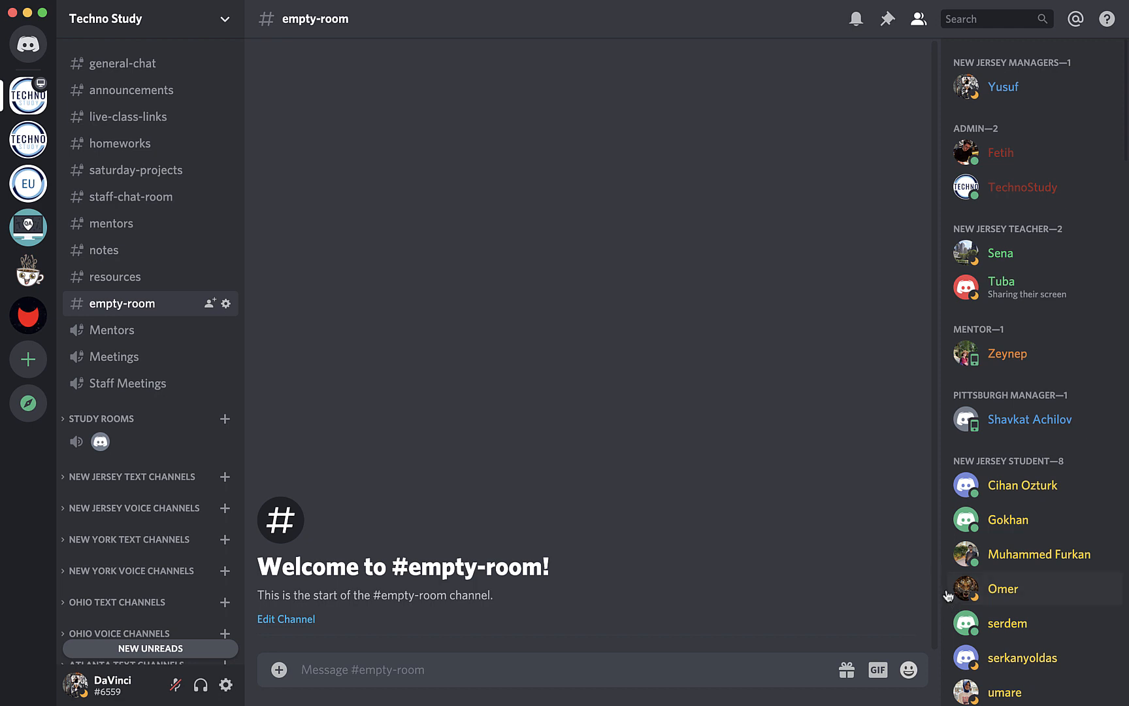
mouse_move(682, 519)
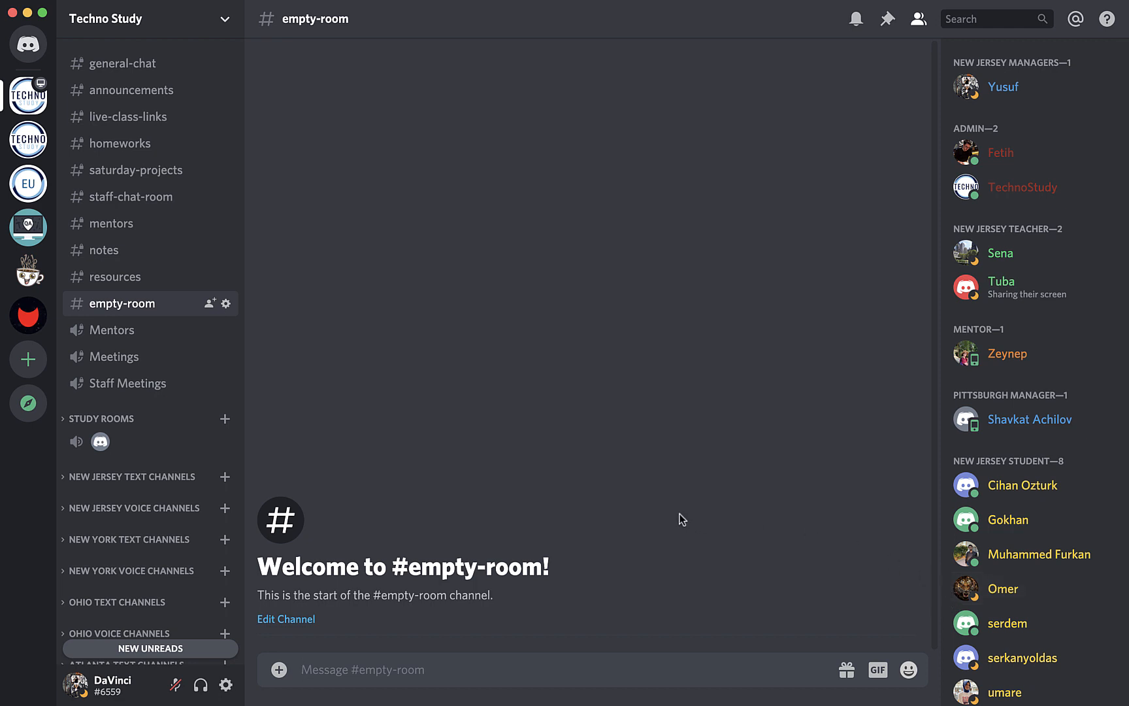
mouse_move(685, 516)
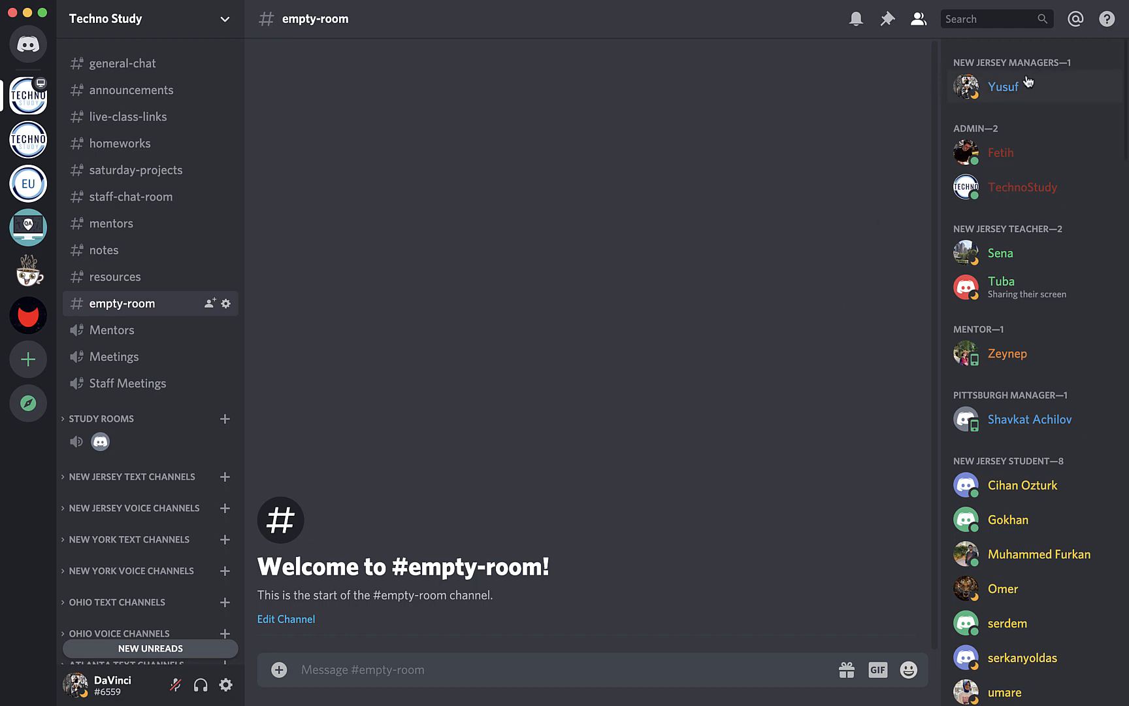
mouse_move(1014, 86)
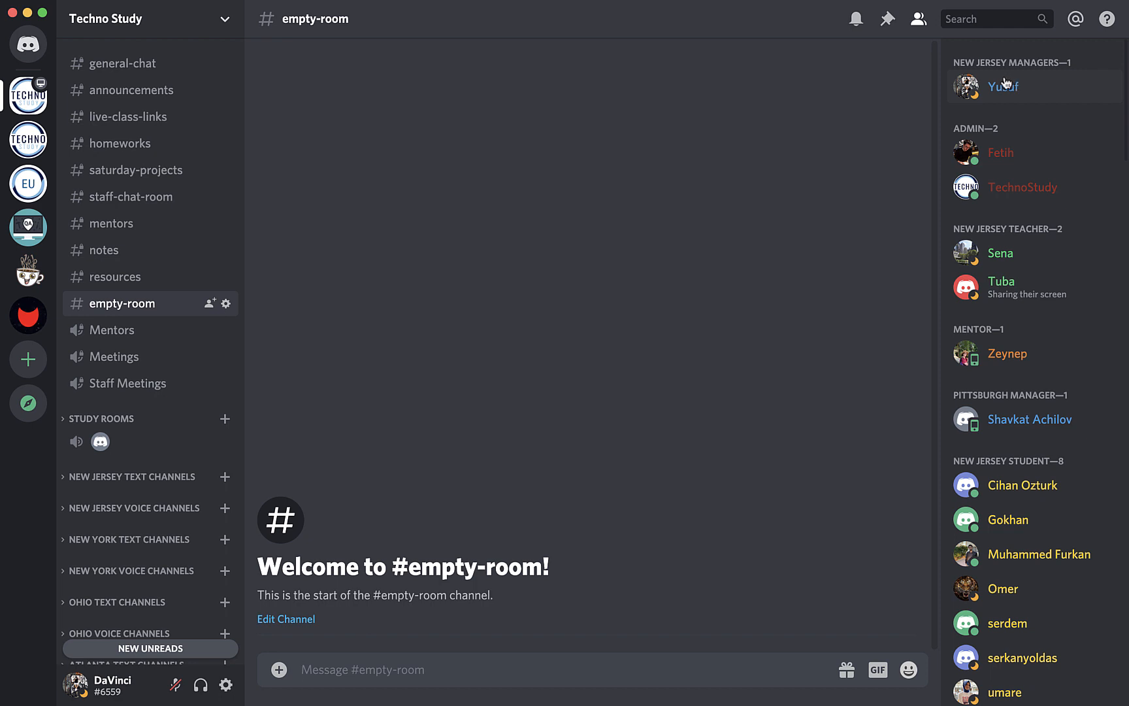
mouse_move(1006, 84)
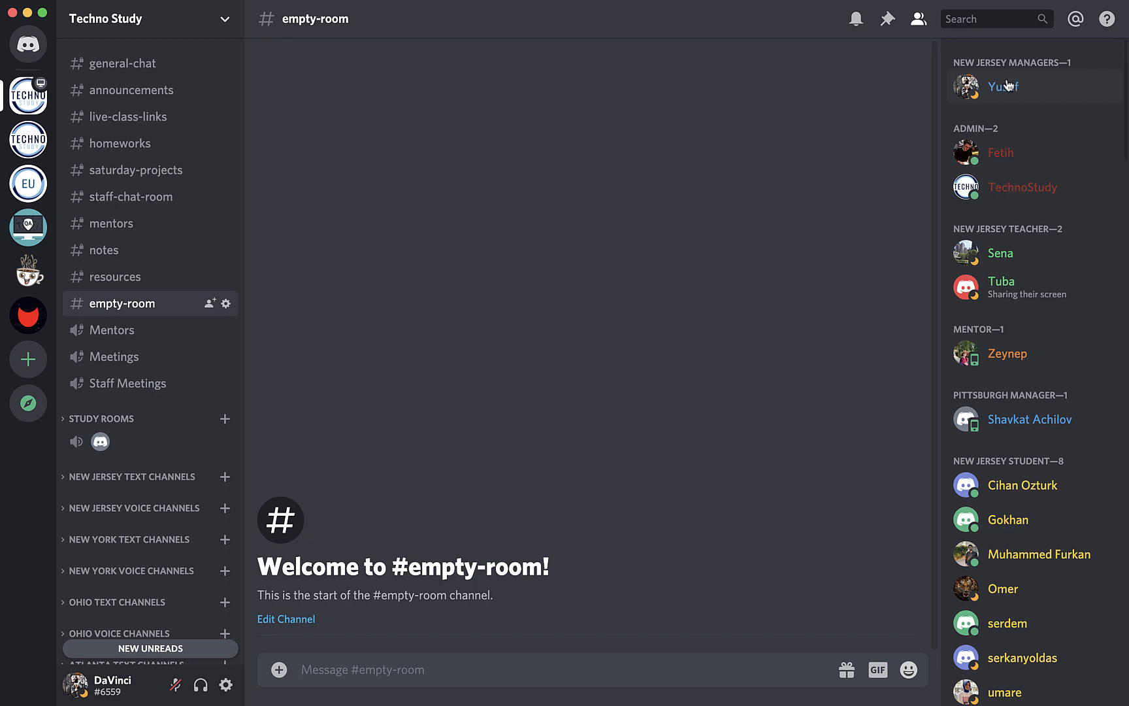
mouse_move(1032, 146)
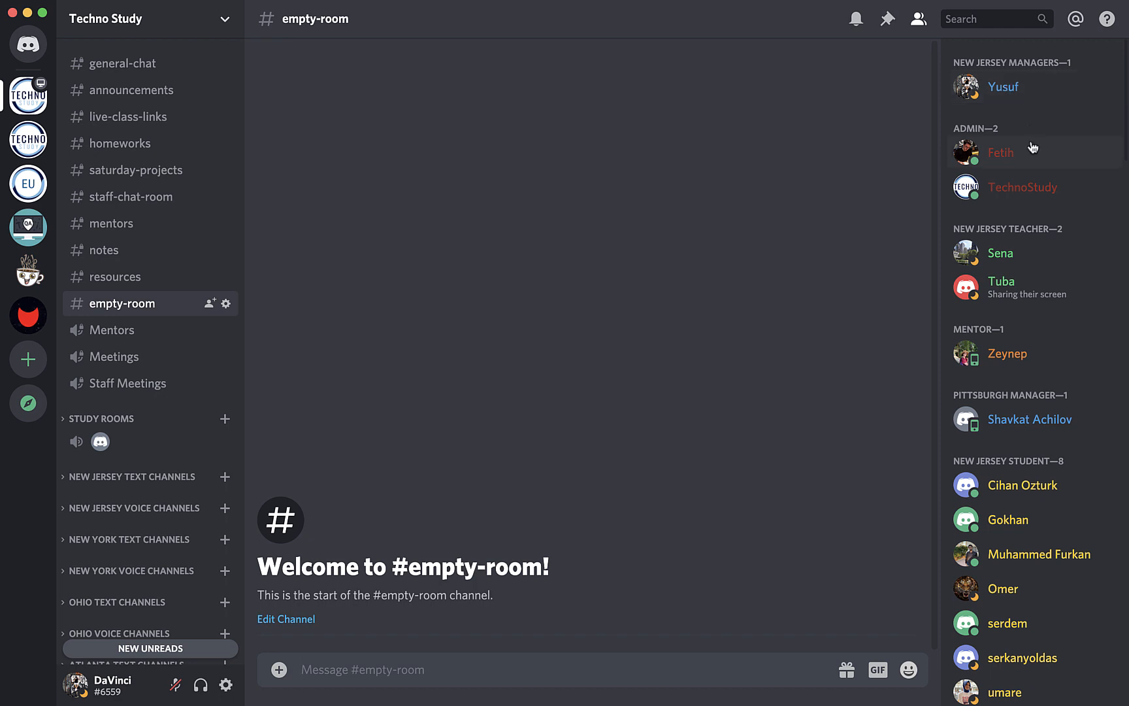
mouse_move(1059, 228)
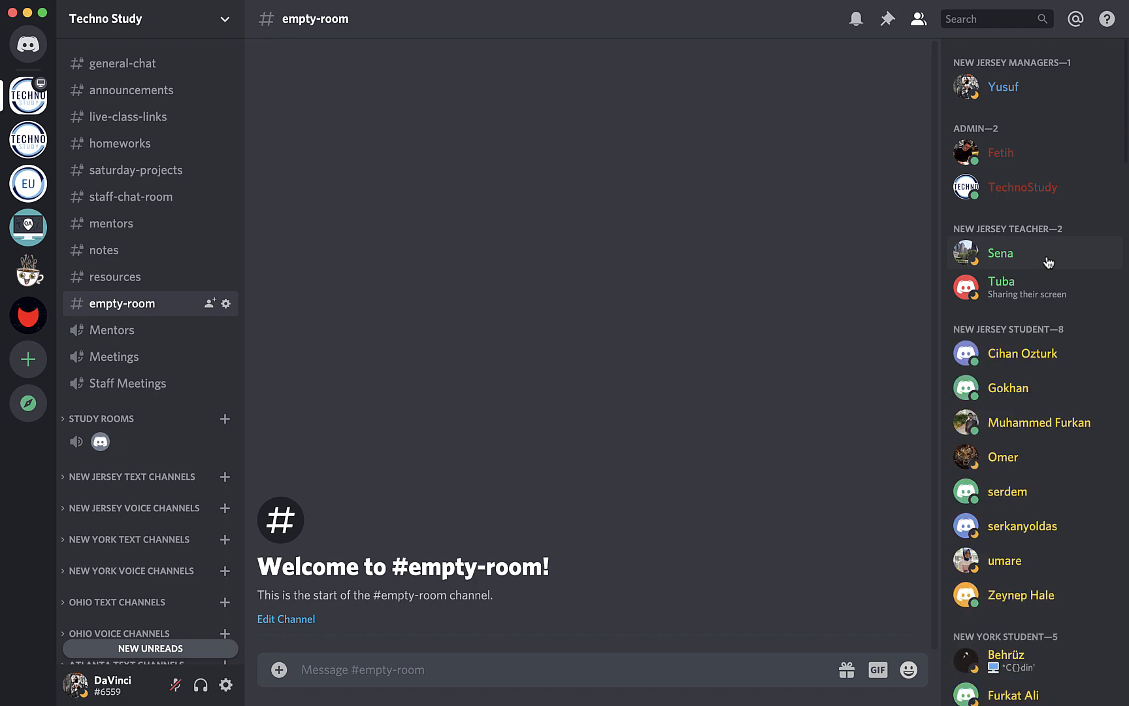
mouse_move(663, 249)
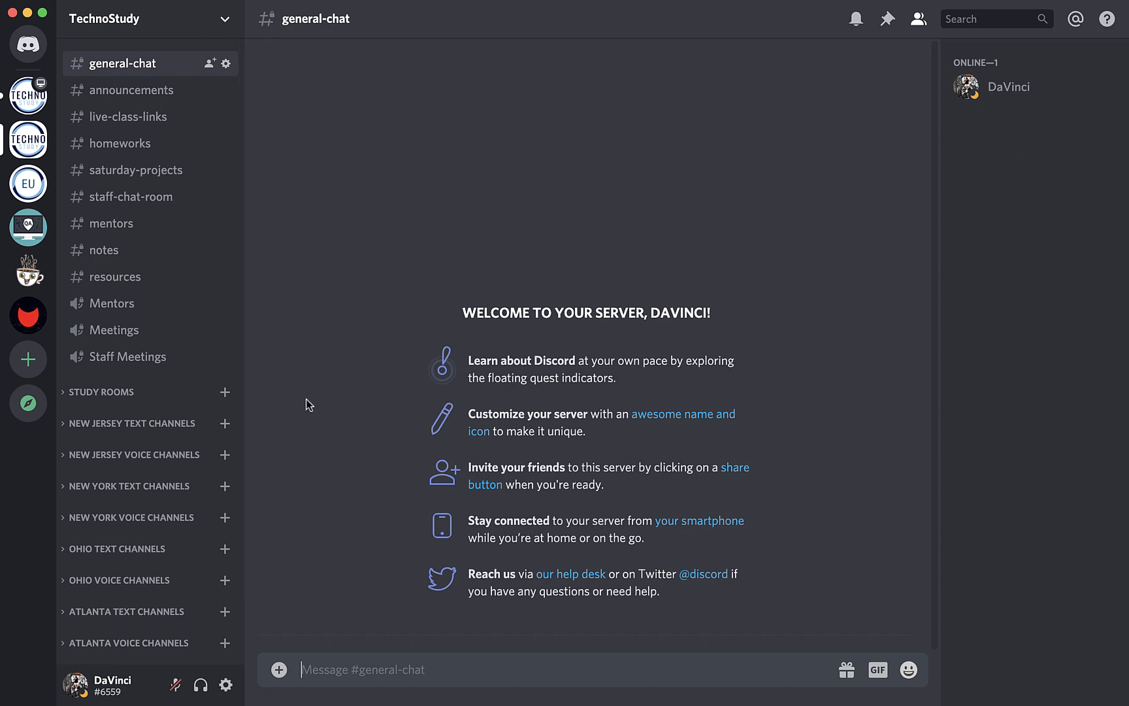
mouse_move(314, 450)
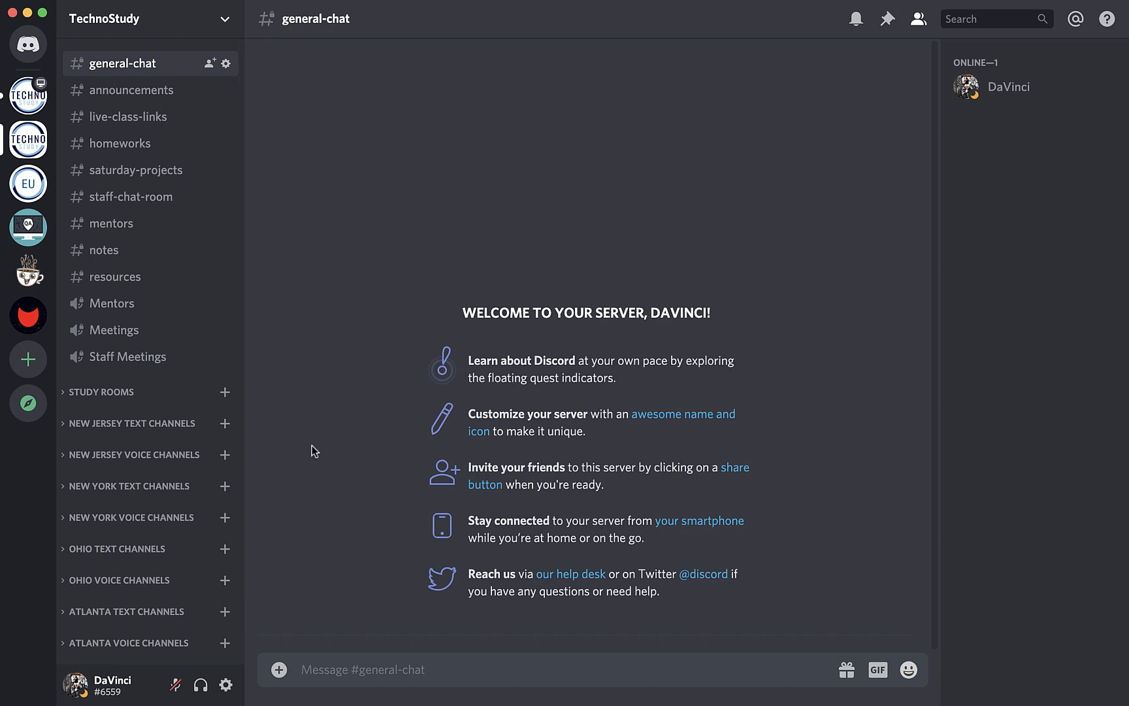
mouse_move(362, 519)
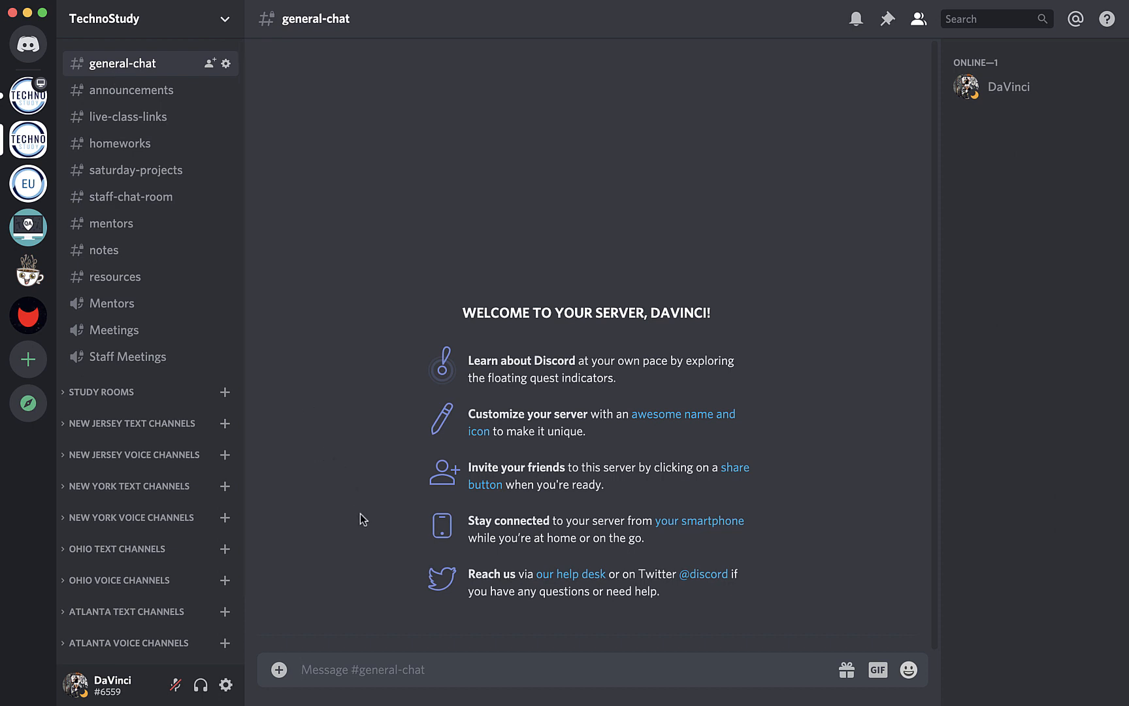
mouse_move(382, 558)
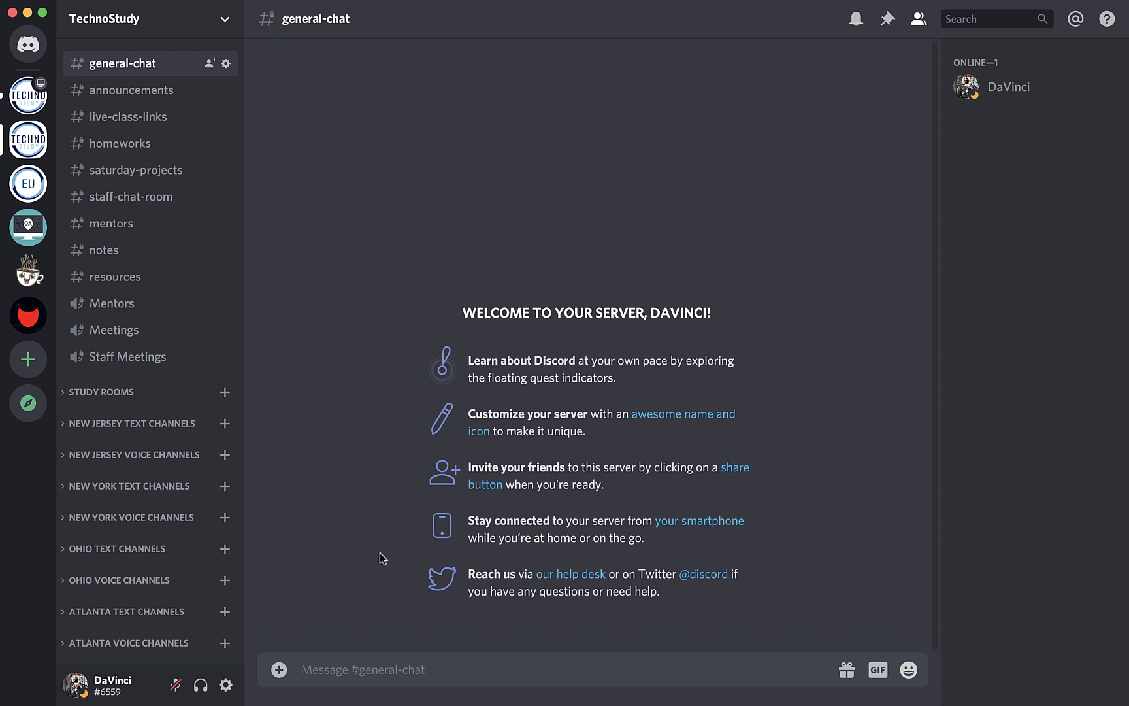
mouse_move(390, 564)
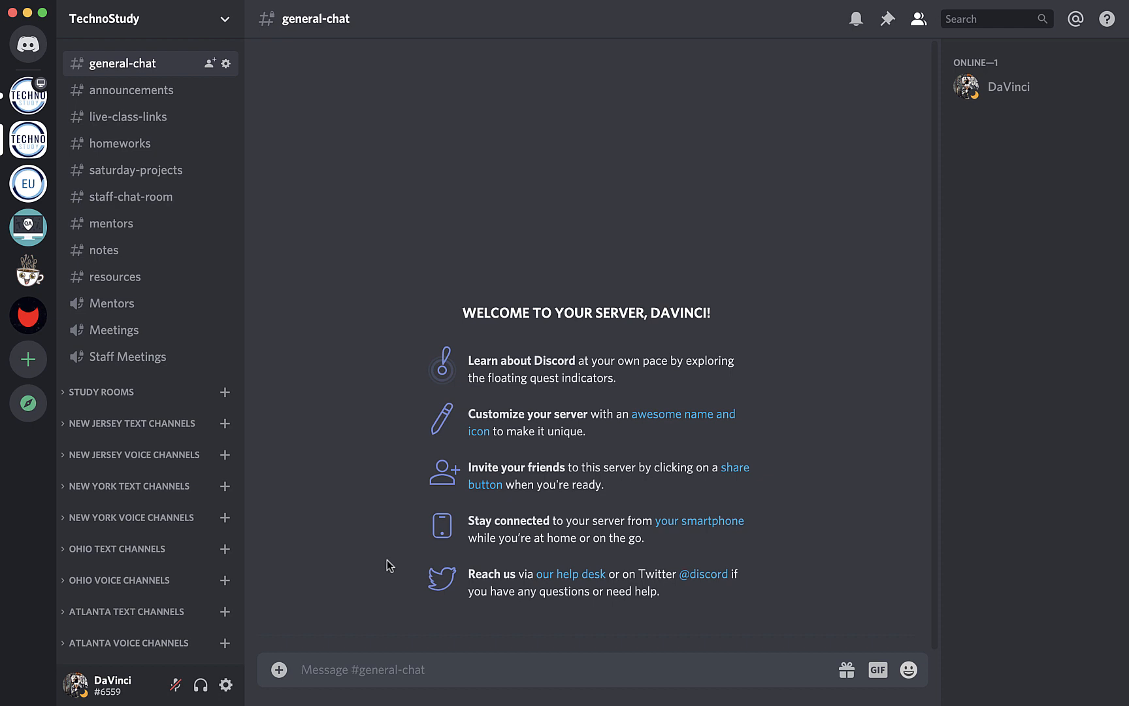
mouse_move(371, 597)
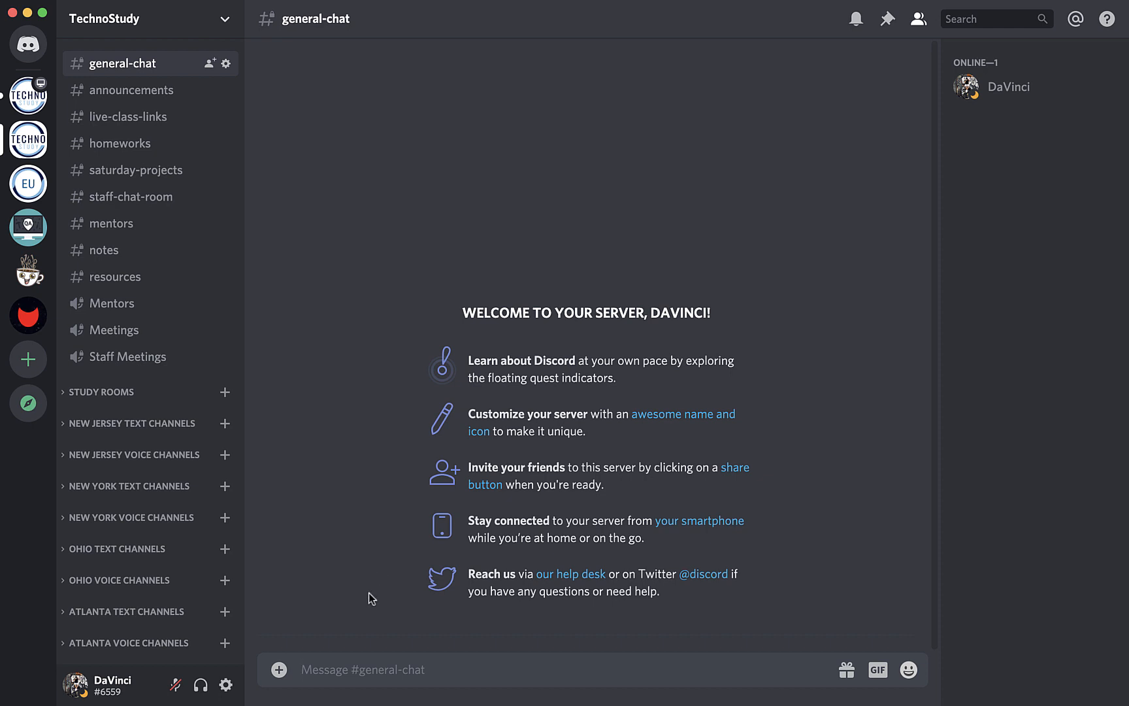
- Browse the announcements, live-class-links, homeworks and saturday-projects channels in turn
click(132, 88)
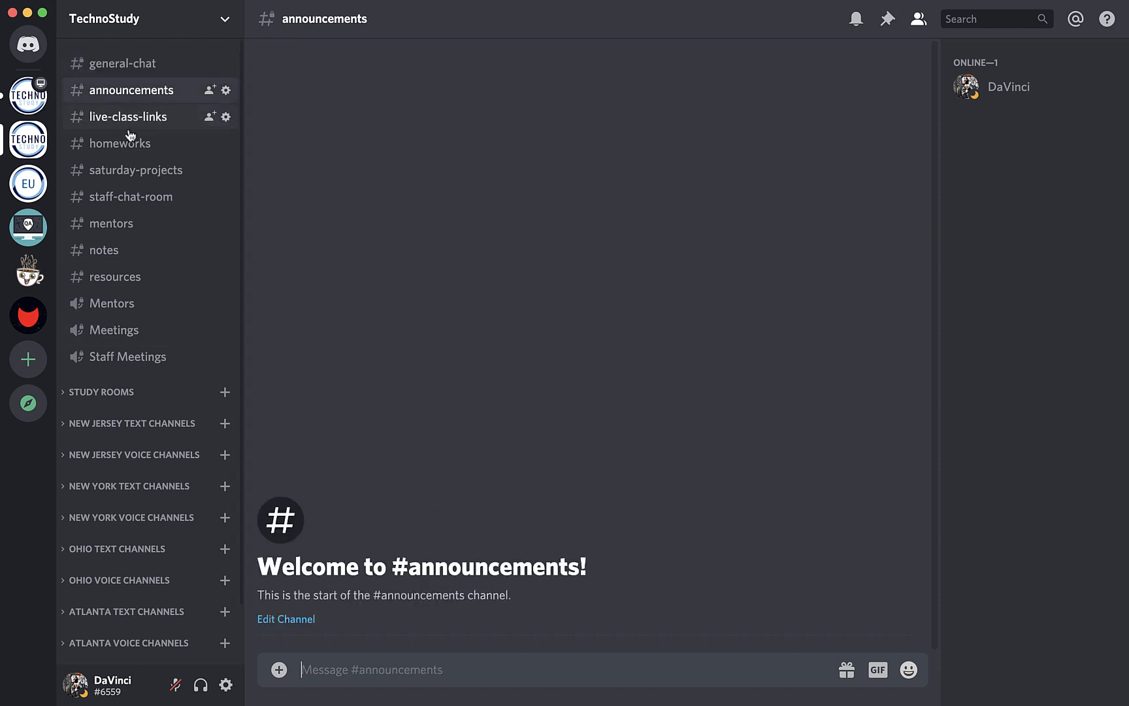
mouse_move(445, 464)
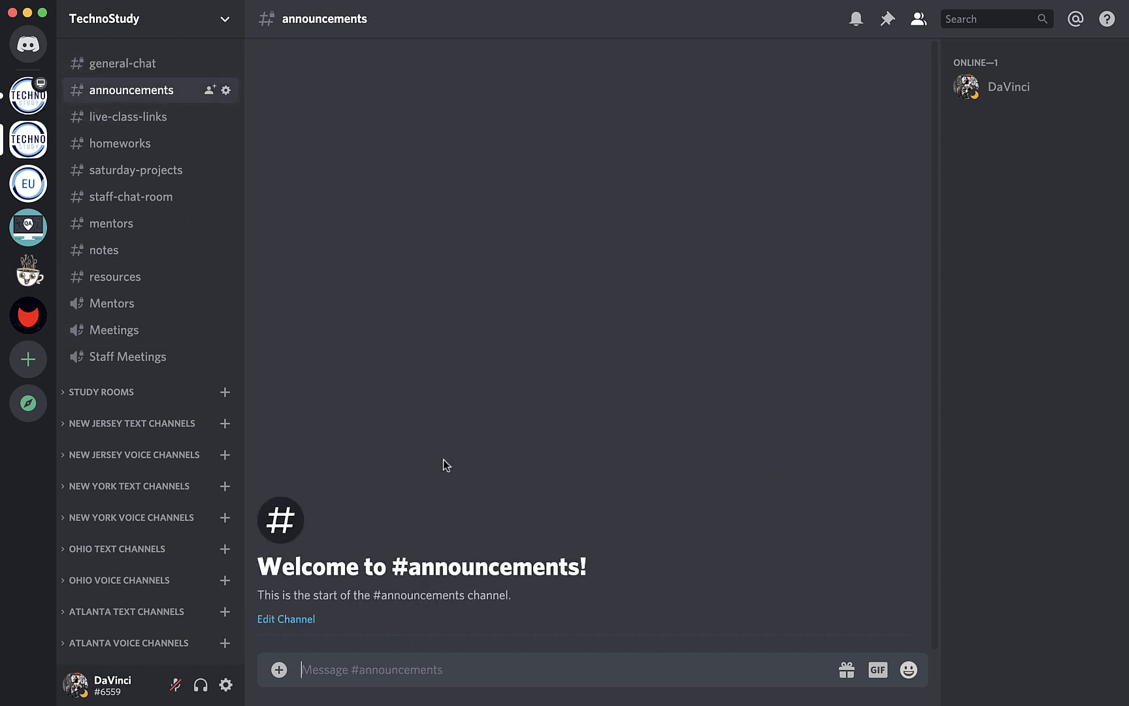
mouse_move(441, 468)
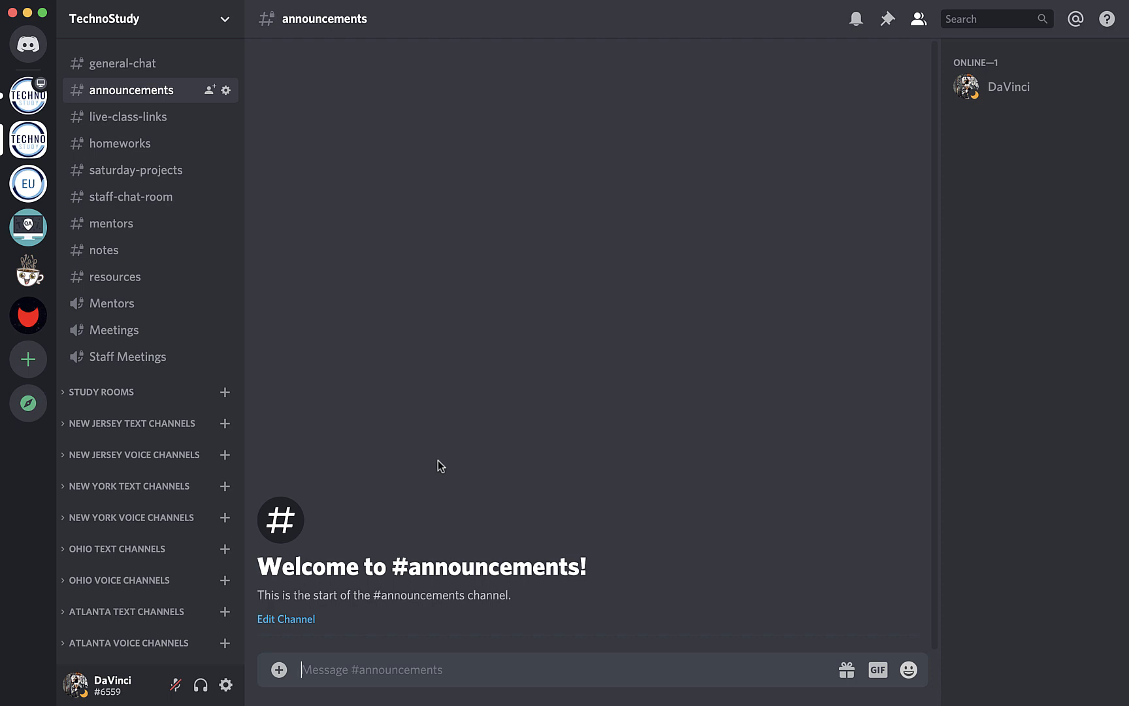
click(128, 116)
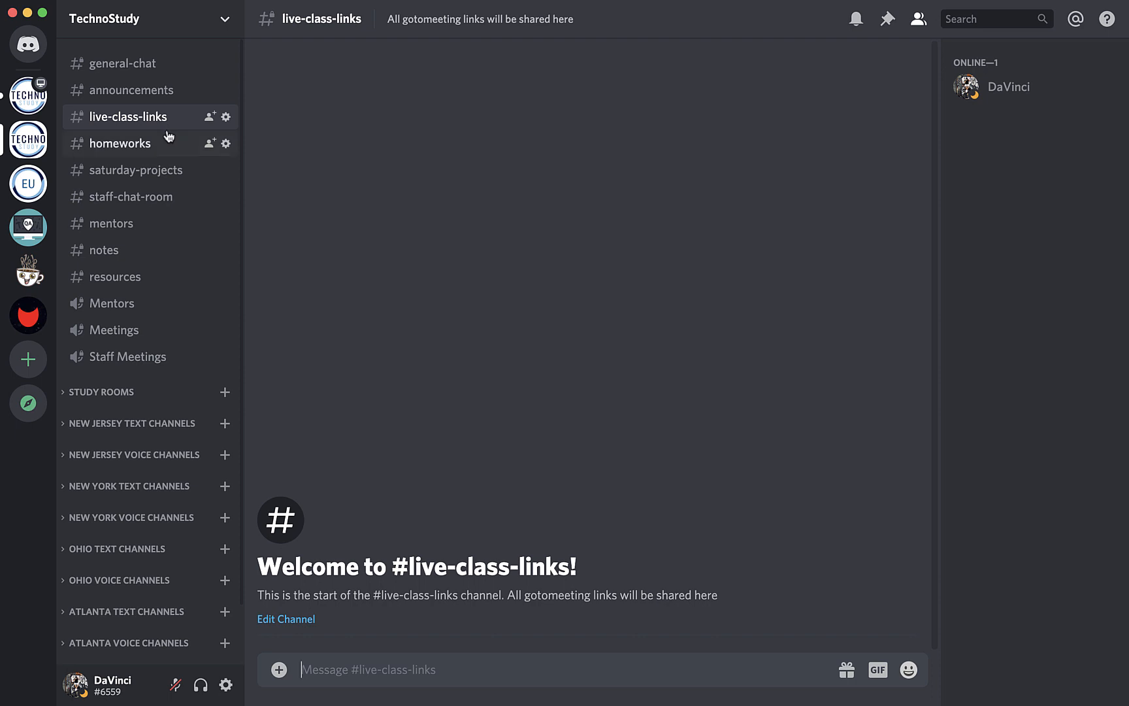
mouse_move(149, 277)
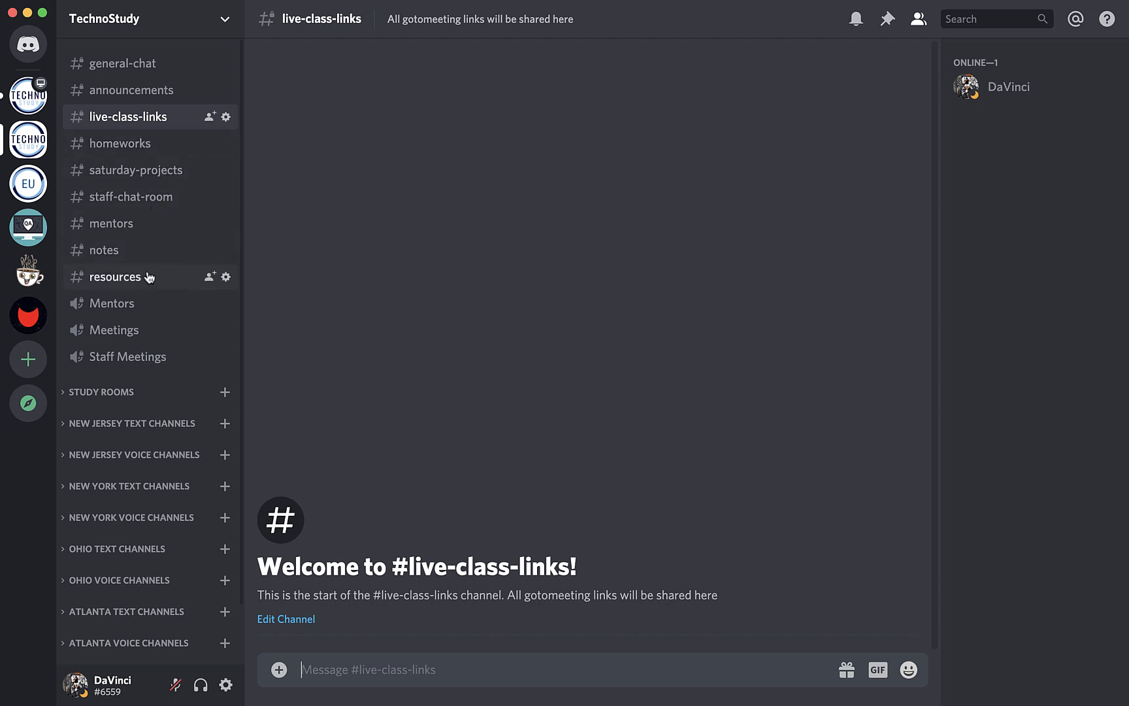
click(122, 142)
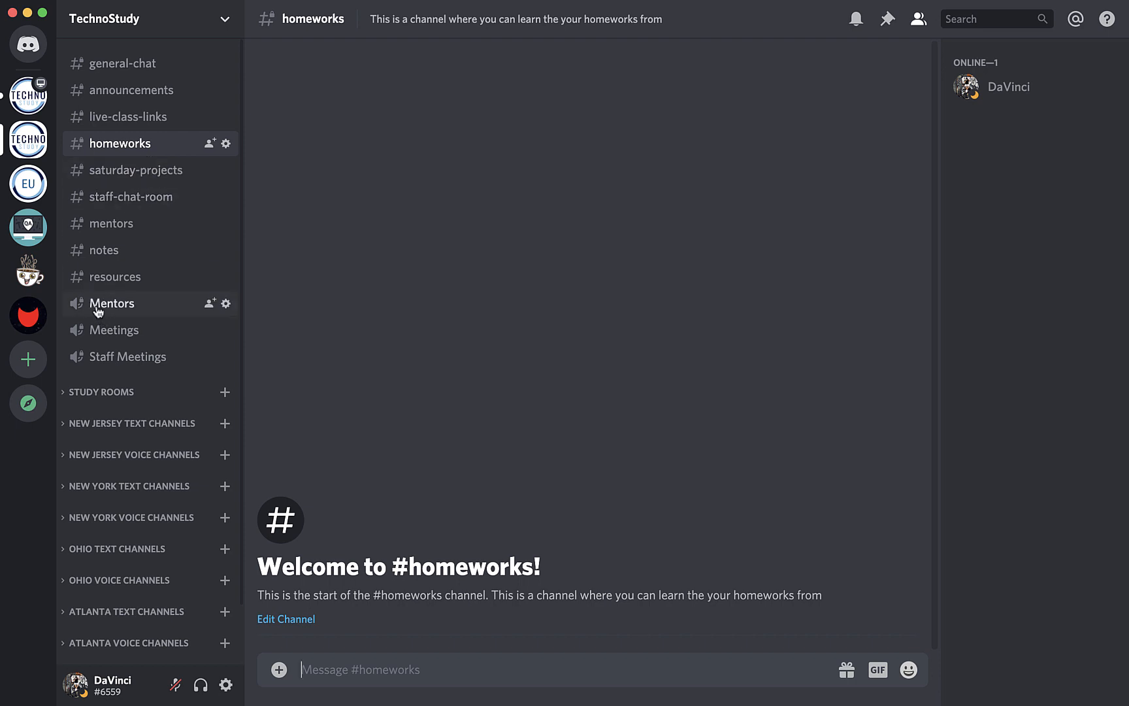
mouse_move(113, 329)
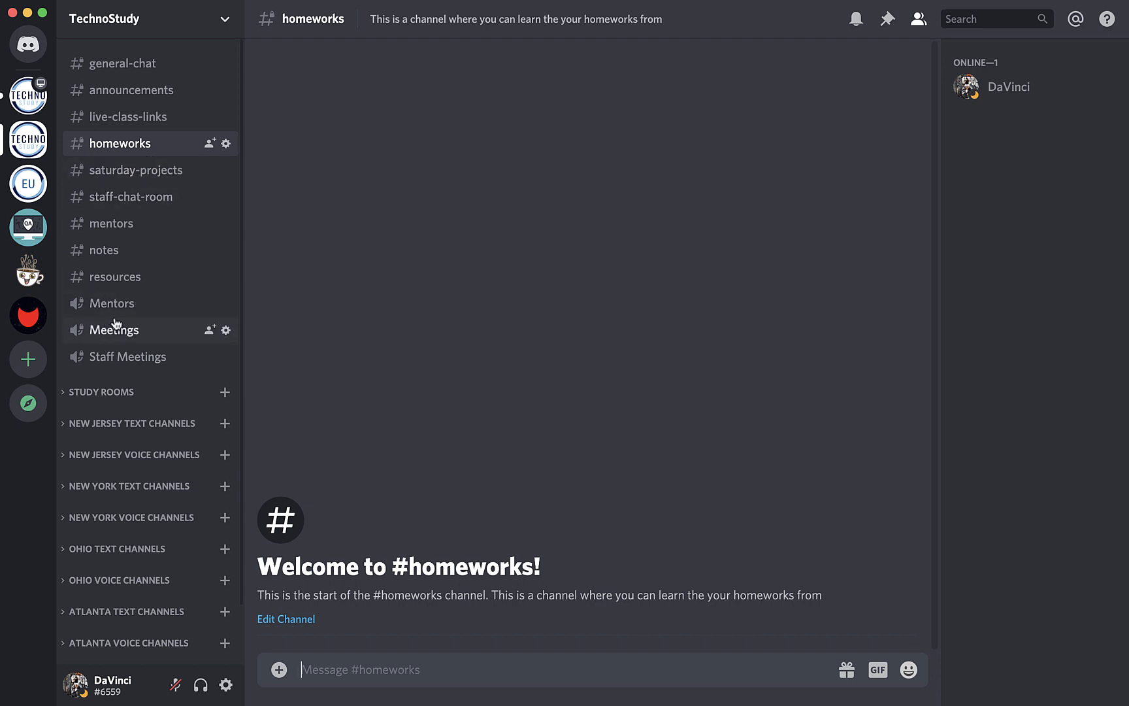
mouse_move(115, 277)
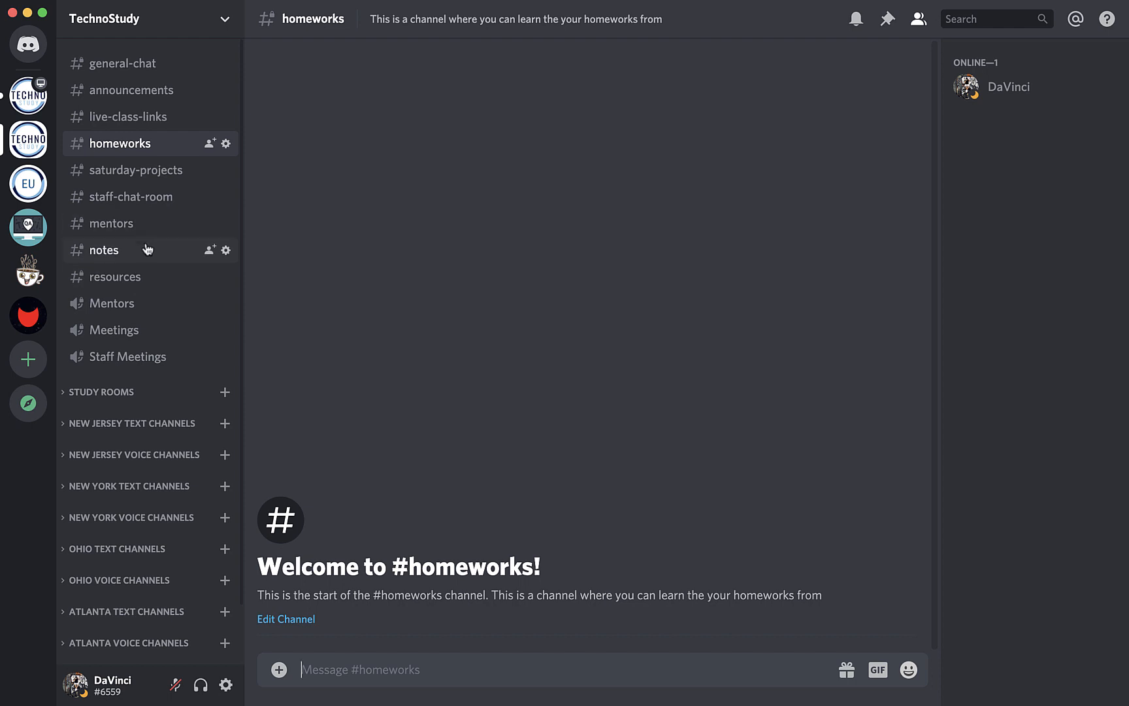
mouse_move(158, 288)
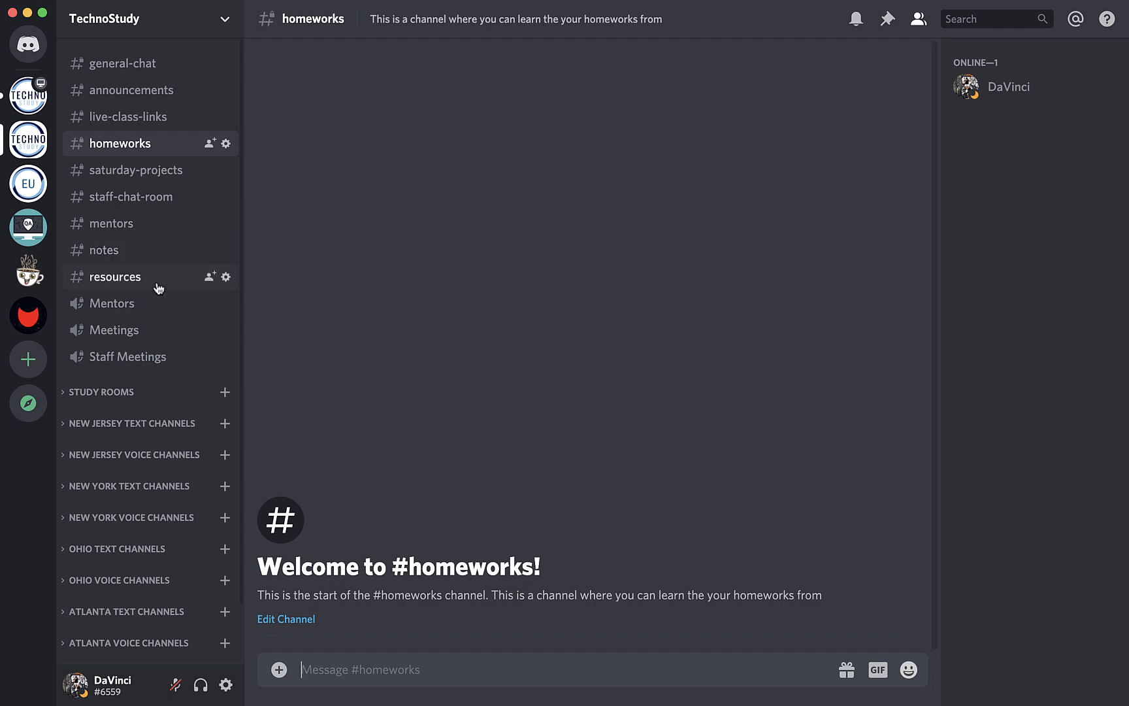
mouse_move(158, 280)
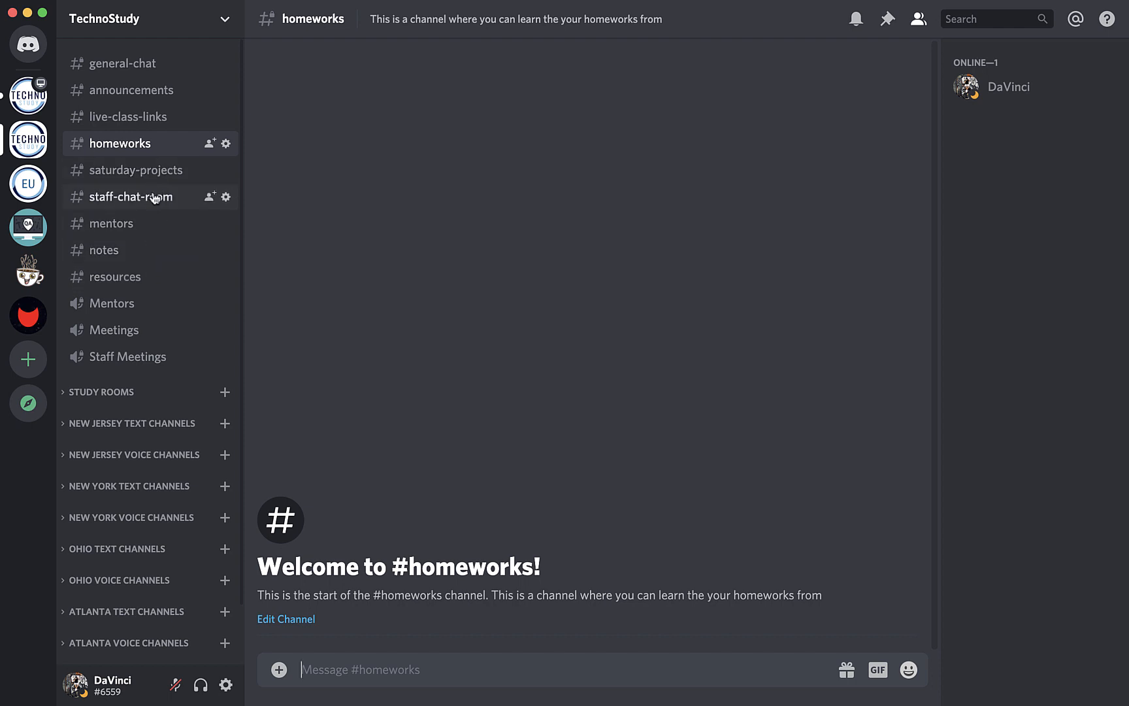
mouse_move(136, 170)
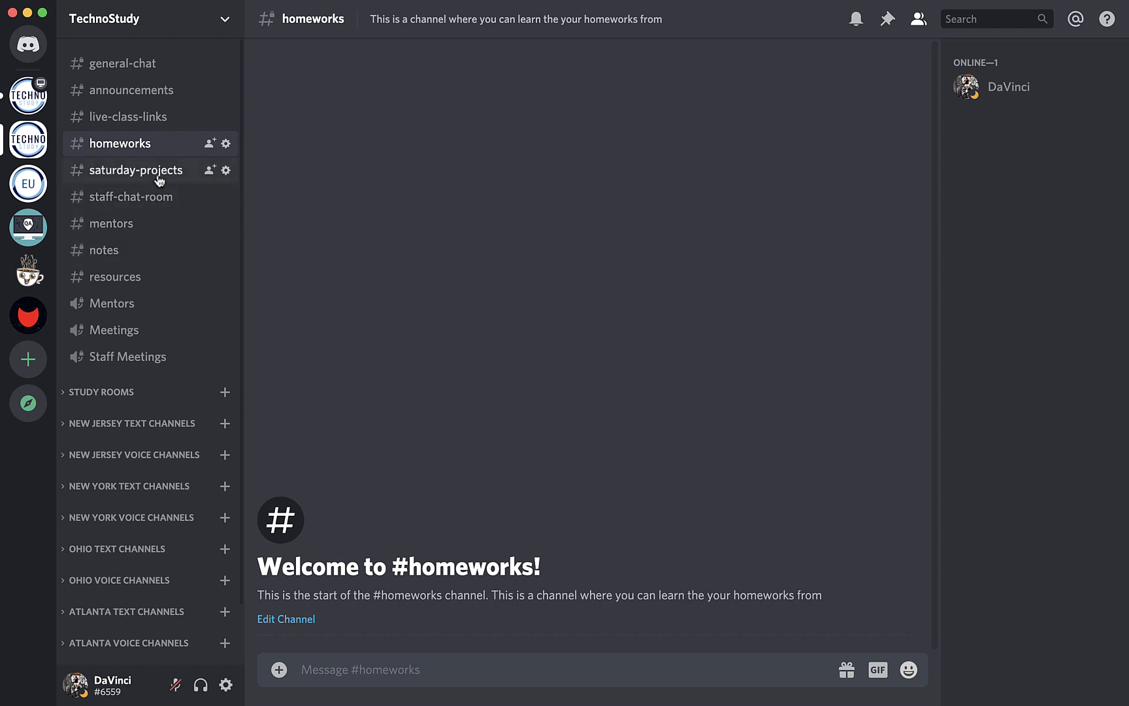
click(133, 170)
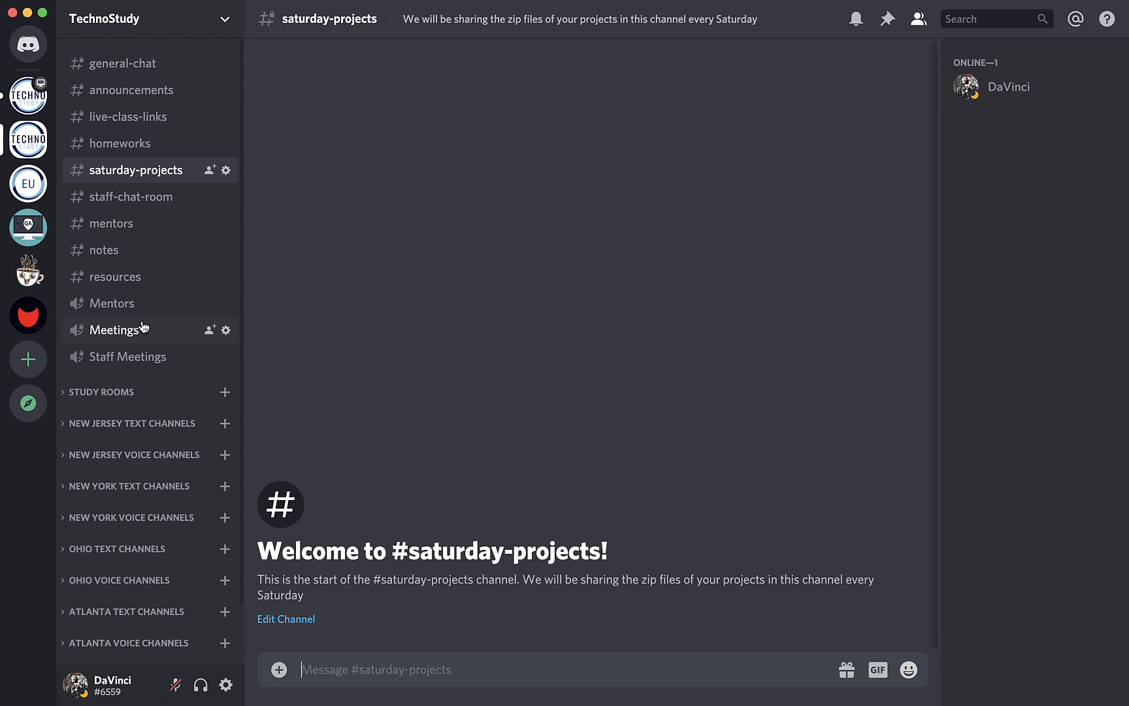
mouse_move(111, 302)
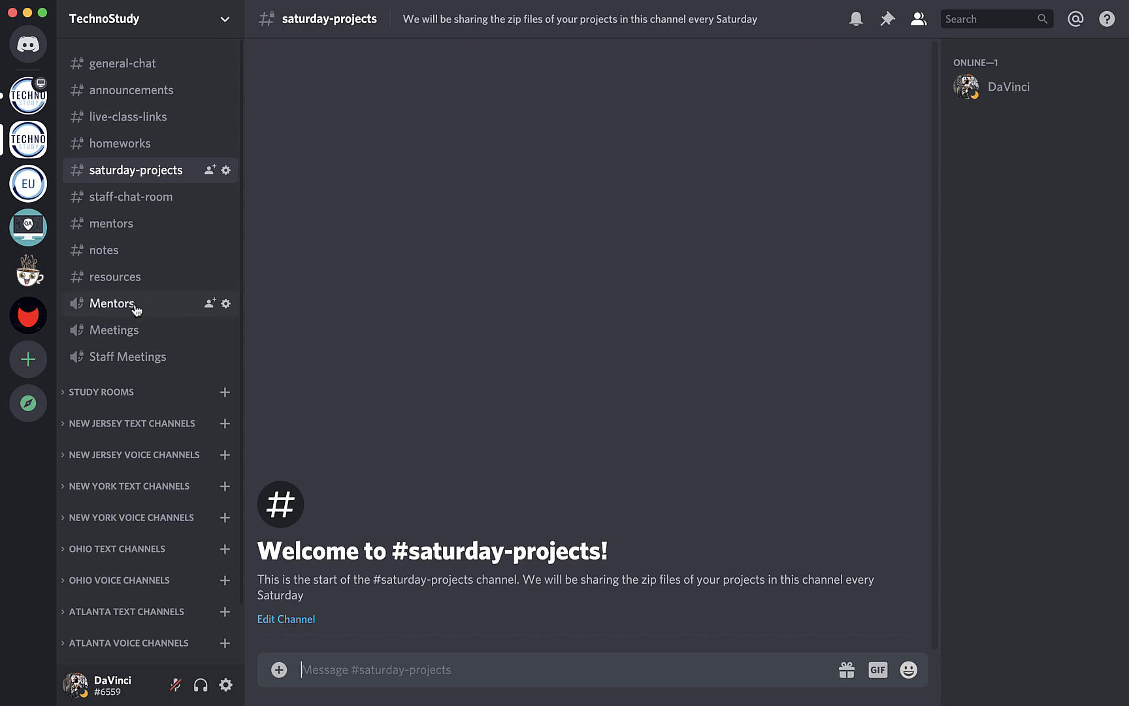
mouse_move(114, 329)
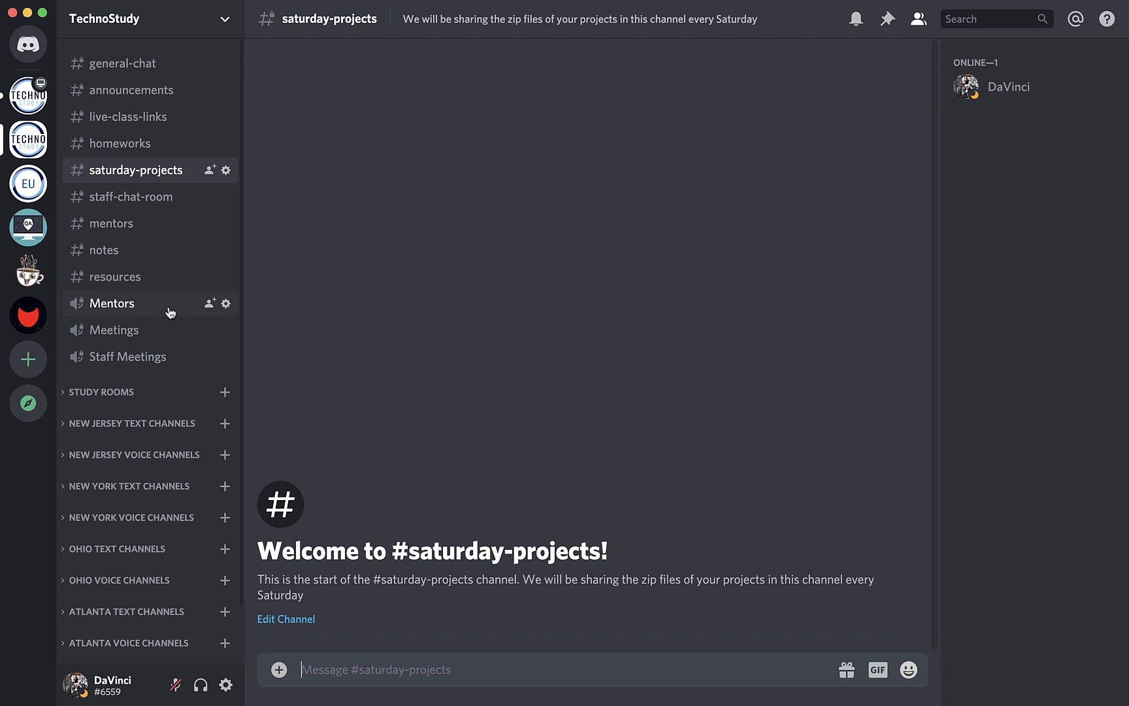
scroll(down, 3)
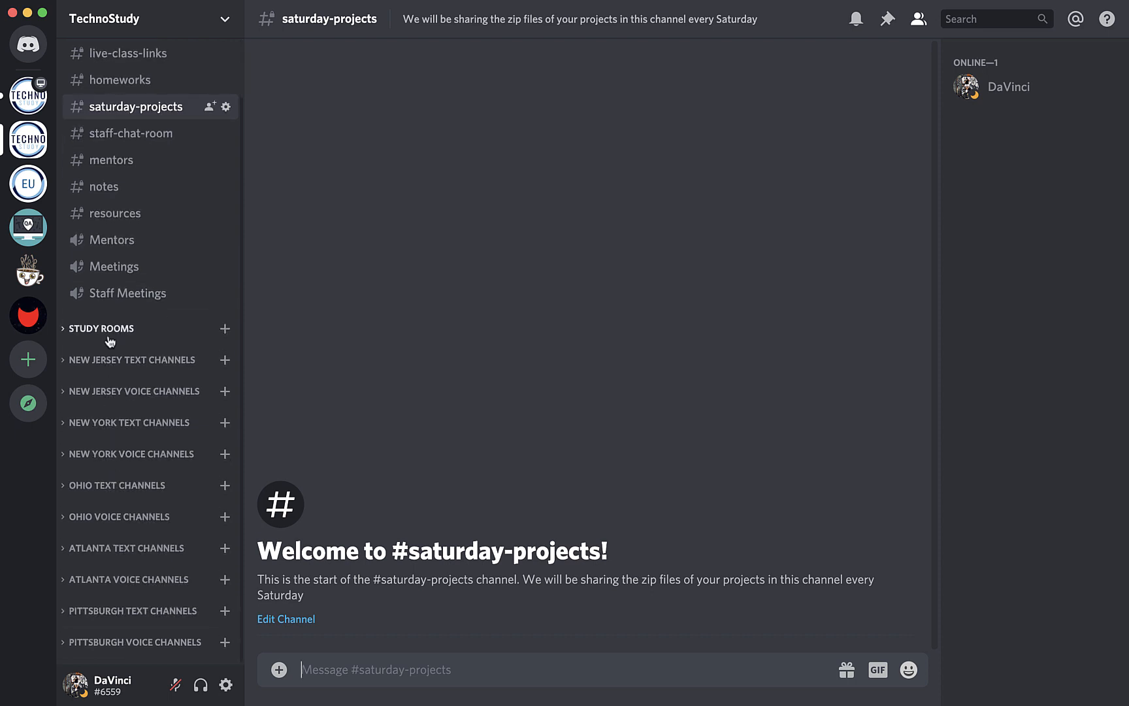
- Expand the Study Rooms category and switch to the study-room-2 text channel
click(102, 328)
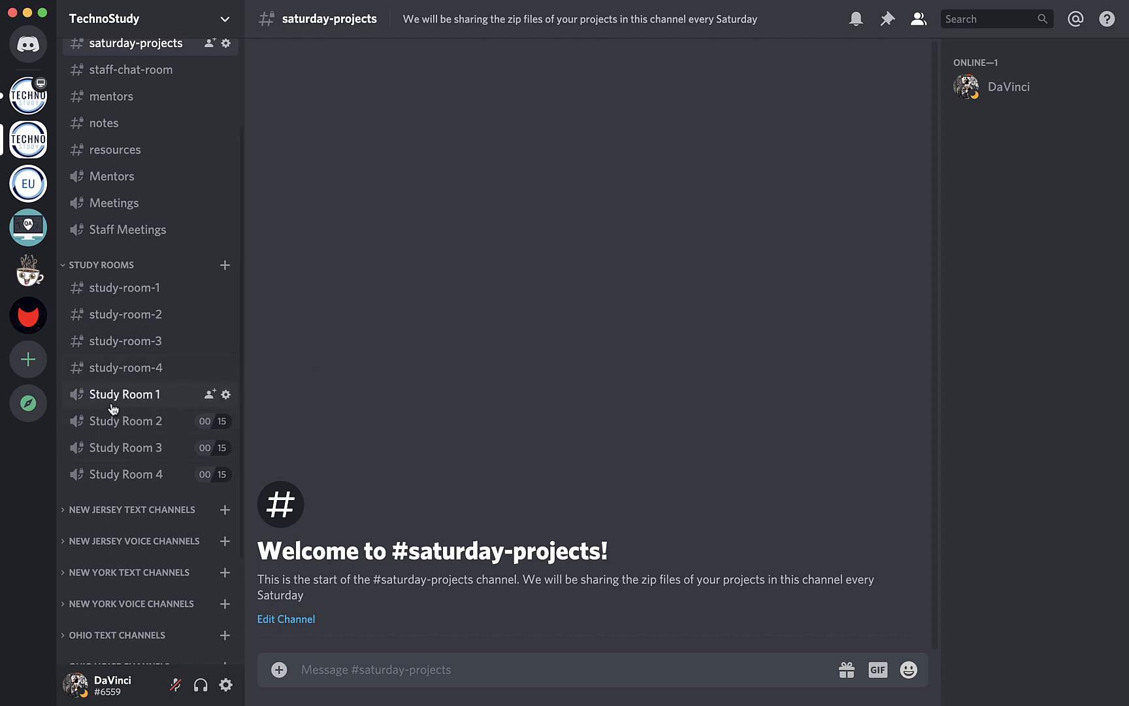
mouse_move(145, 396)
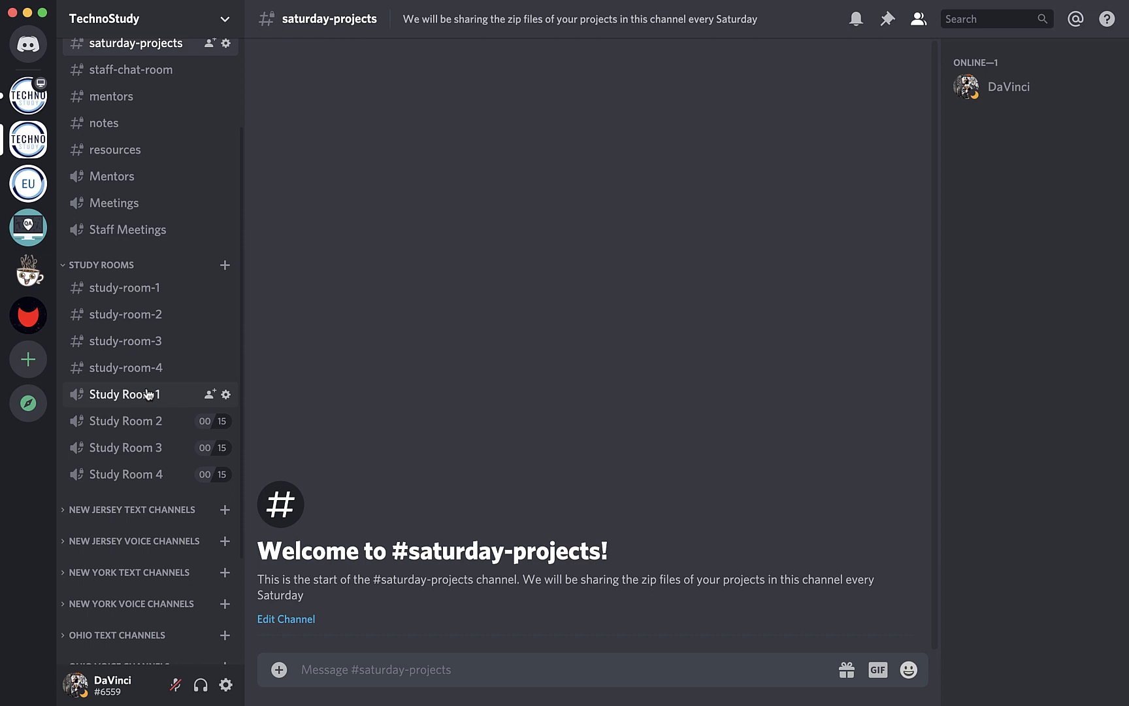
mouse_move(144, 396)
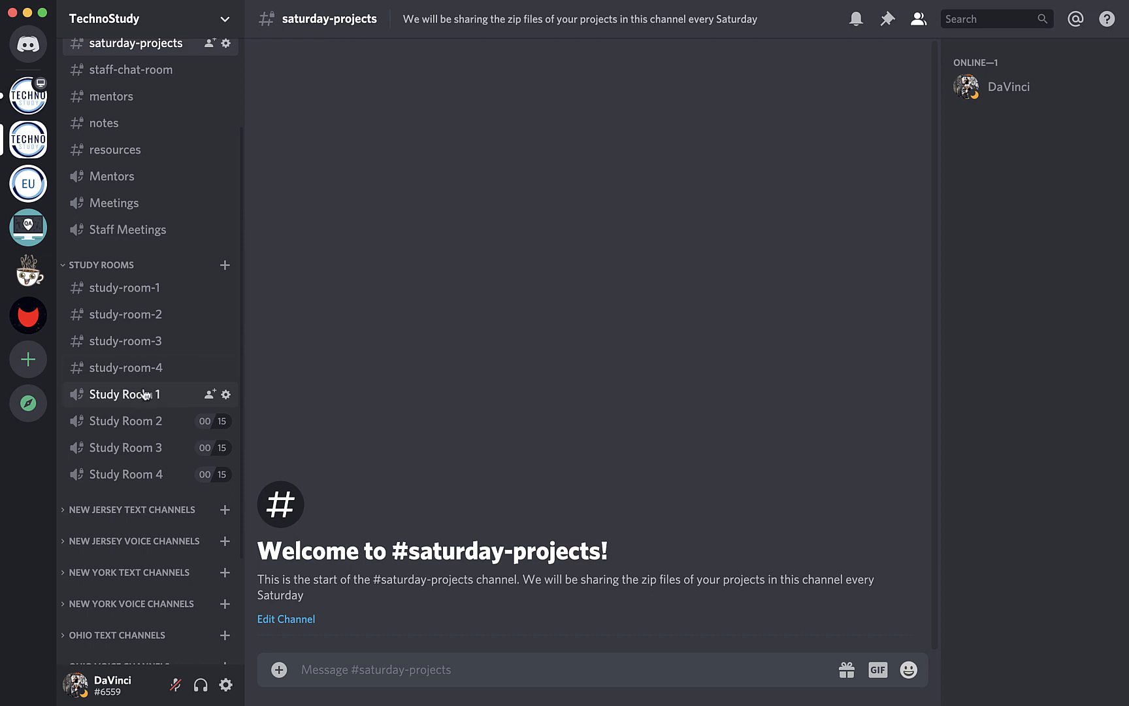
mouse_move(126, 342)
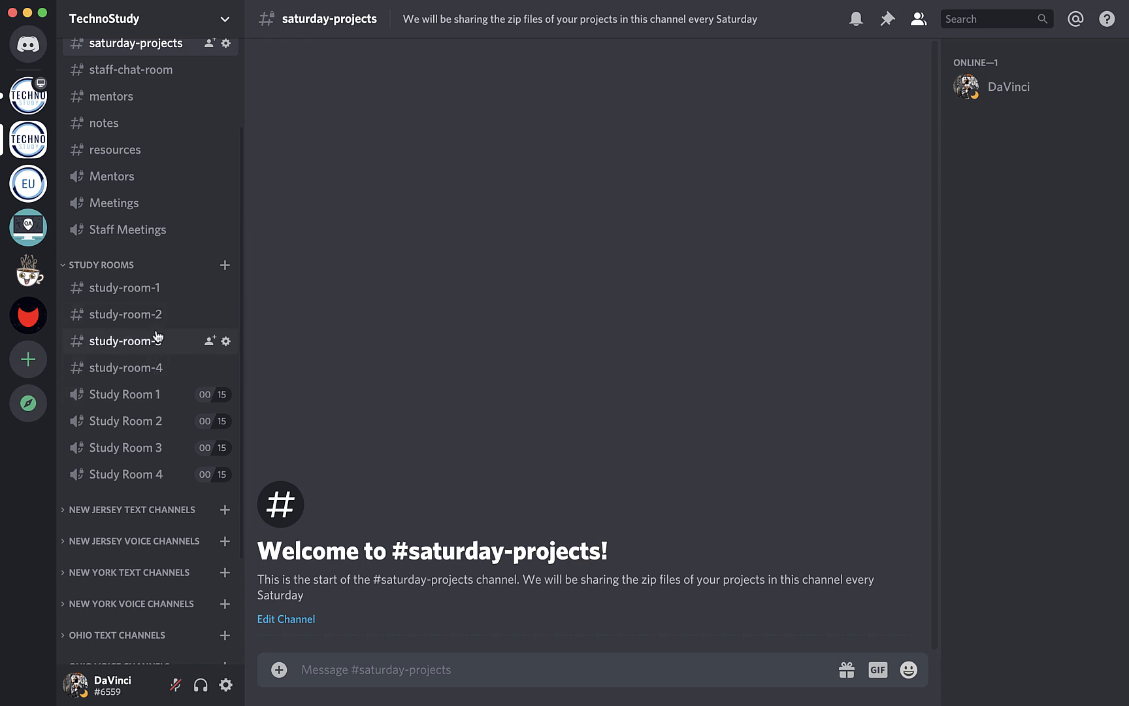
mouse_move(151, 340)
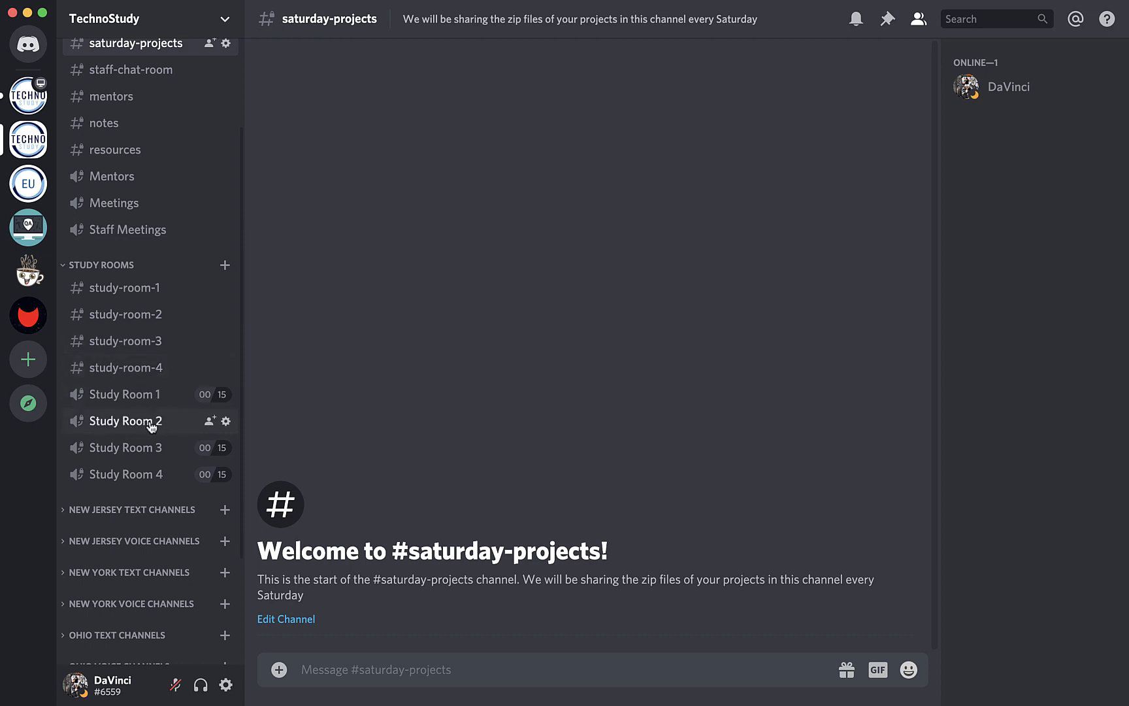
mouse_move(126, 313)
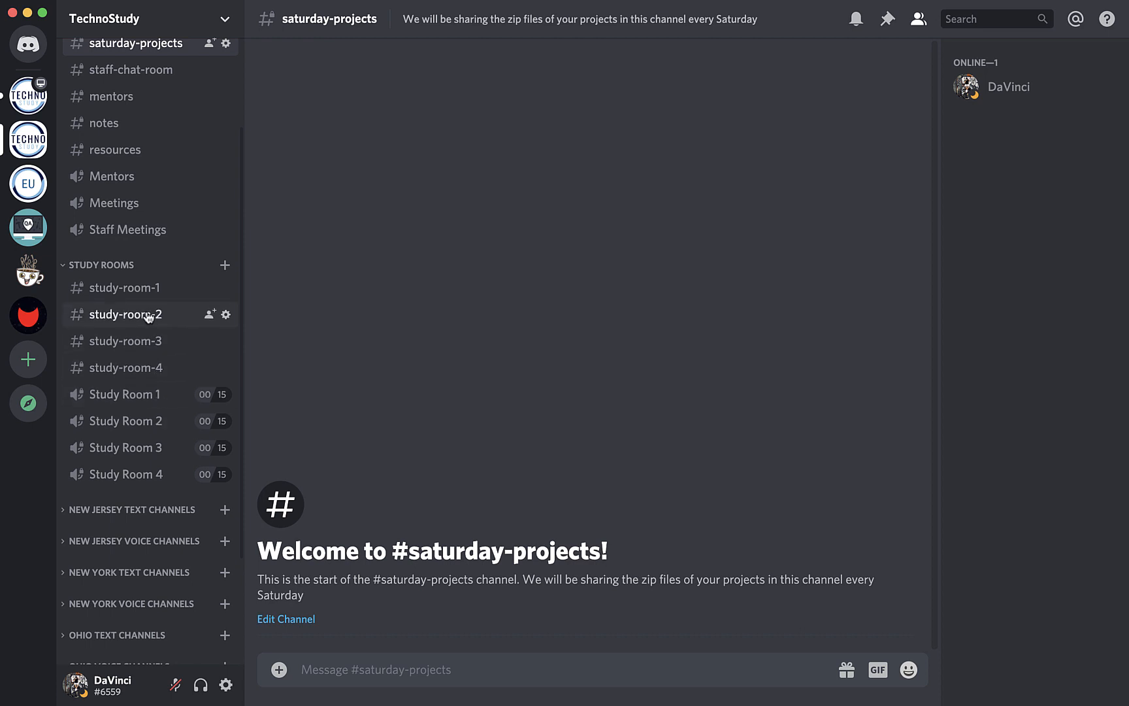
click(125, 314)
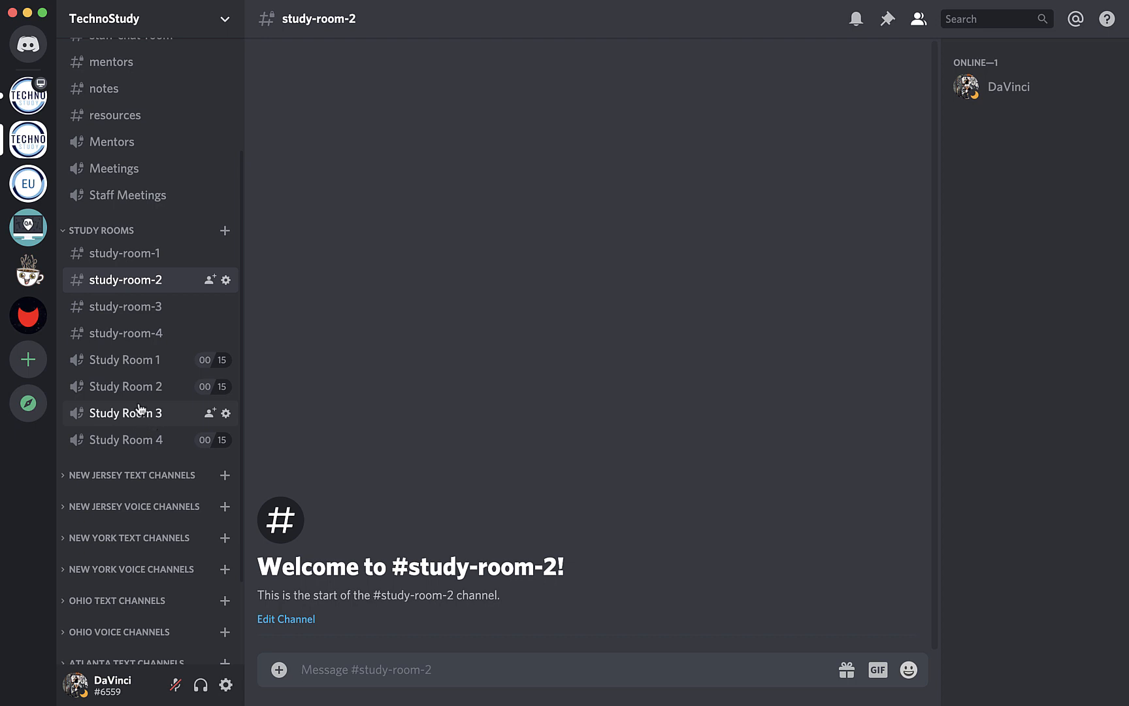
mouse_move(128, 407)
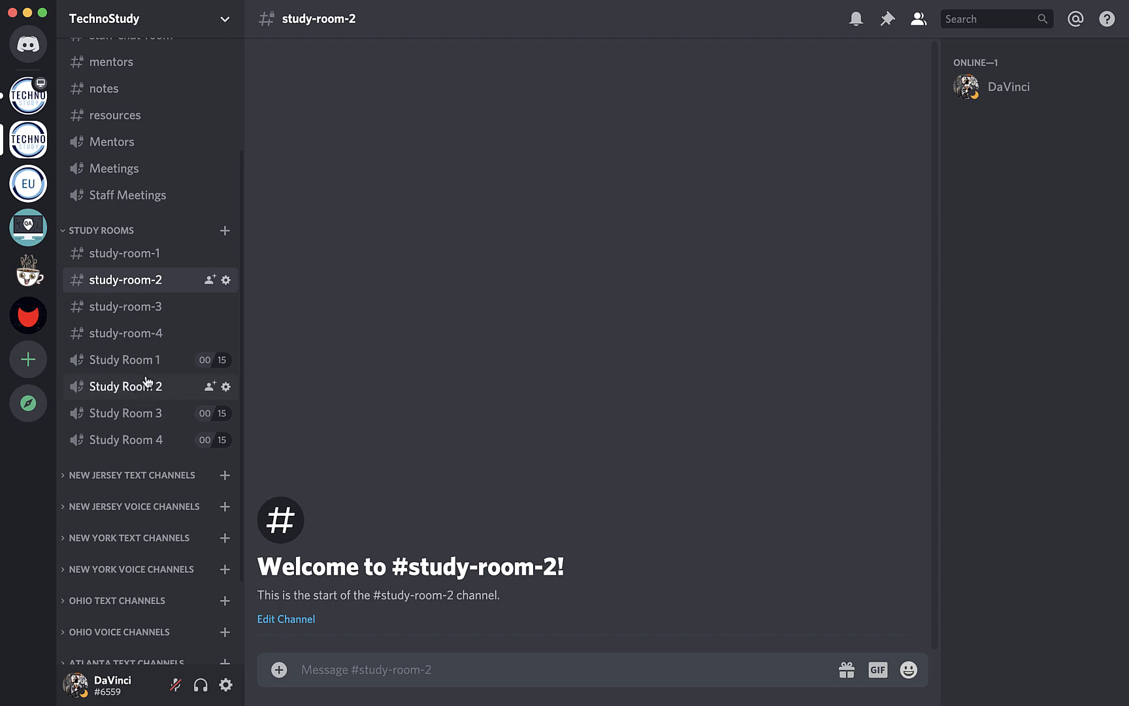
mouse_move(151, 387)
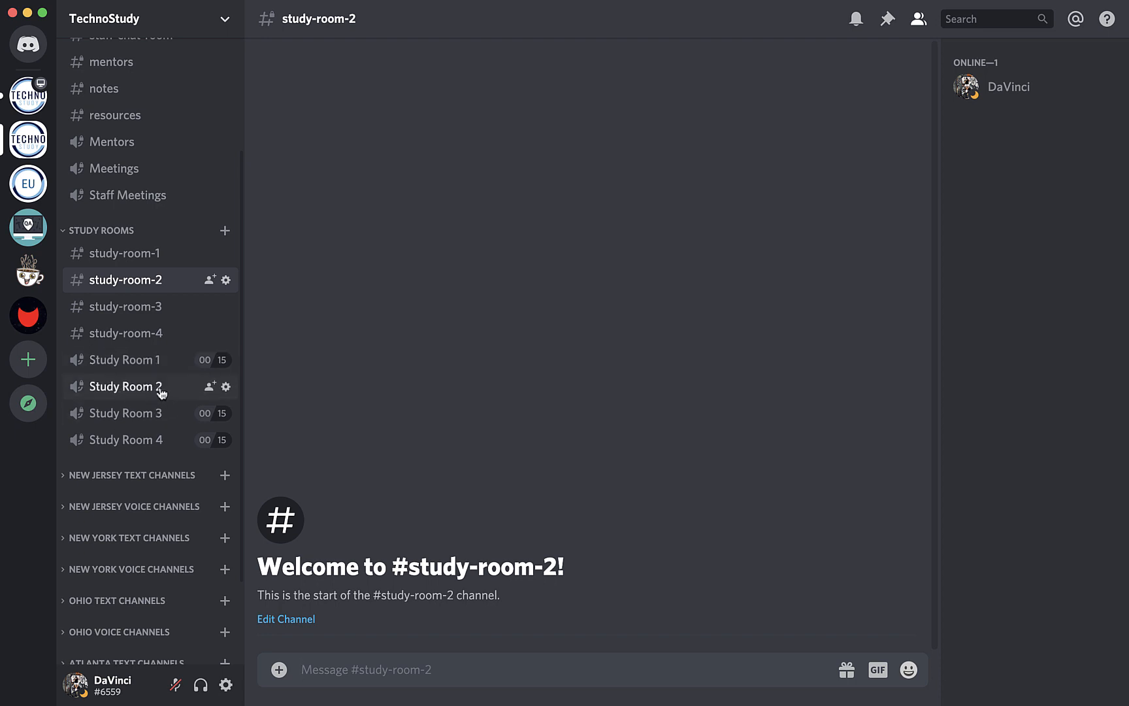
mouse_move(165, 396)
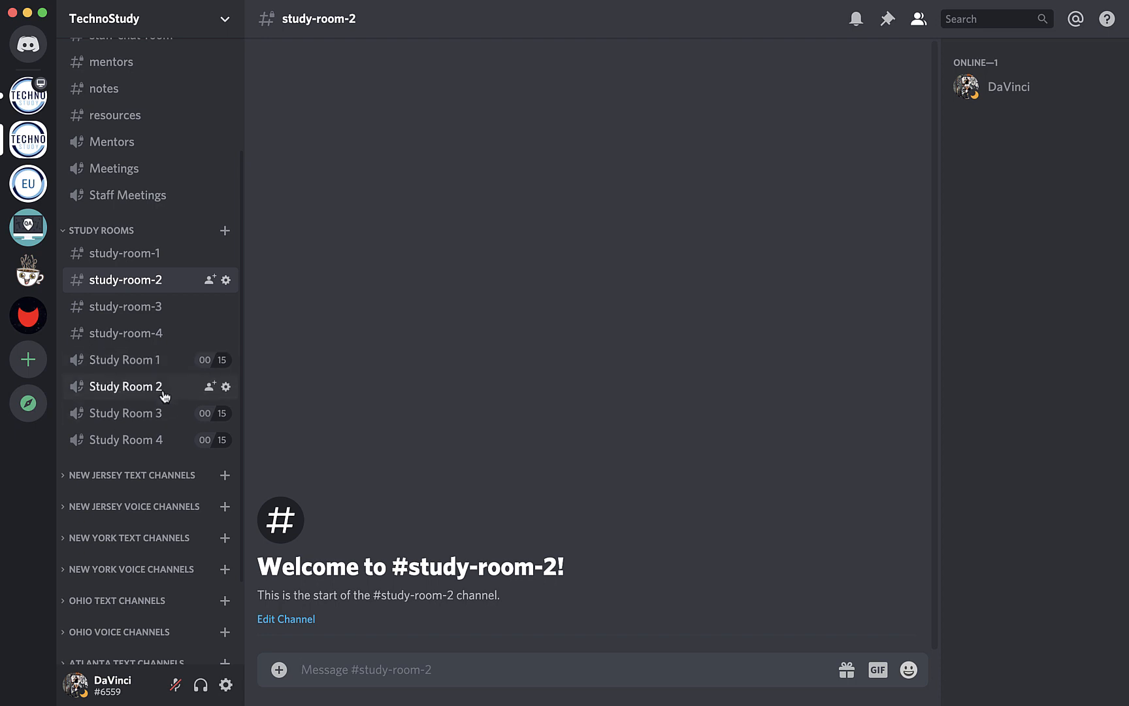
- Join the Study Room 2 voice channel and toggle the microphone, leaving it muted
click(127, 386)
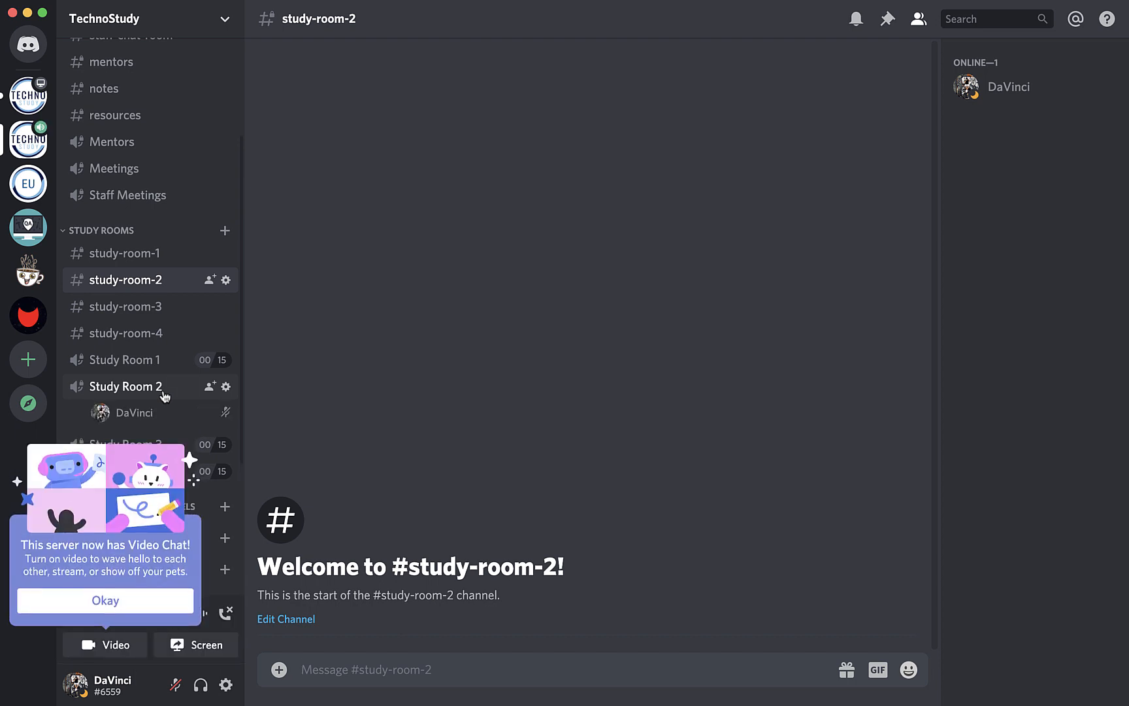
click(105, 600)
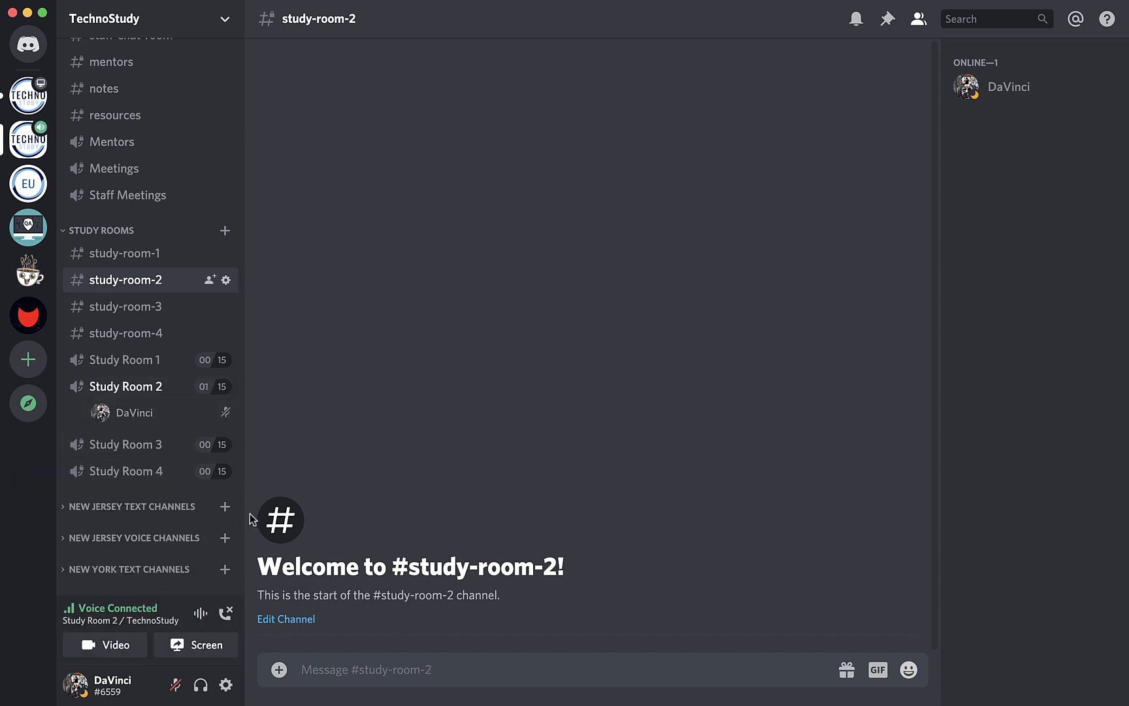
mouse_move(284, 636)
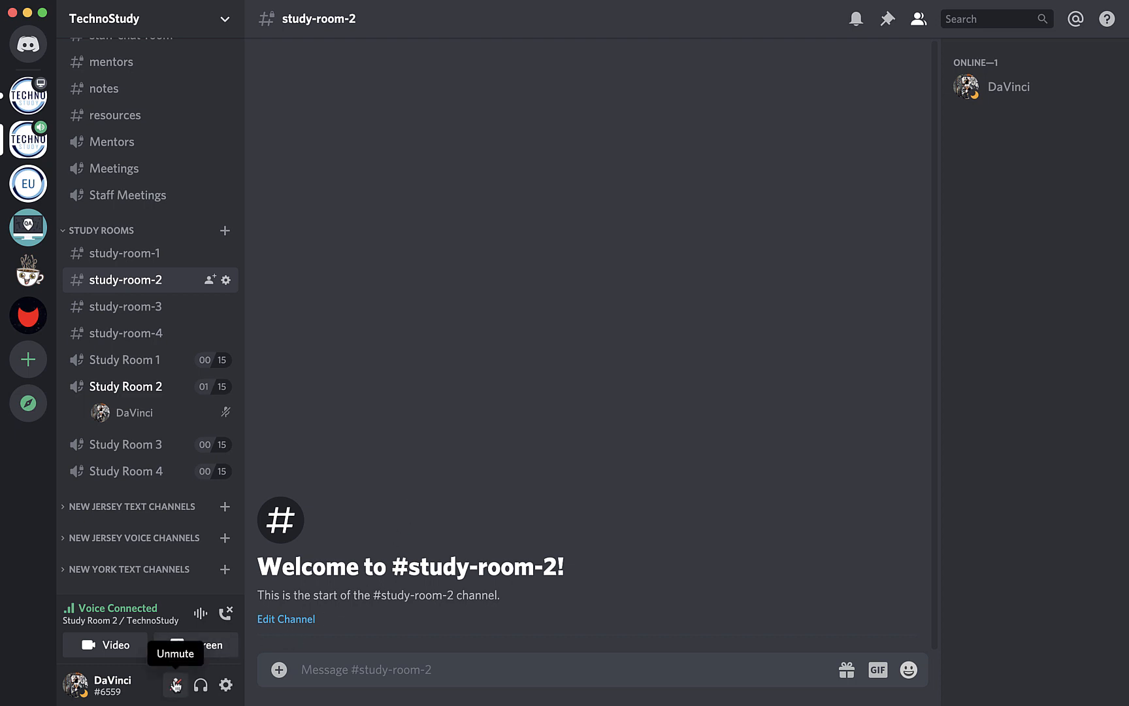
click(175, 684)
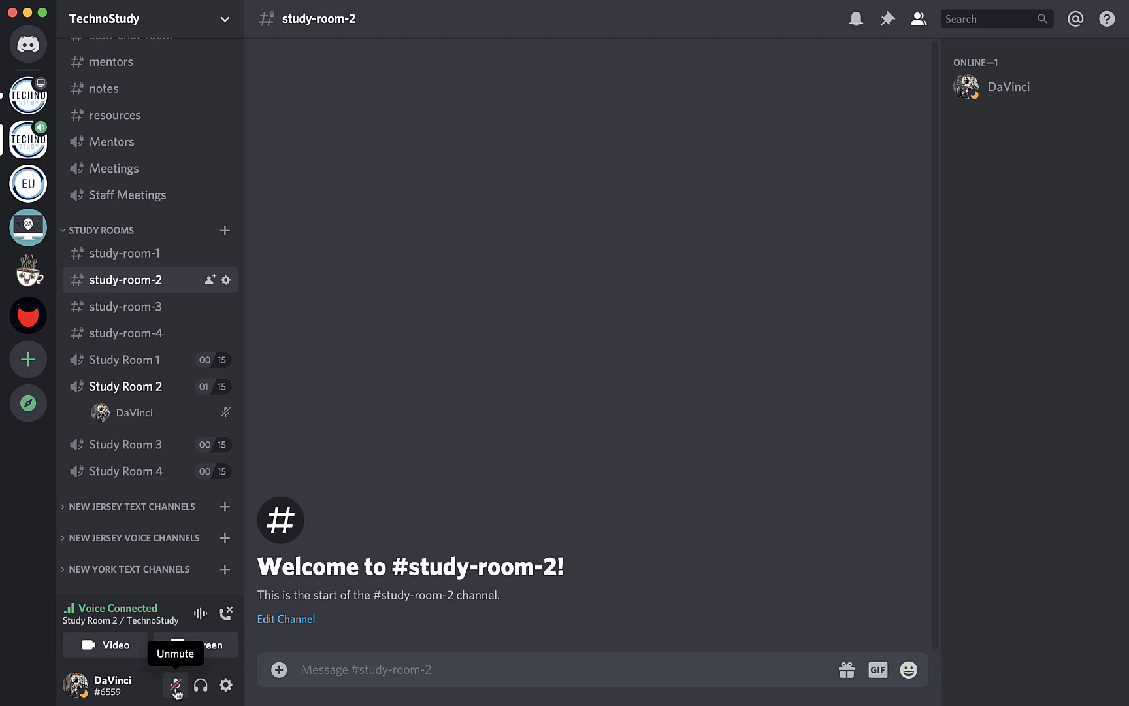
click(174, 684)
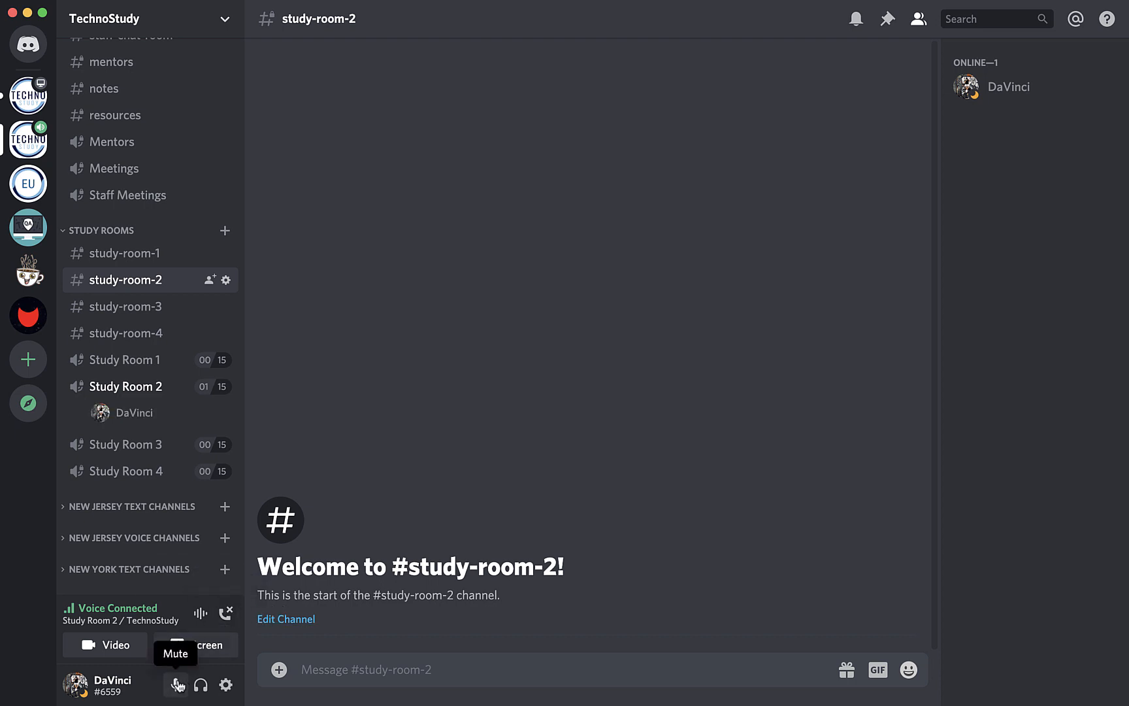
click(175, 683)
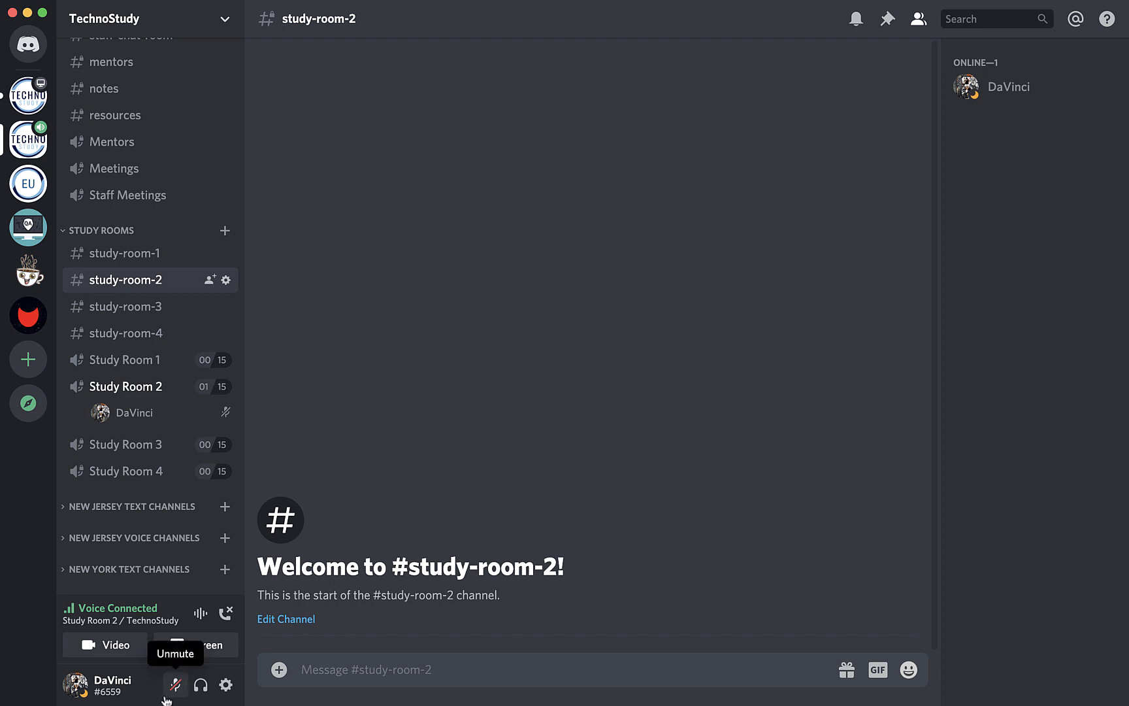
mouse_move(200, 685)
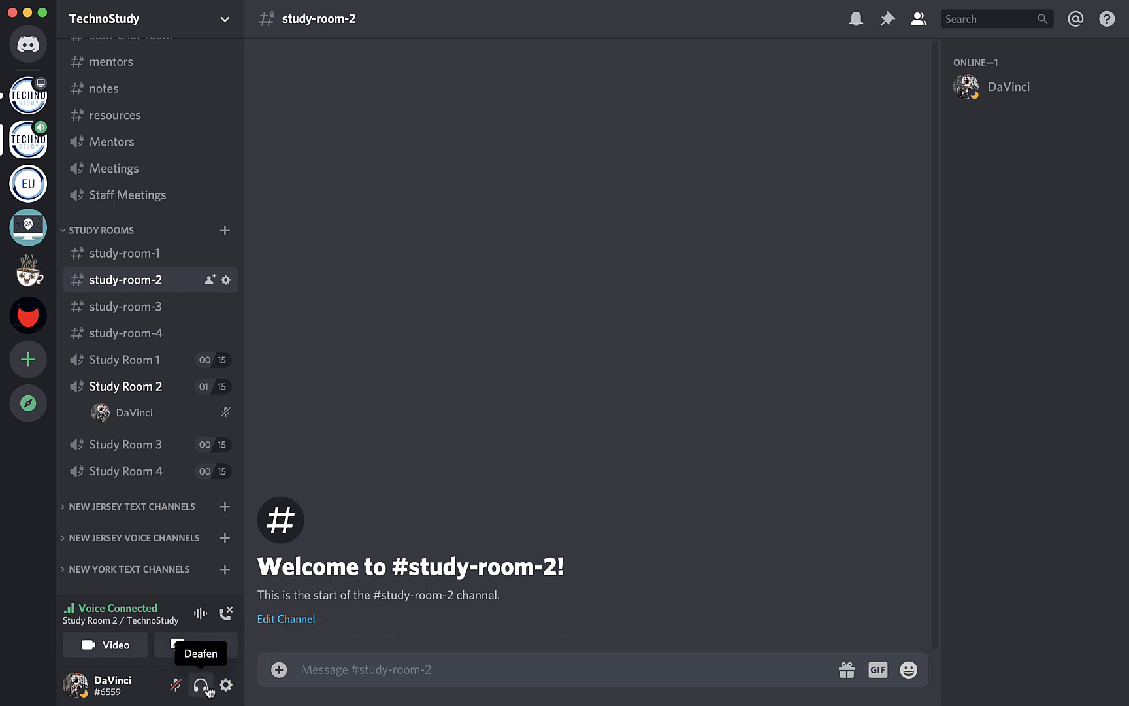
mouse_move(196, 645)
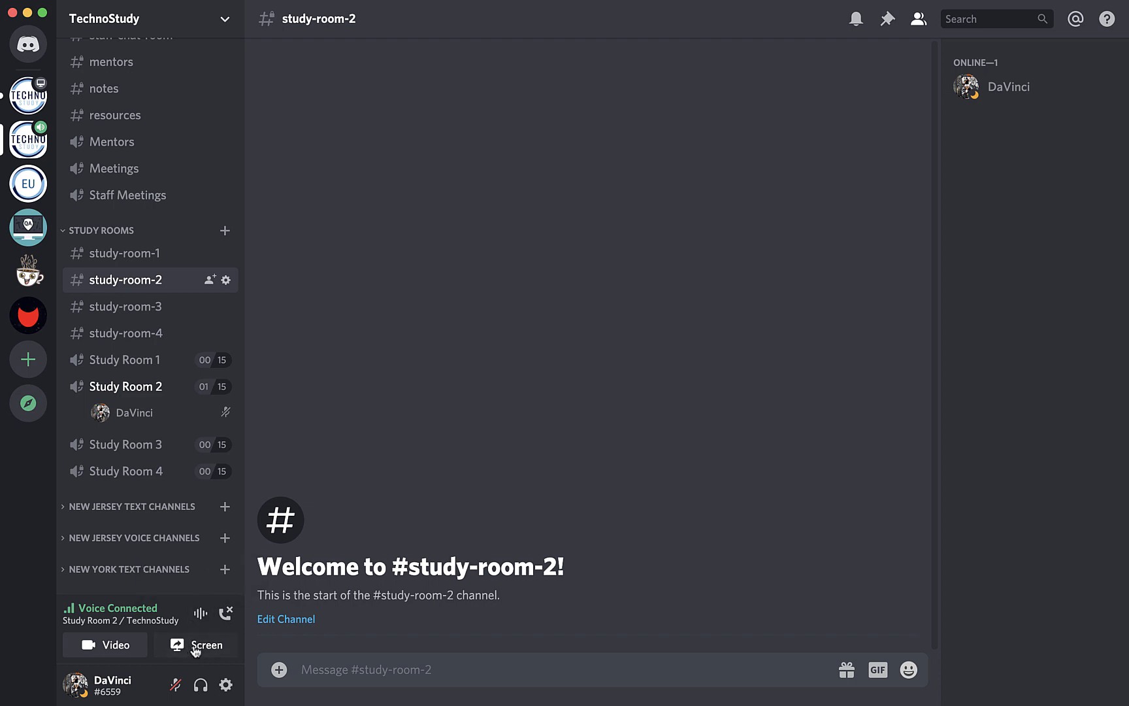
click(207, 644)
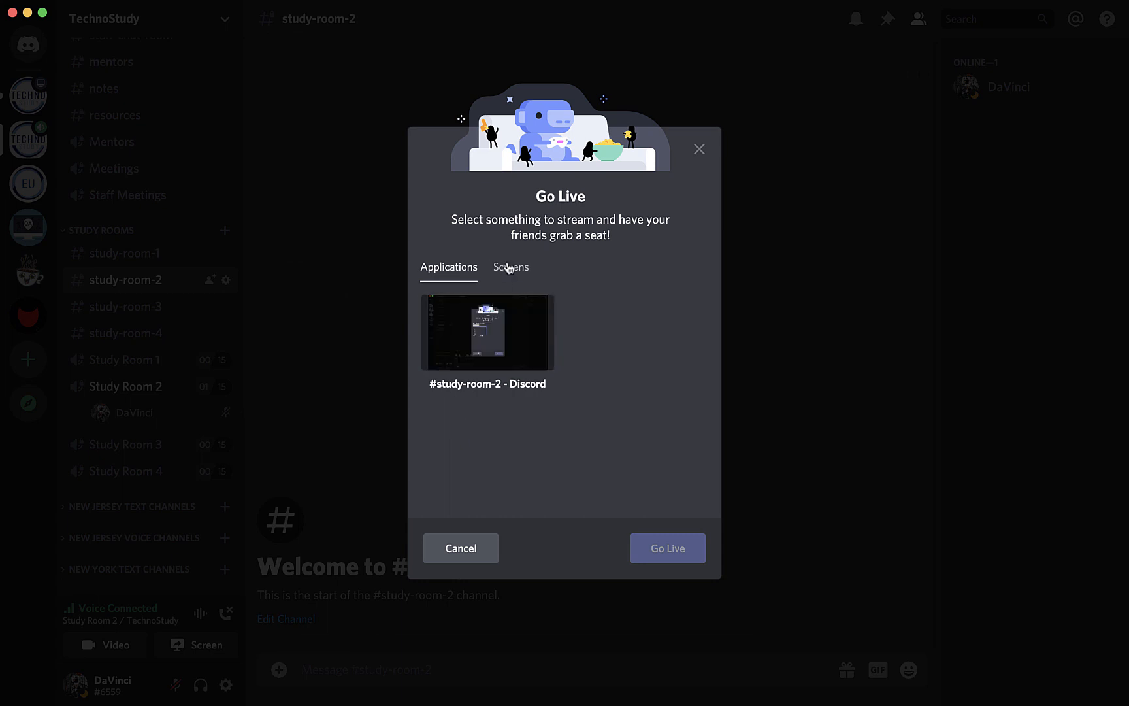
click(487, 332)
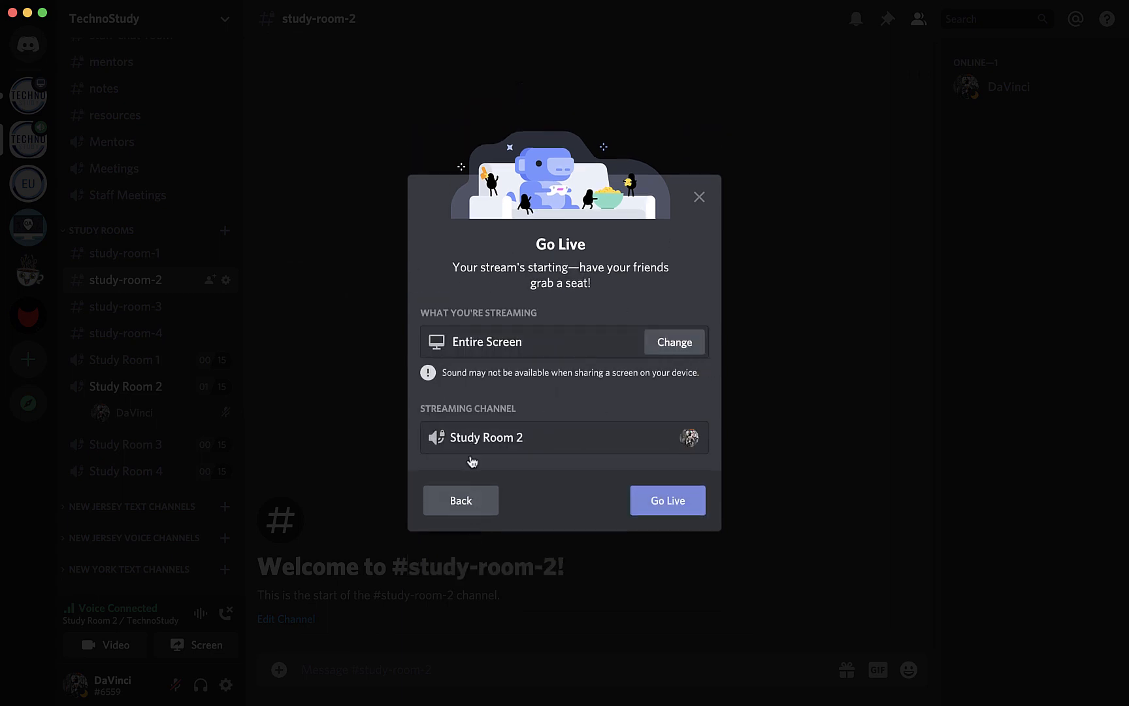
click(673, 342)
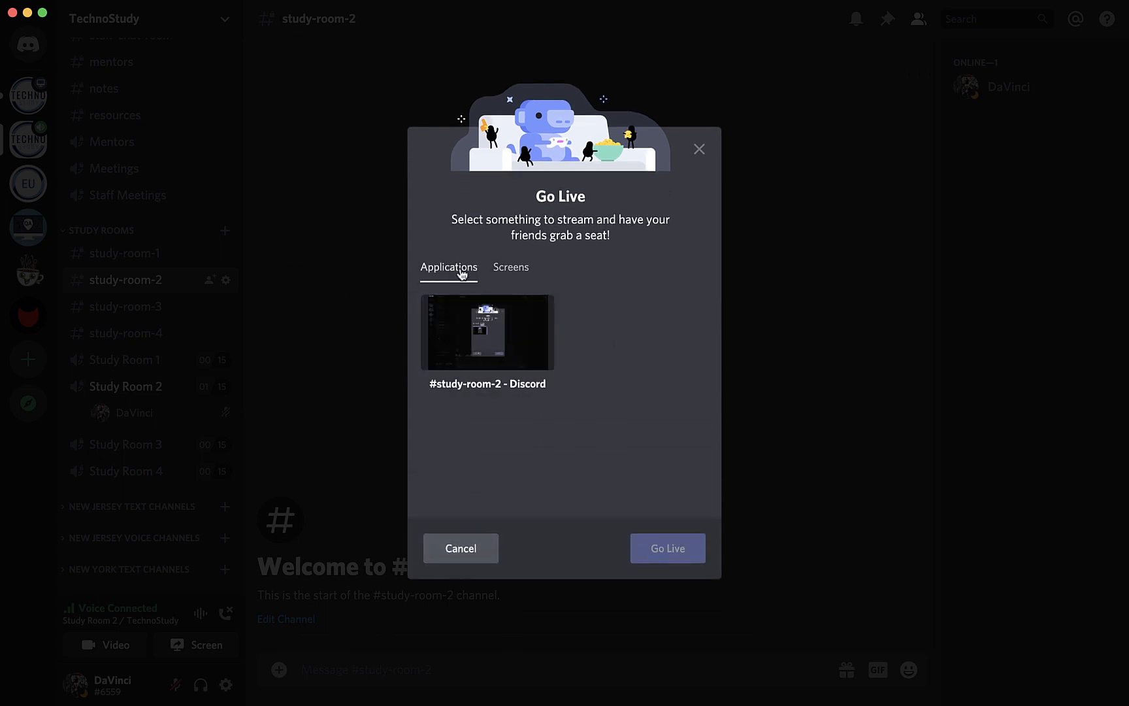
click(487, 332)
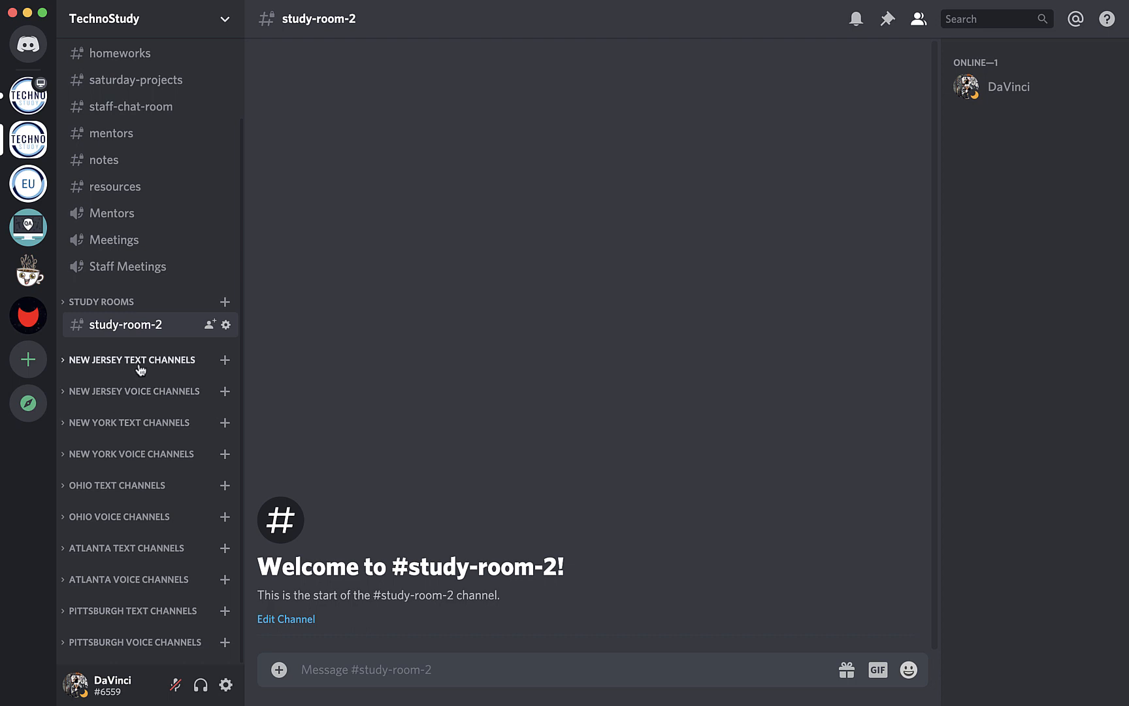
- Expand the New Jersey text channel group and scroll down through its channel list
click(132, 359)
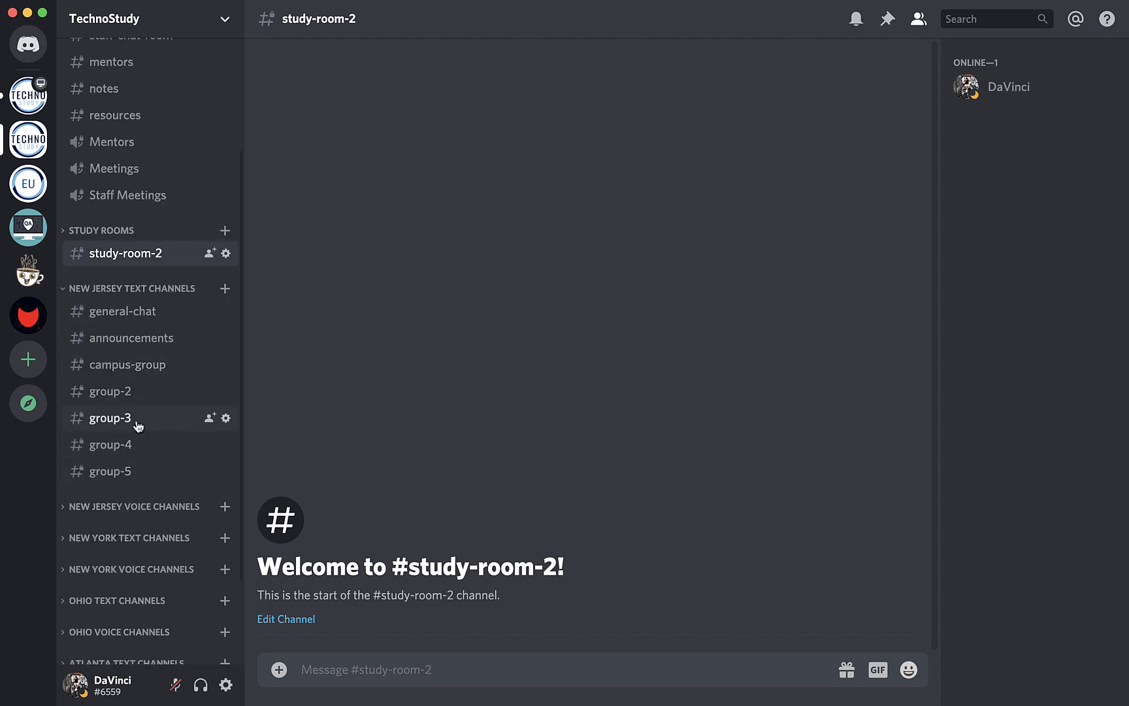
mouse_move(142, 432)
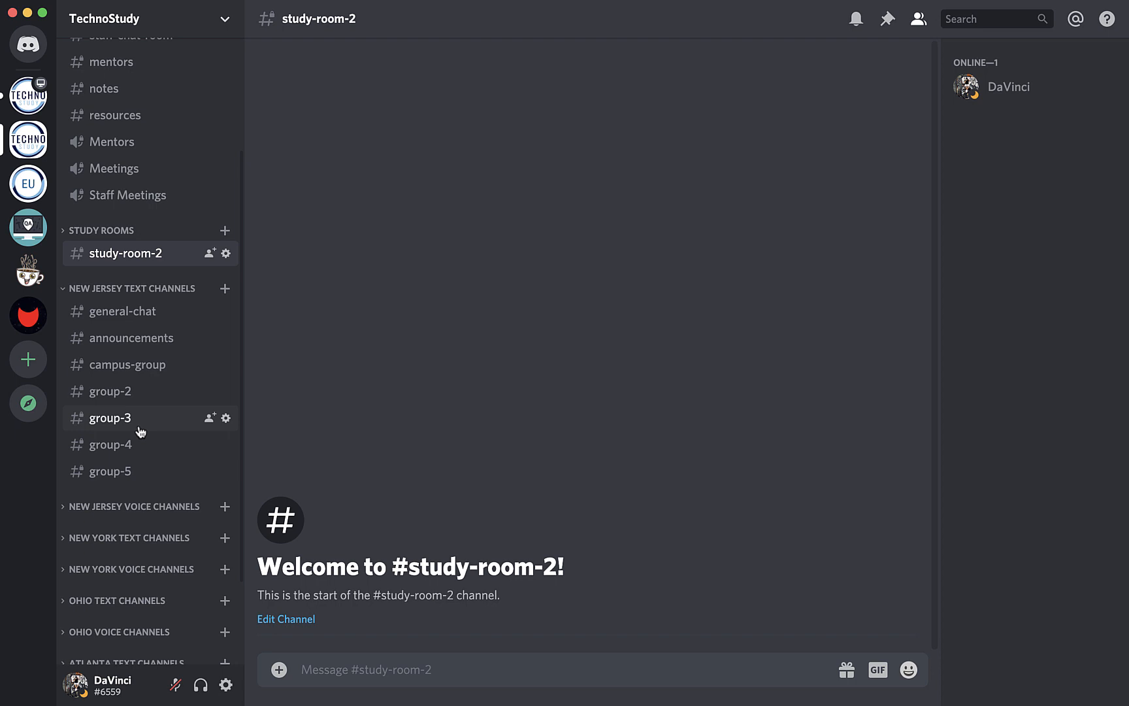
mouse_move(133, 337)
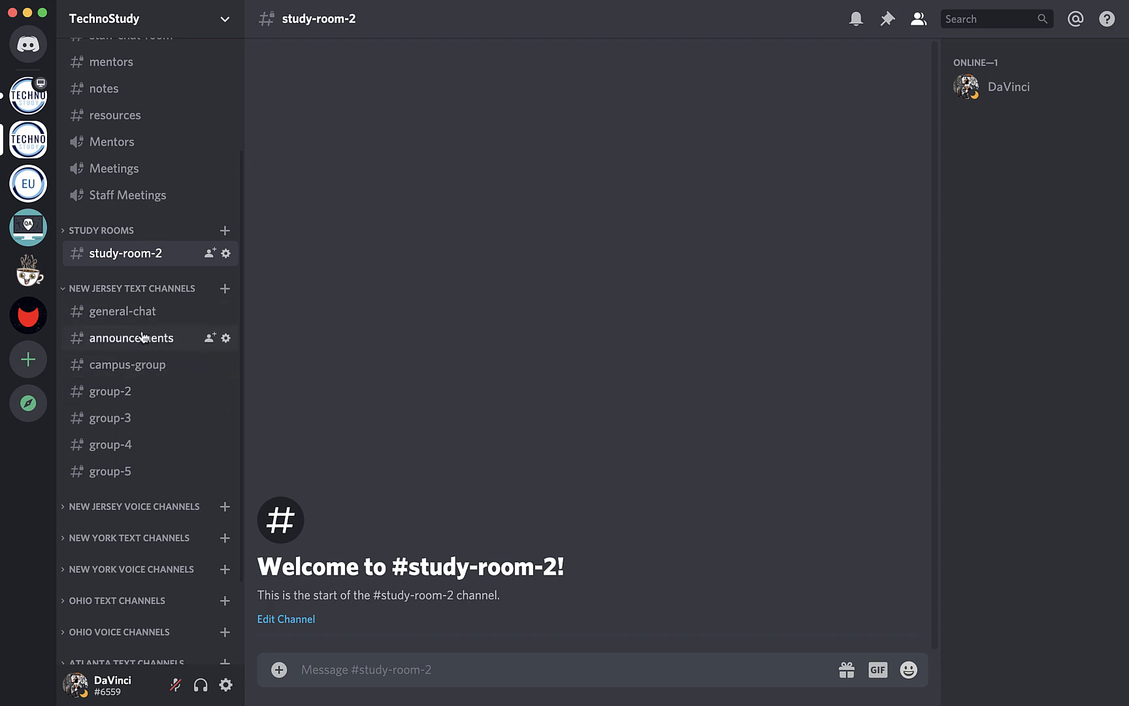
scroll(down, 3)
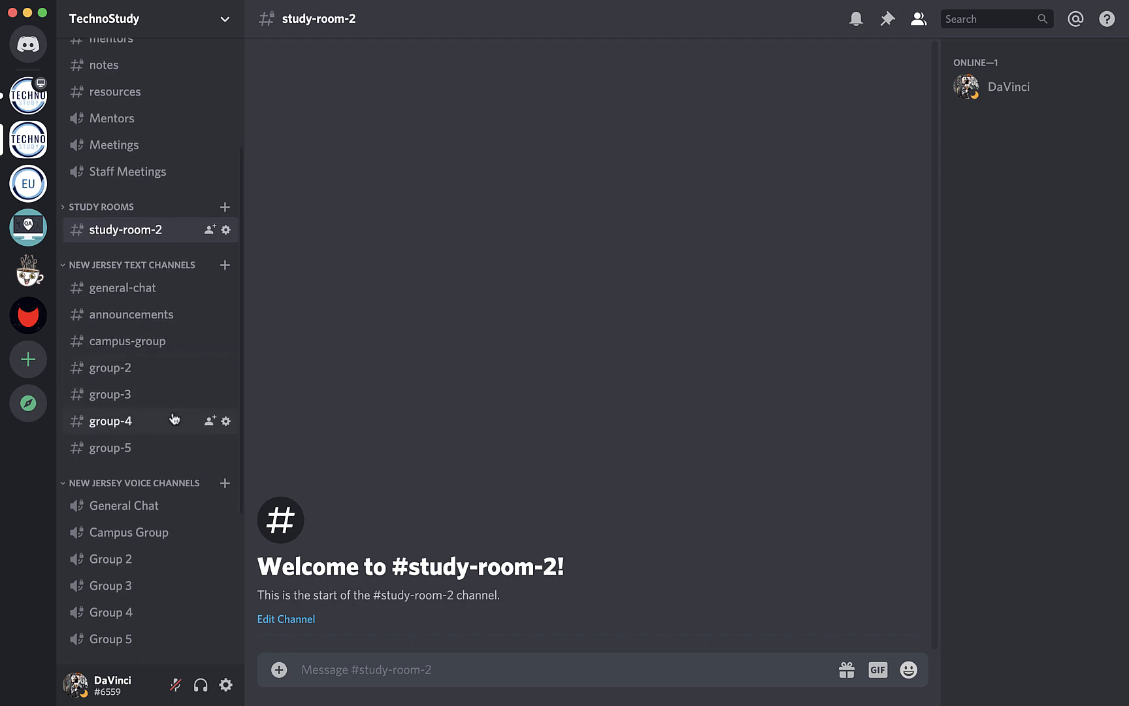
mouse_move(136, 438)
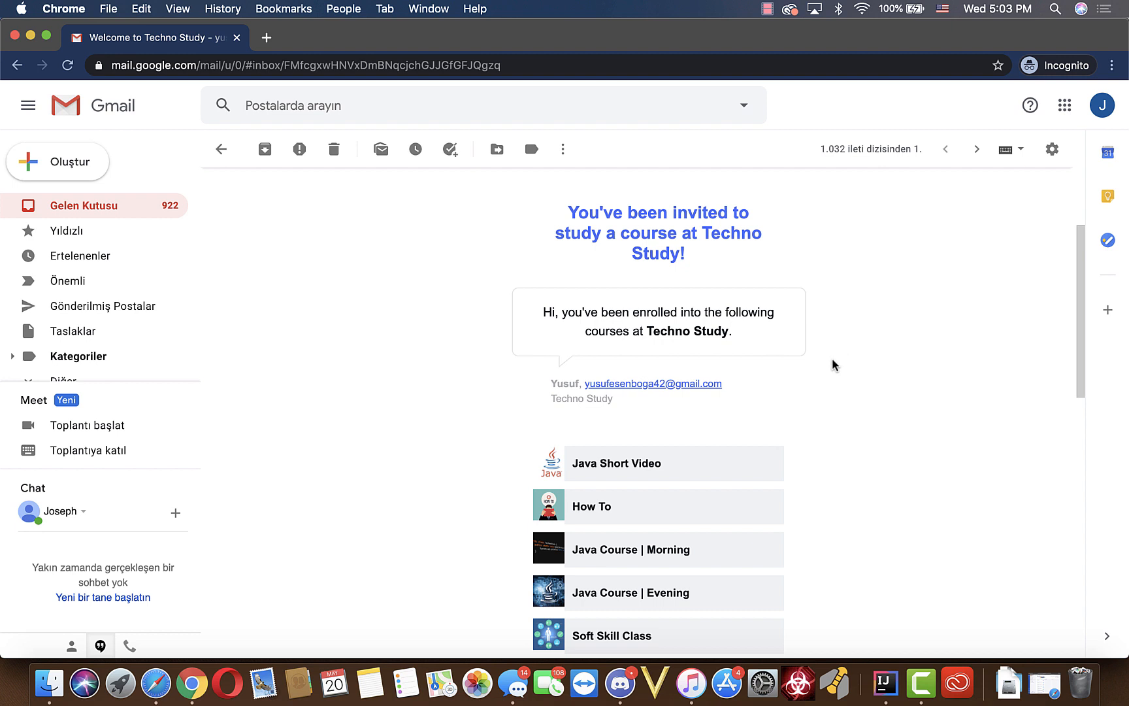
mouse_move(831, 362)
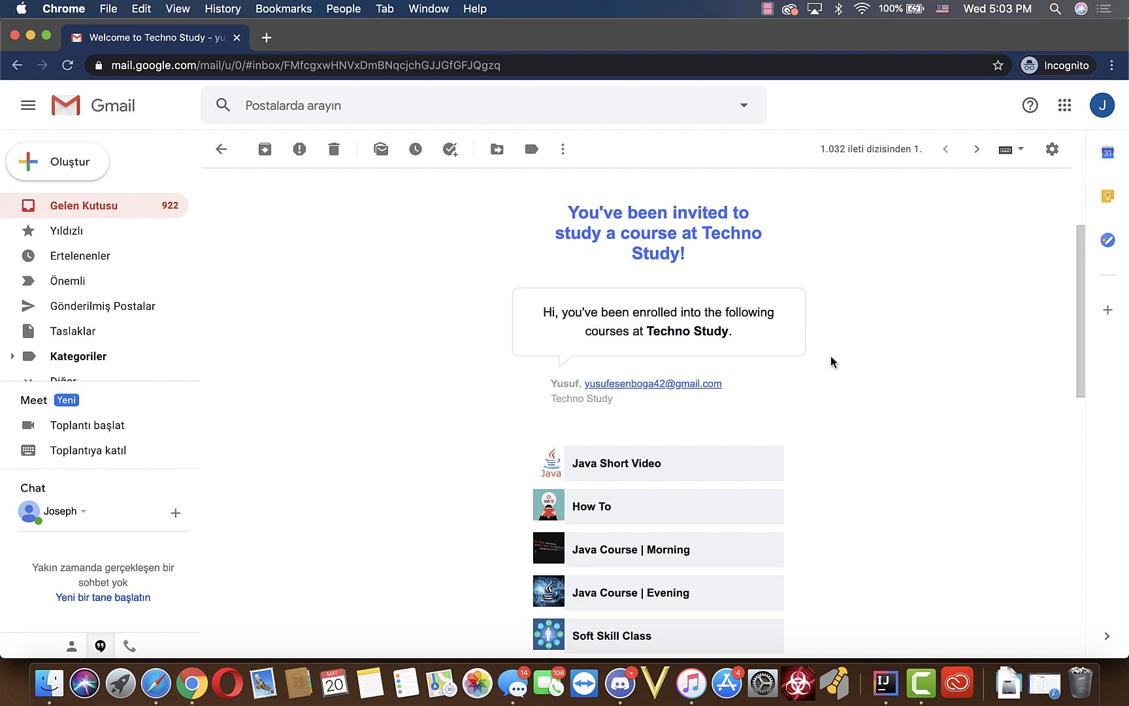
mouse_move(851, 323)
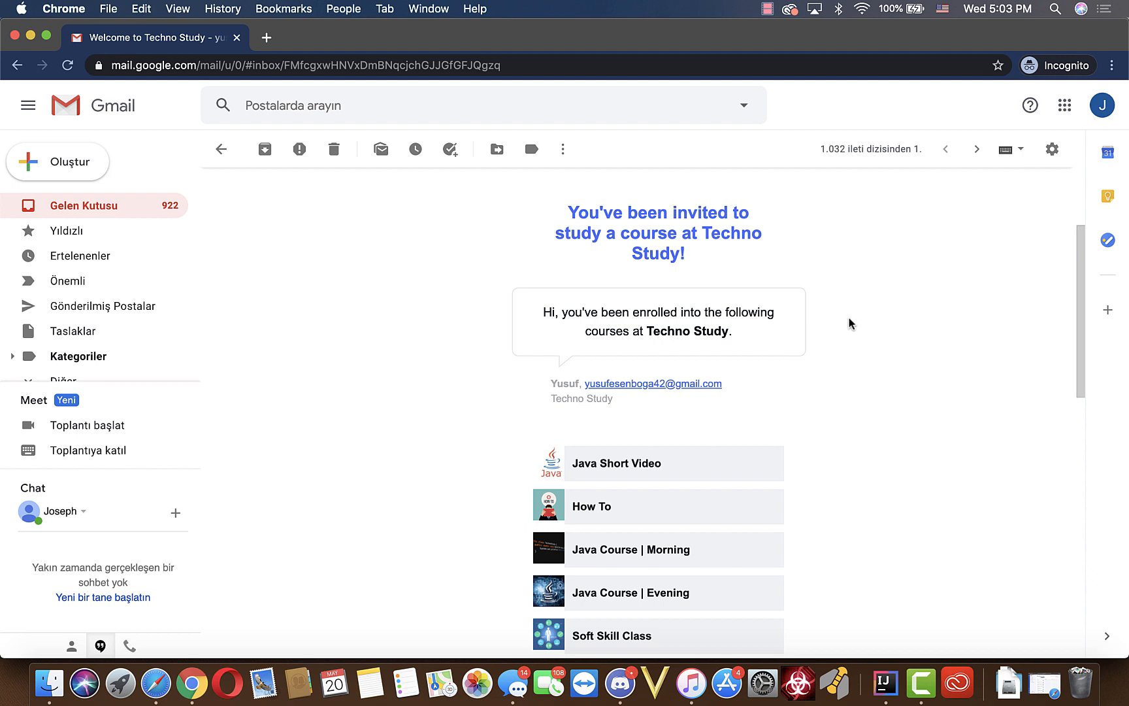
mouse_move(482, 399)
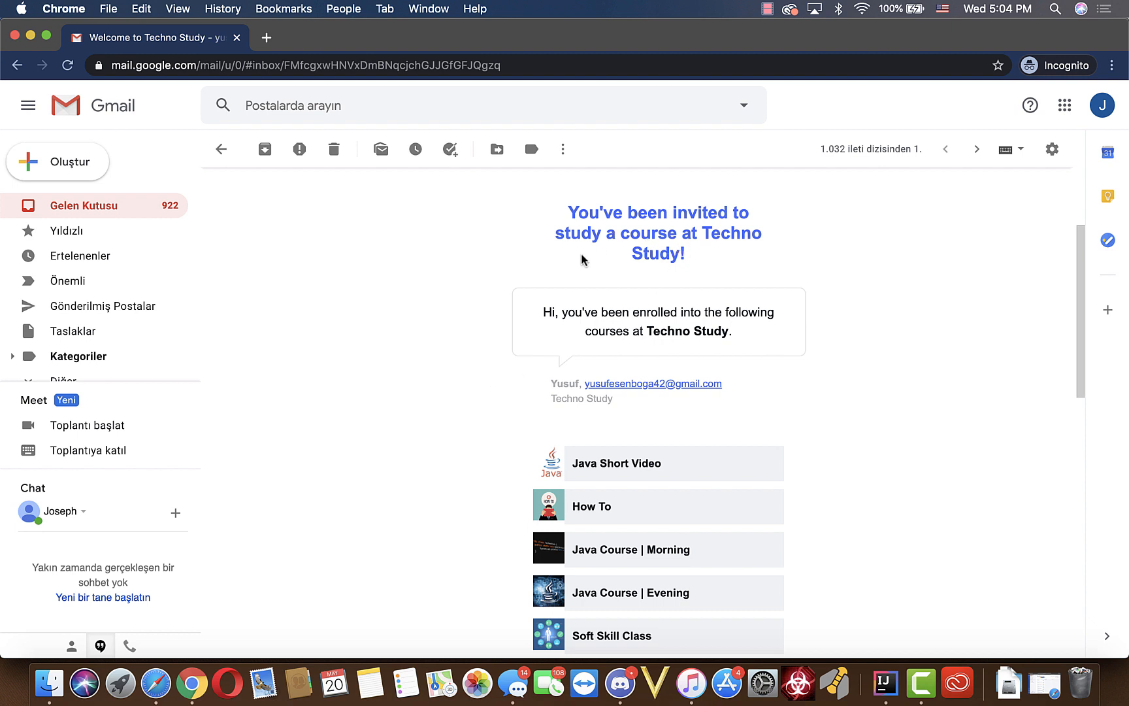
mouse_move(555, 332)
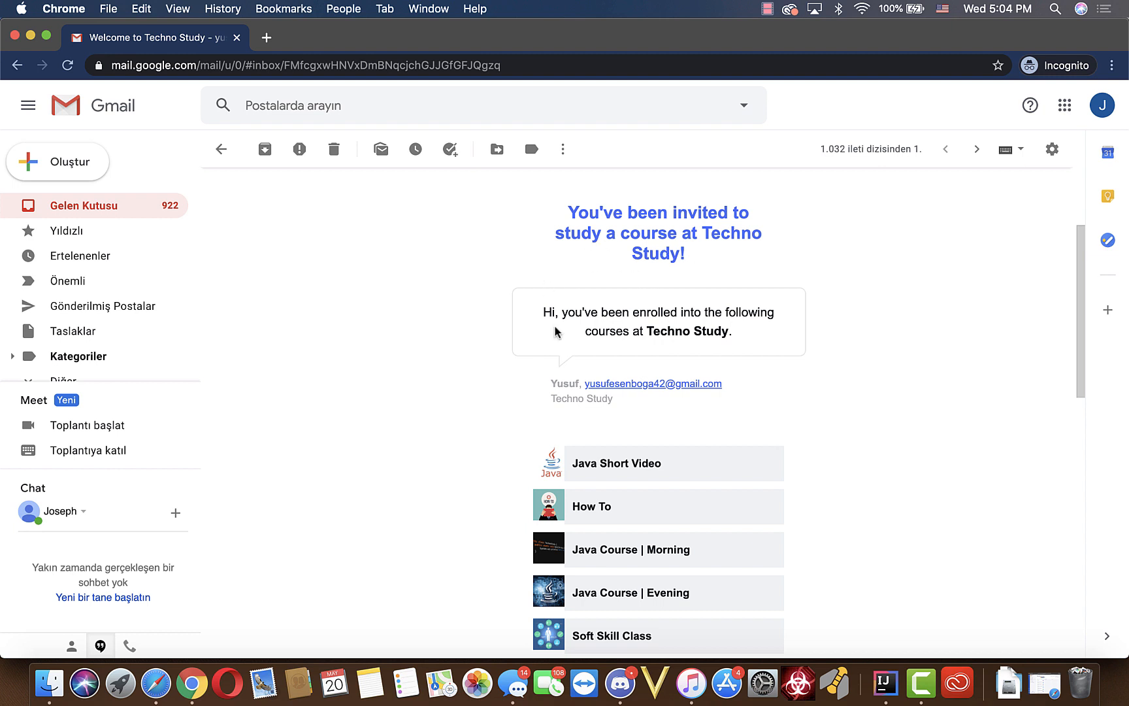
- Scroll the Techno Study welcome email down to its course list and Sign Up Now link
scroll(down, 3)
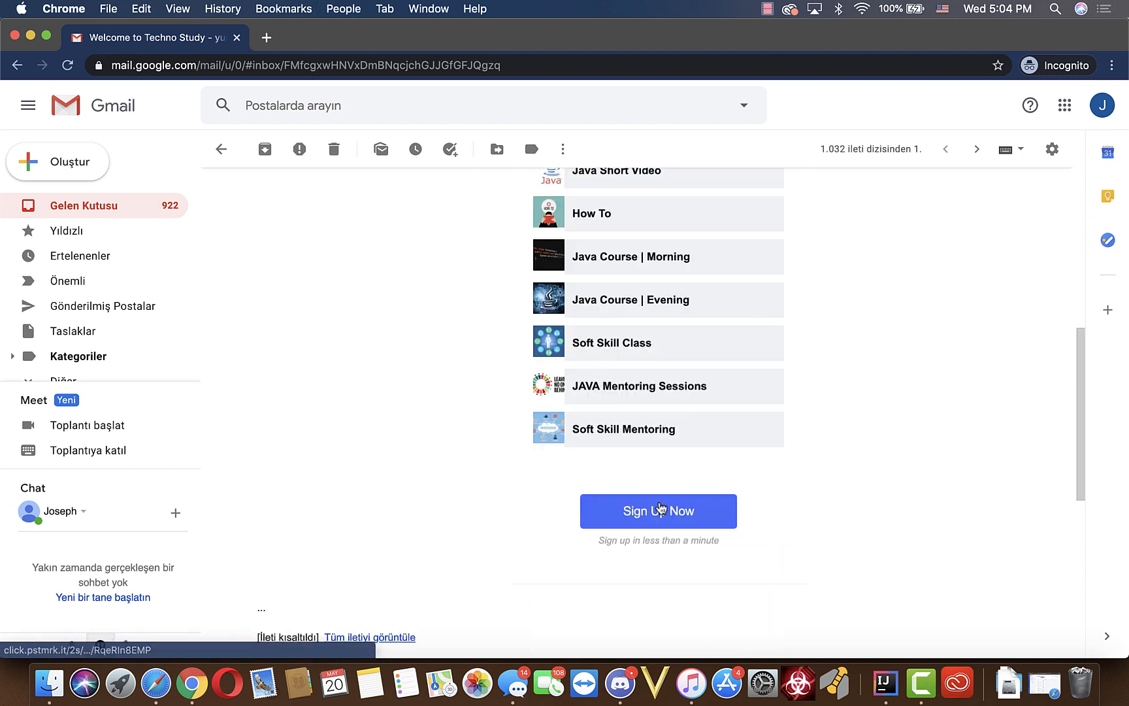
- Start sign-up from the invitation, enter first name 'Esen' and accept the privacy policy and terms
click(657, 511)
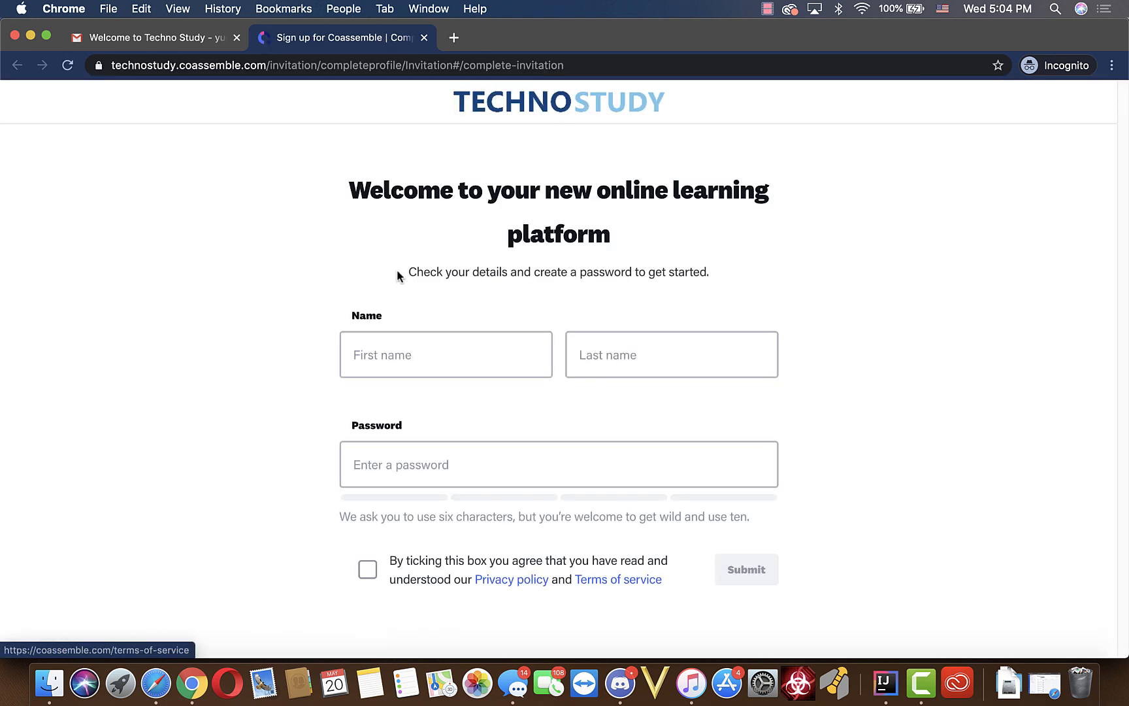
click(446, 354)
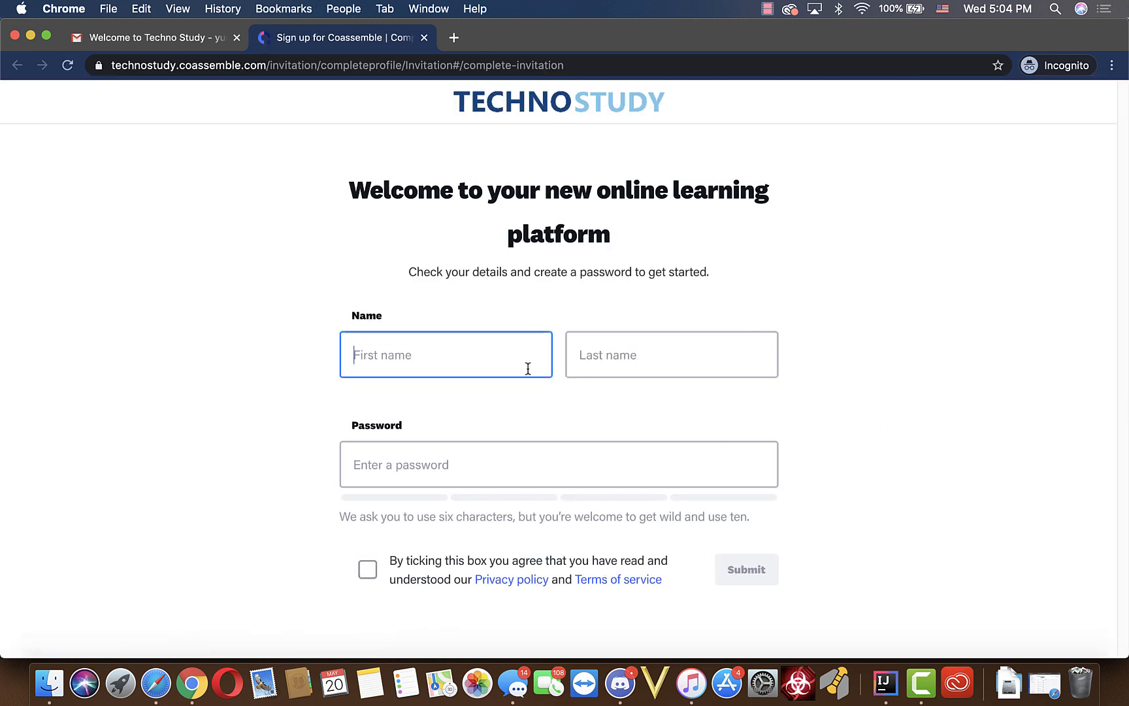
text(Esenboga)
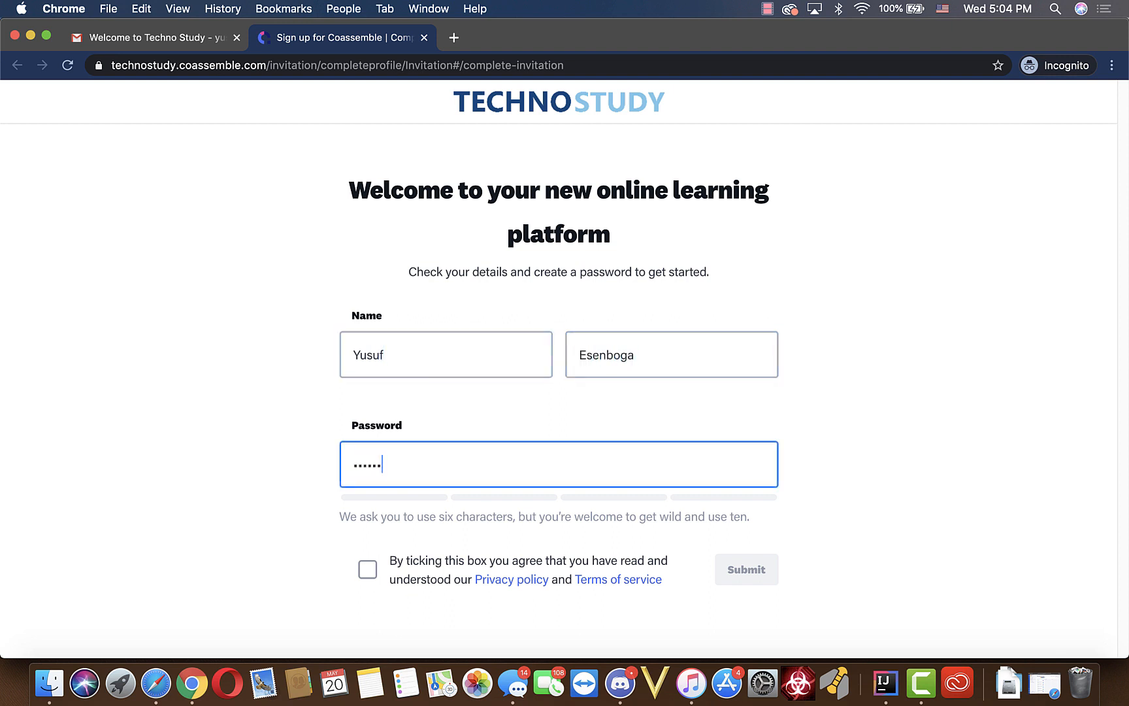
click(368, 569)
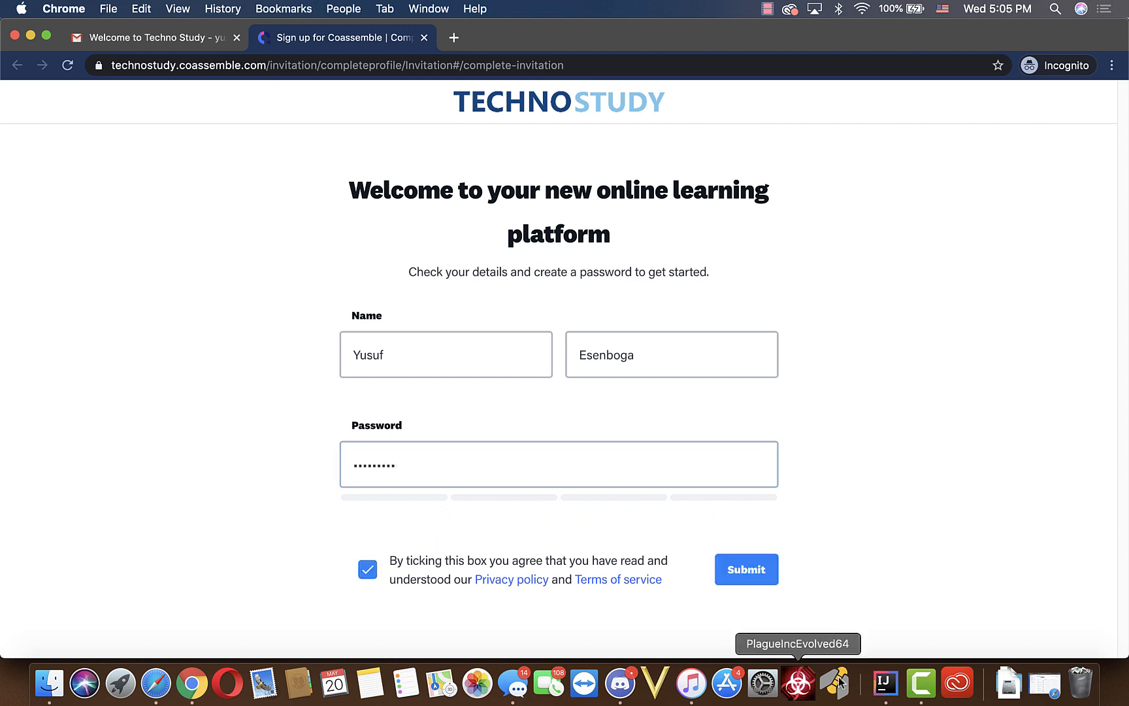
- Submit the sign-up form and view the Java Course | Evening course
click(747, 569)
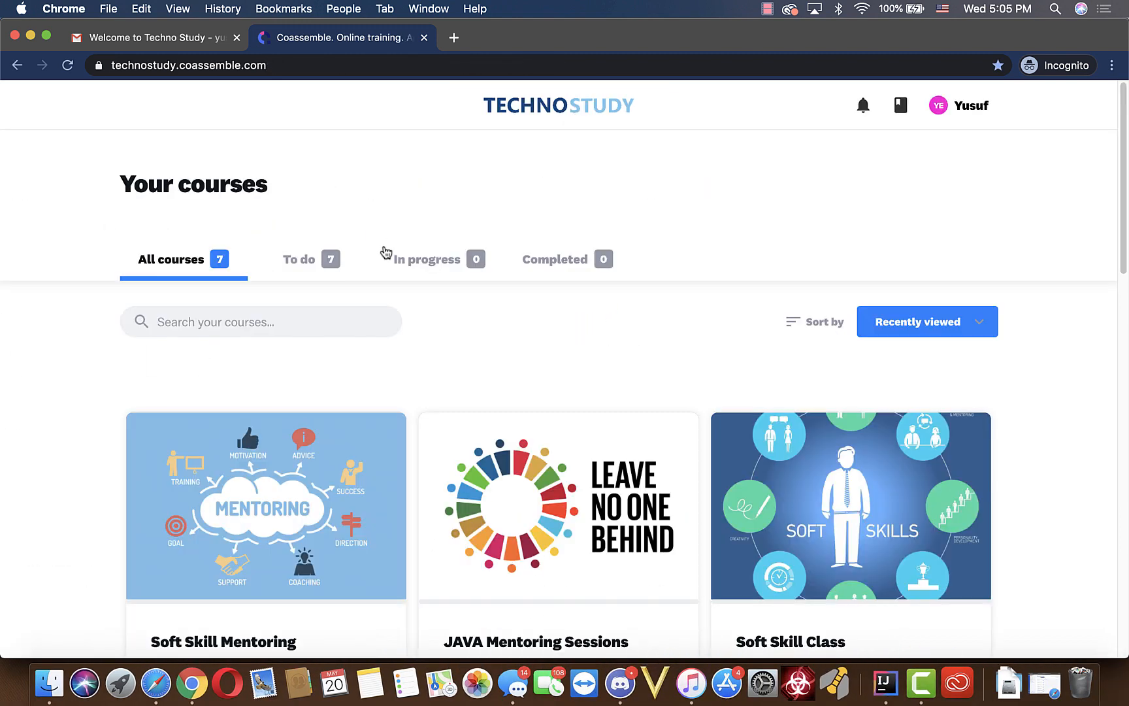
mouse_move(619, 366)
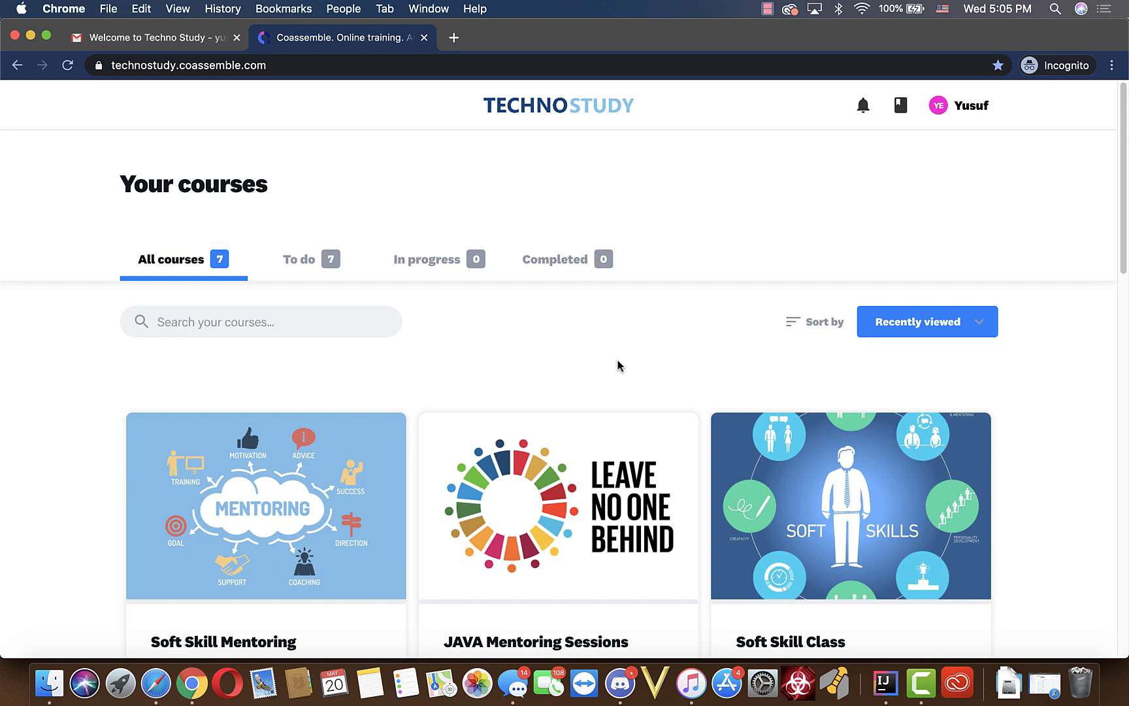
scroll(down, 3)
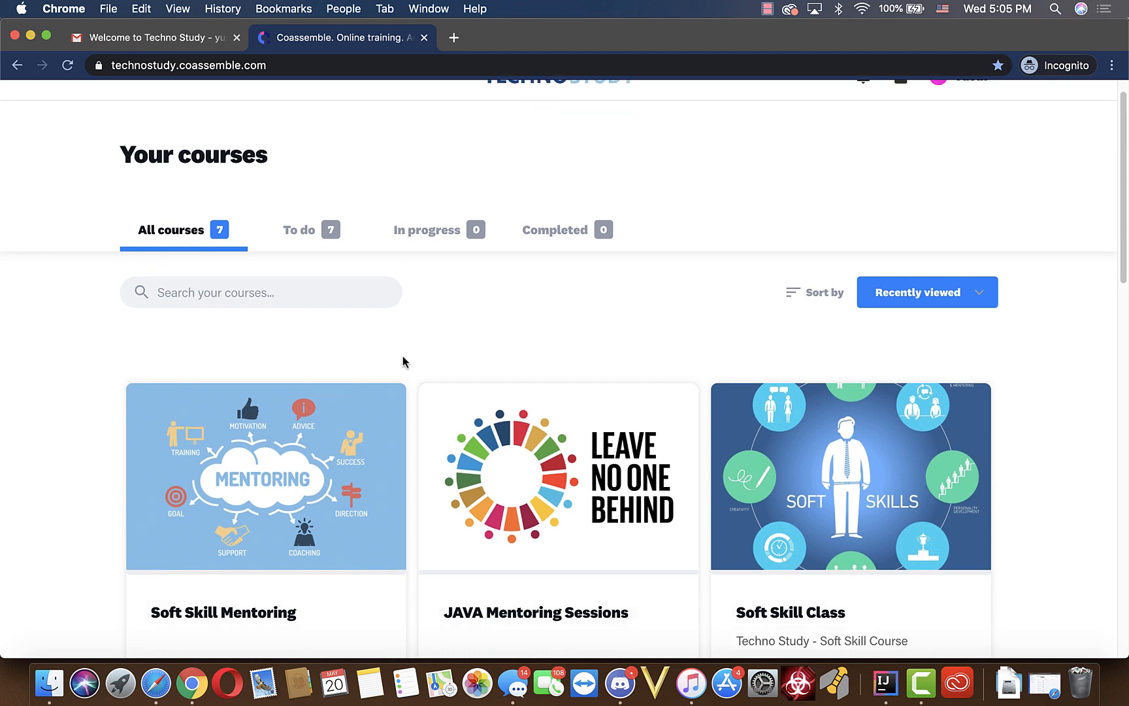
scroll(down, 3)
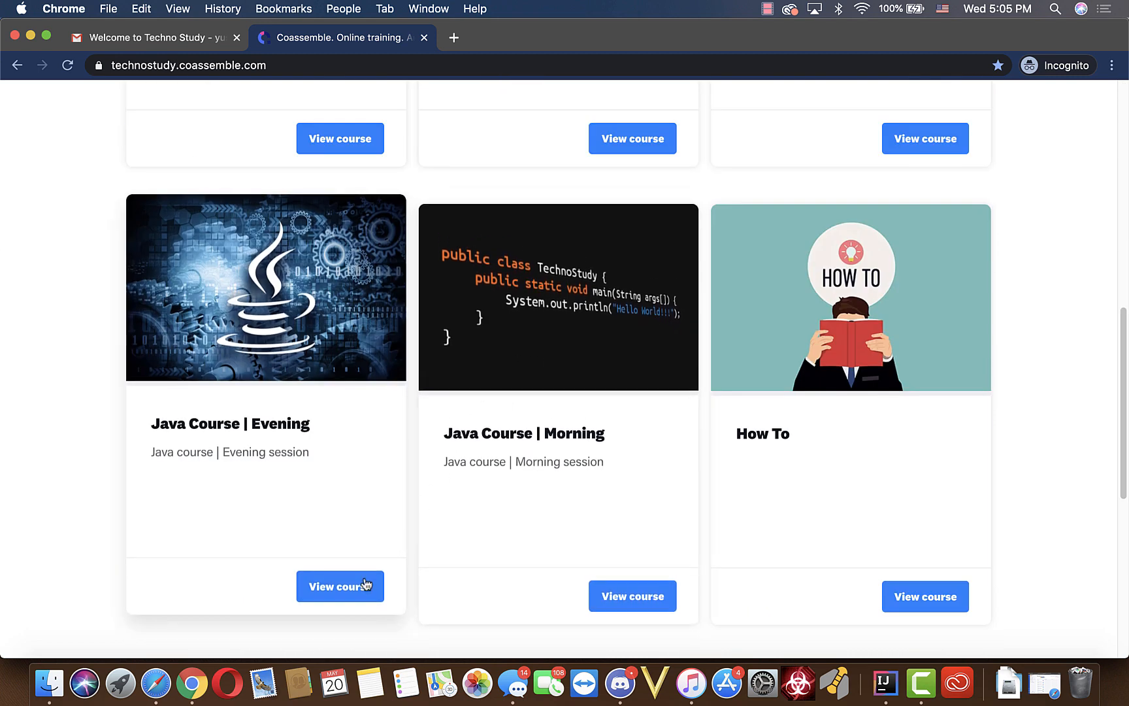
click(340, 585)
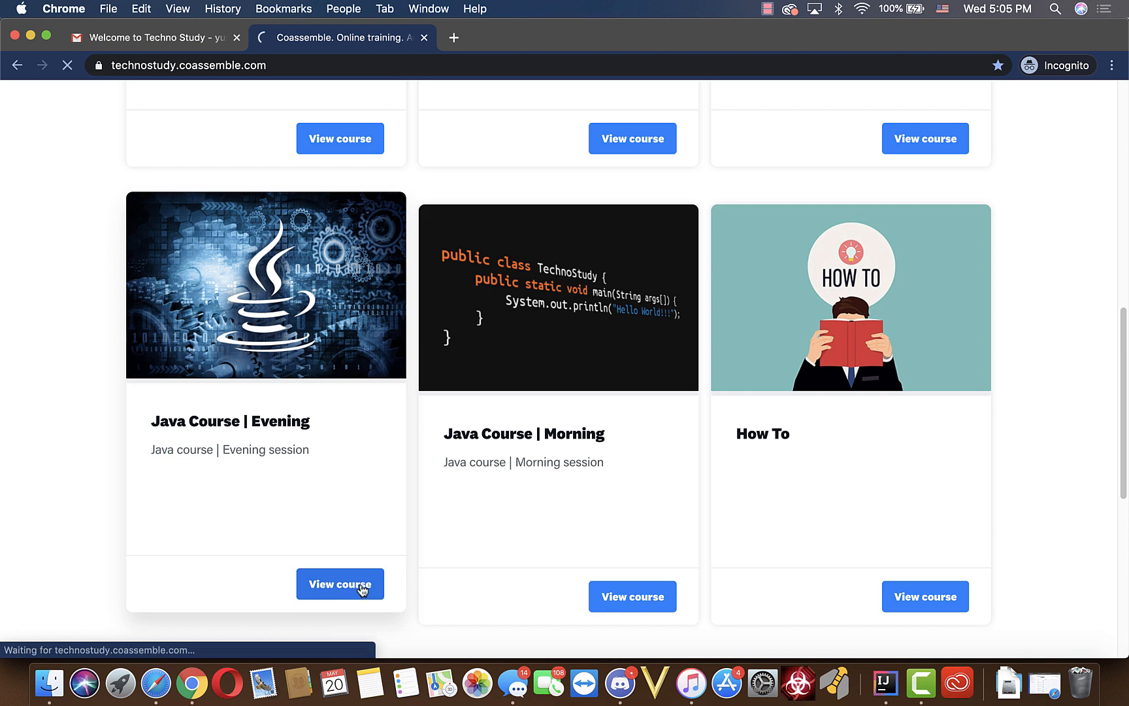
click(340, 583)
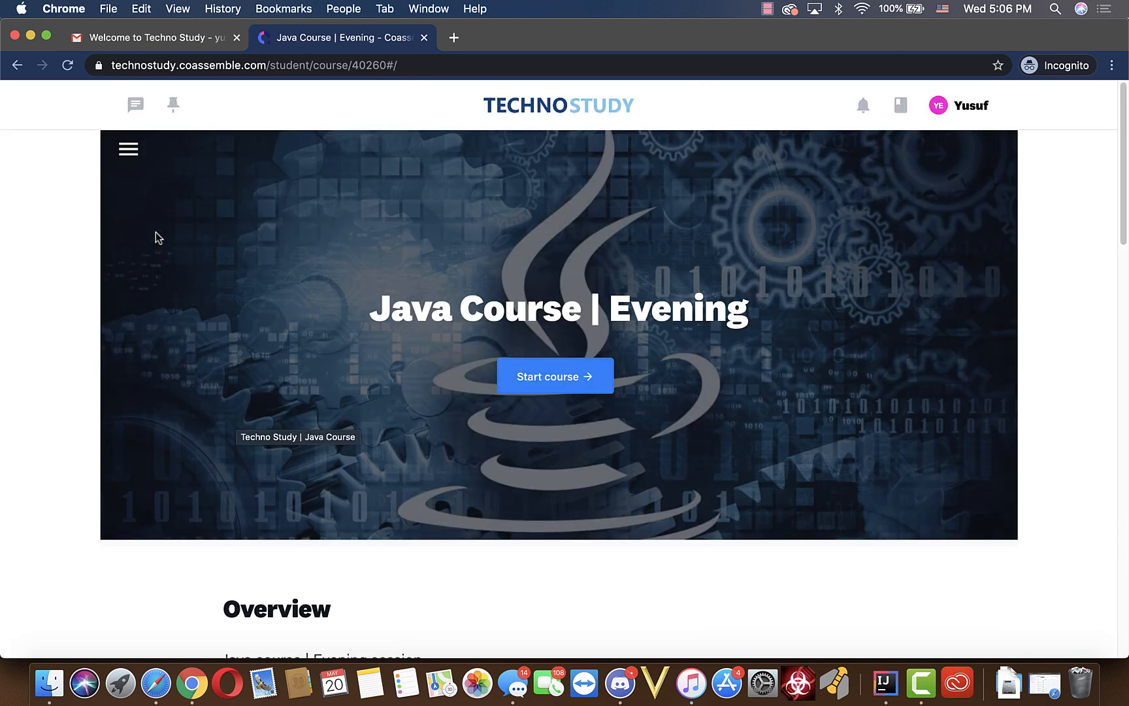
mouse_move(128, 149)
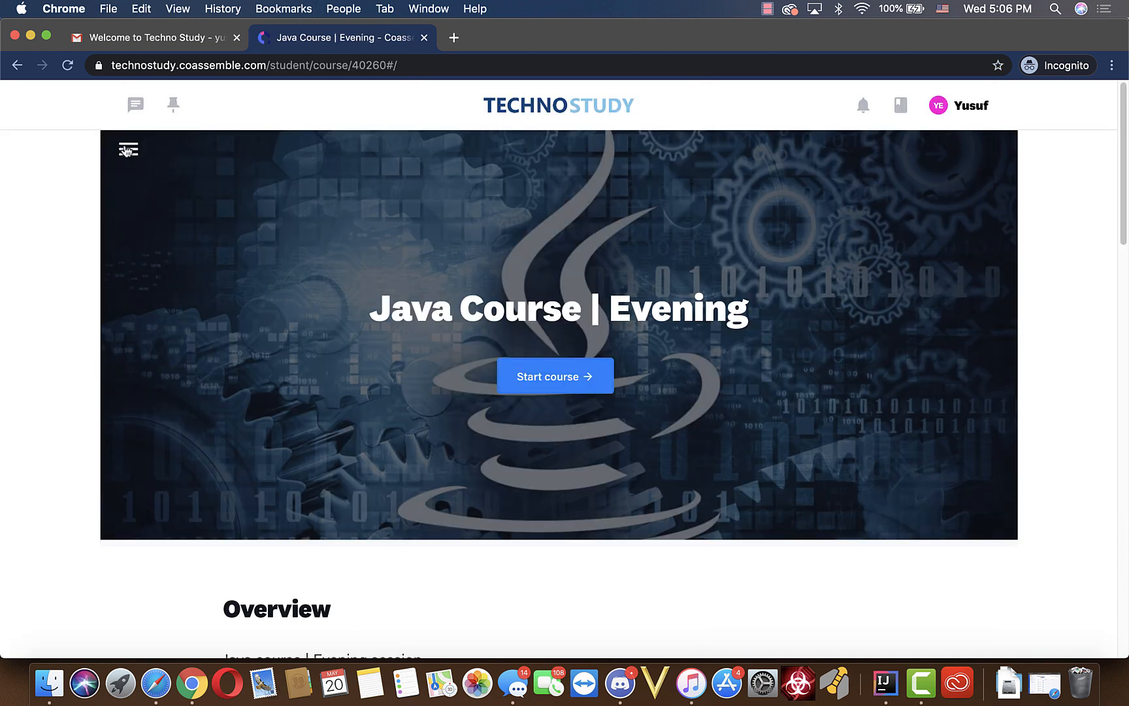
- From the lesson list, open the Day 1 Intro, RAM, CPU, Understanding Programming lesson
click(128, 151)
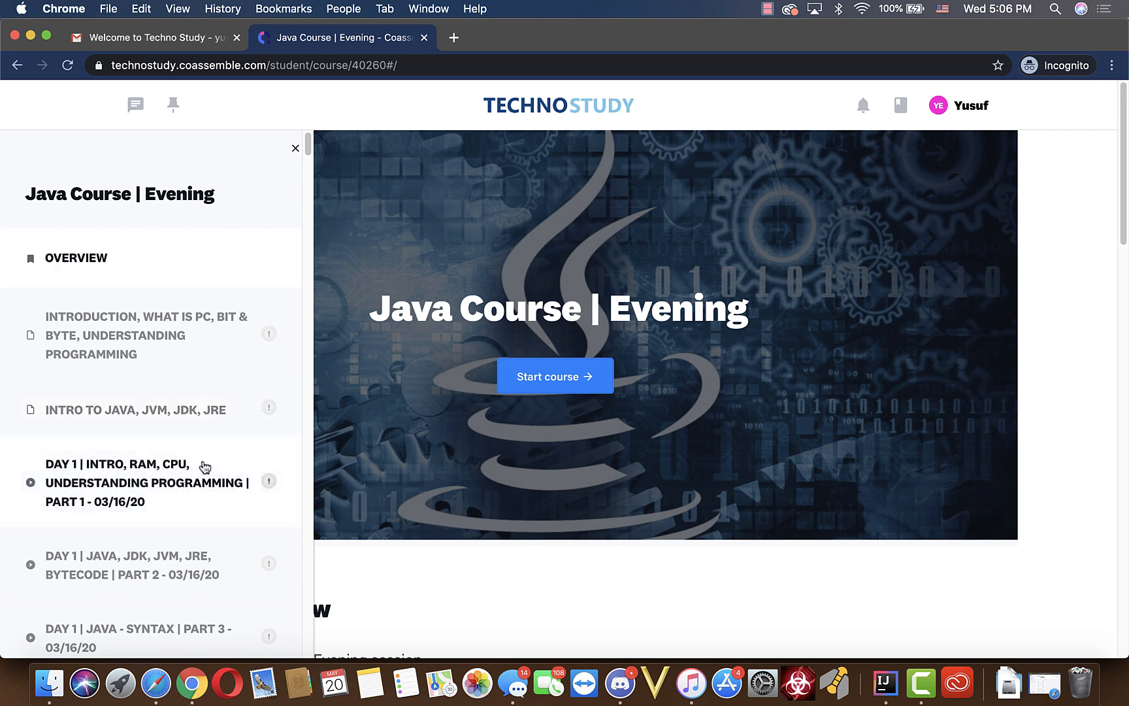
click(294, 149)
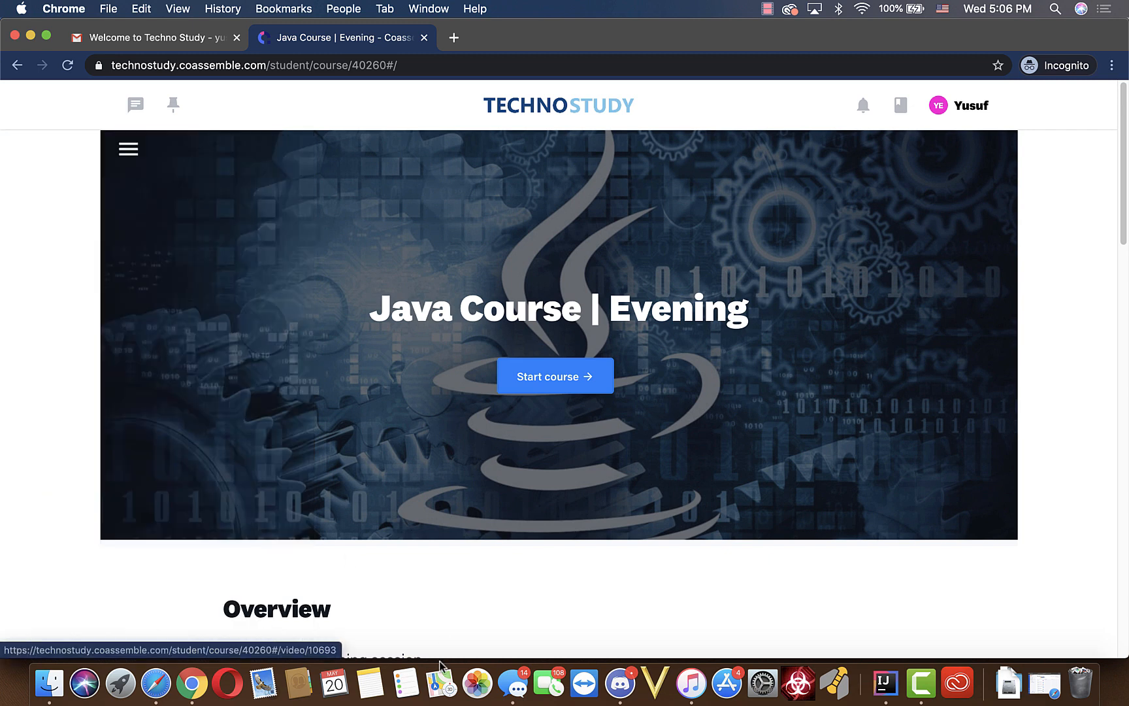
click(555, 375)
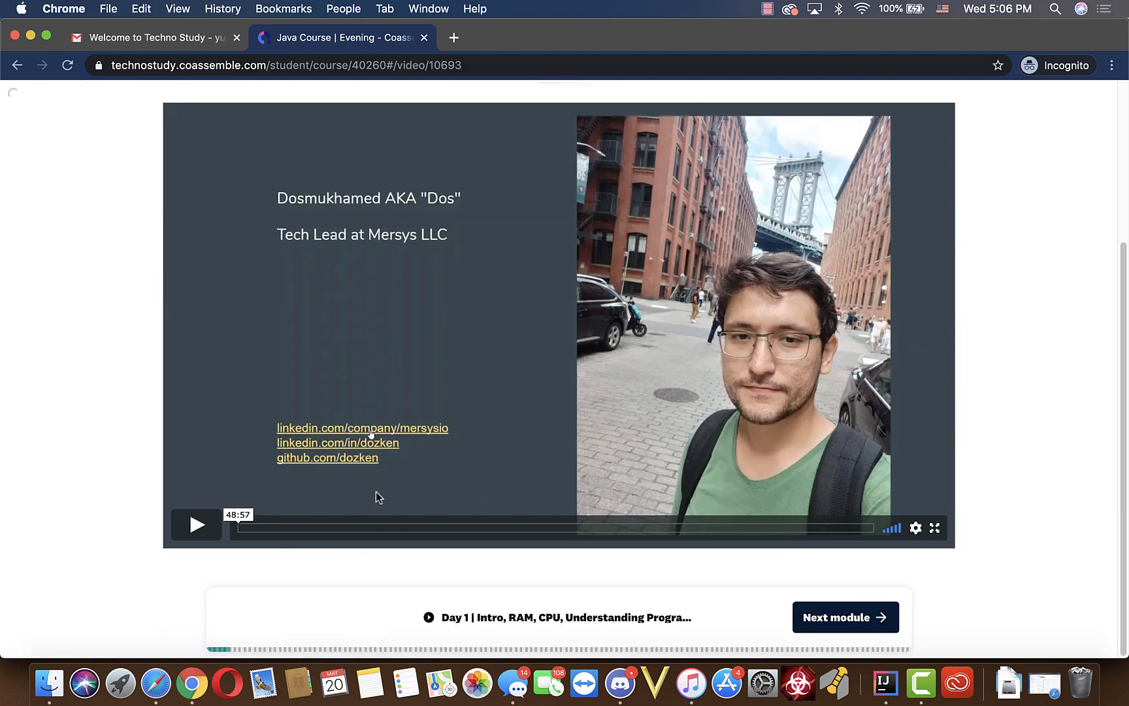
click(196, 524)
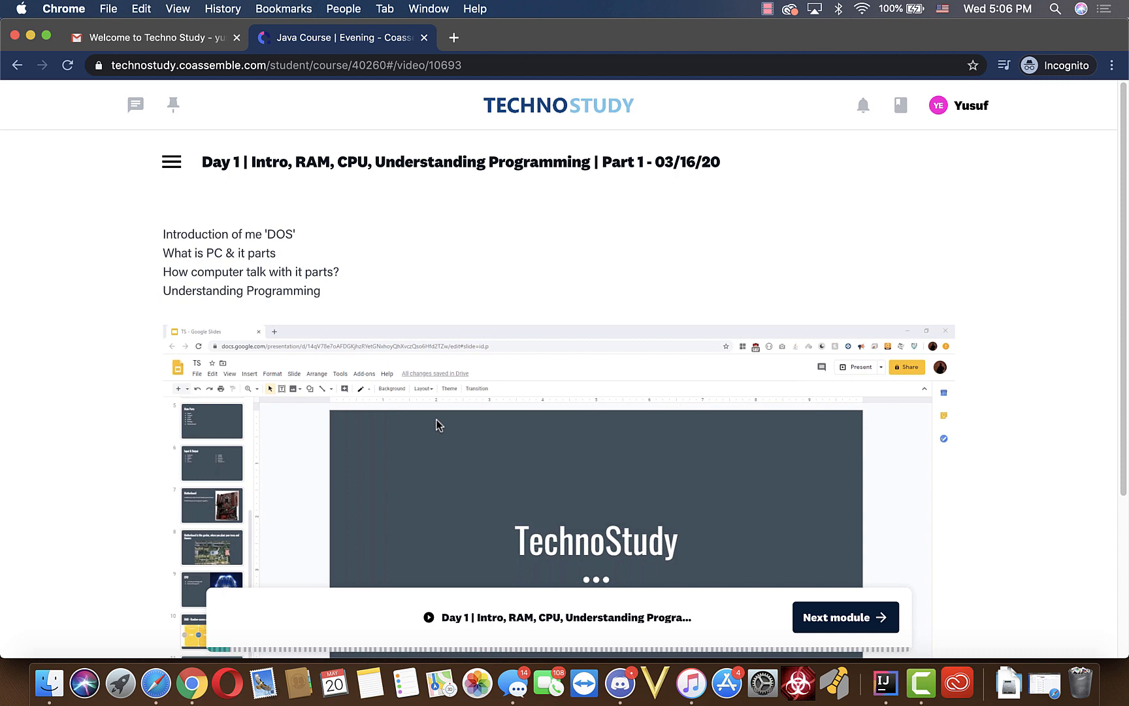
mouse_move(973, 66)
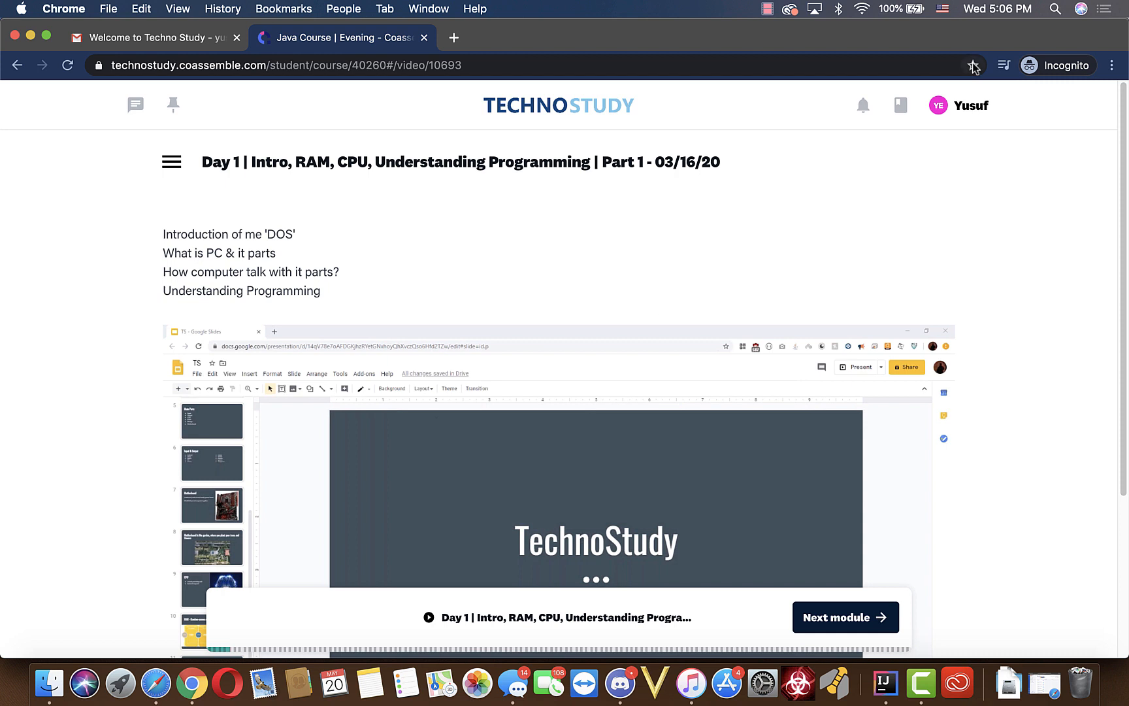